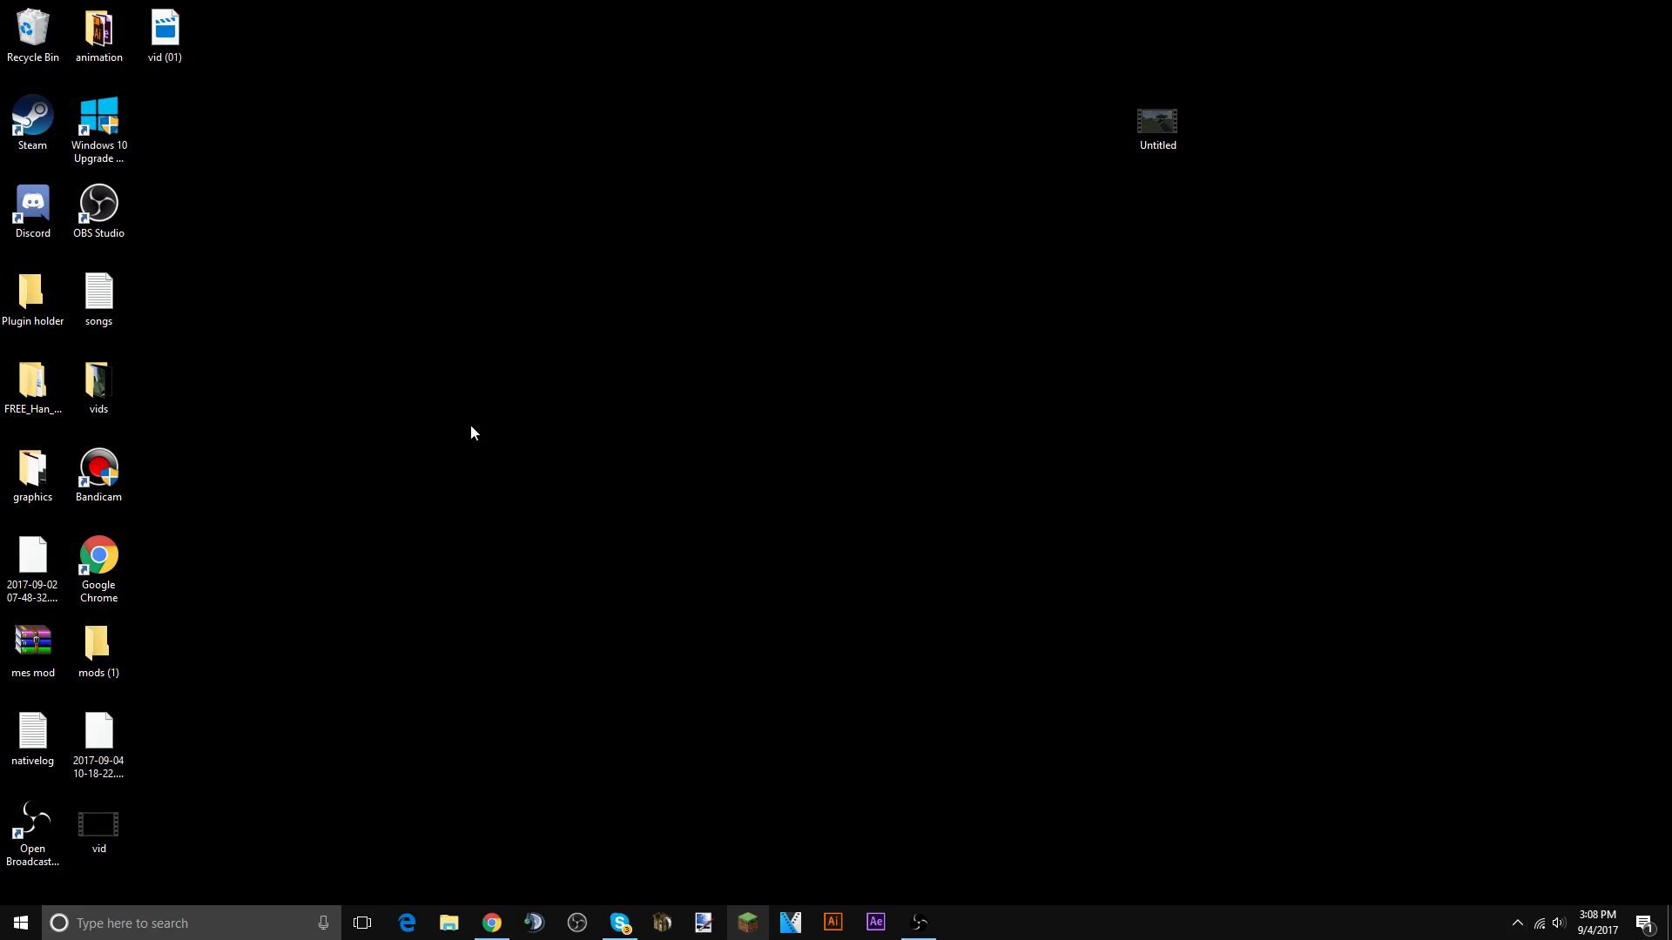
{"action": "mouse_move", "coordinate": [564, 415]}
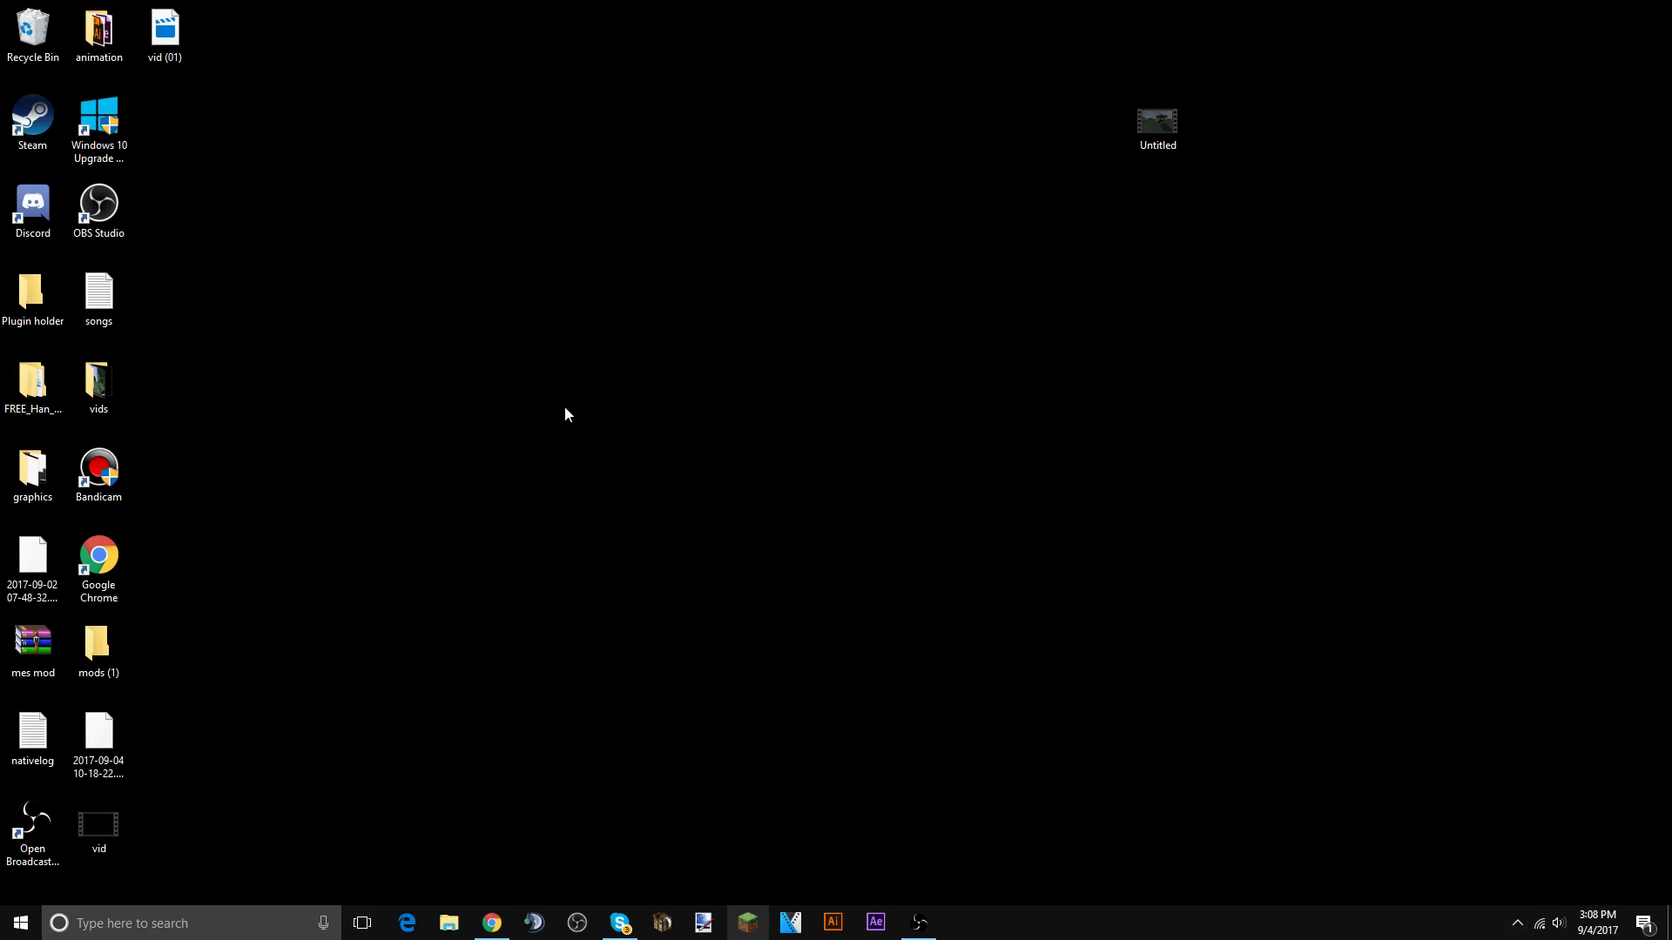
- Launch OBS Studio from the desktop shortcut
{"action": "left_click", "coordinate": [98, 205]}
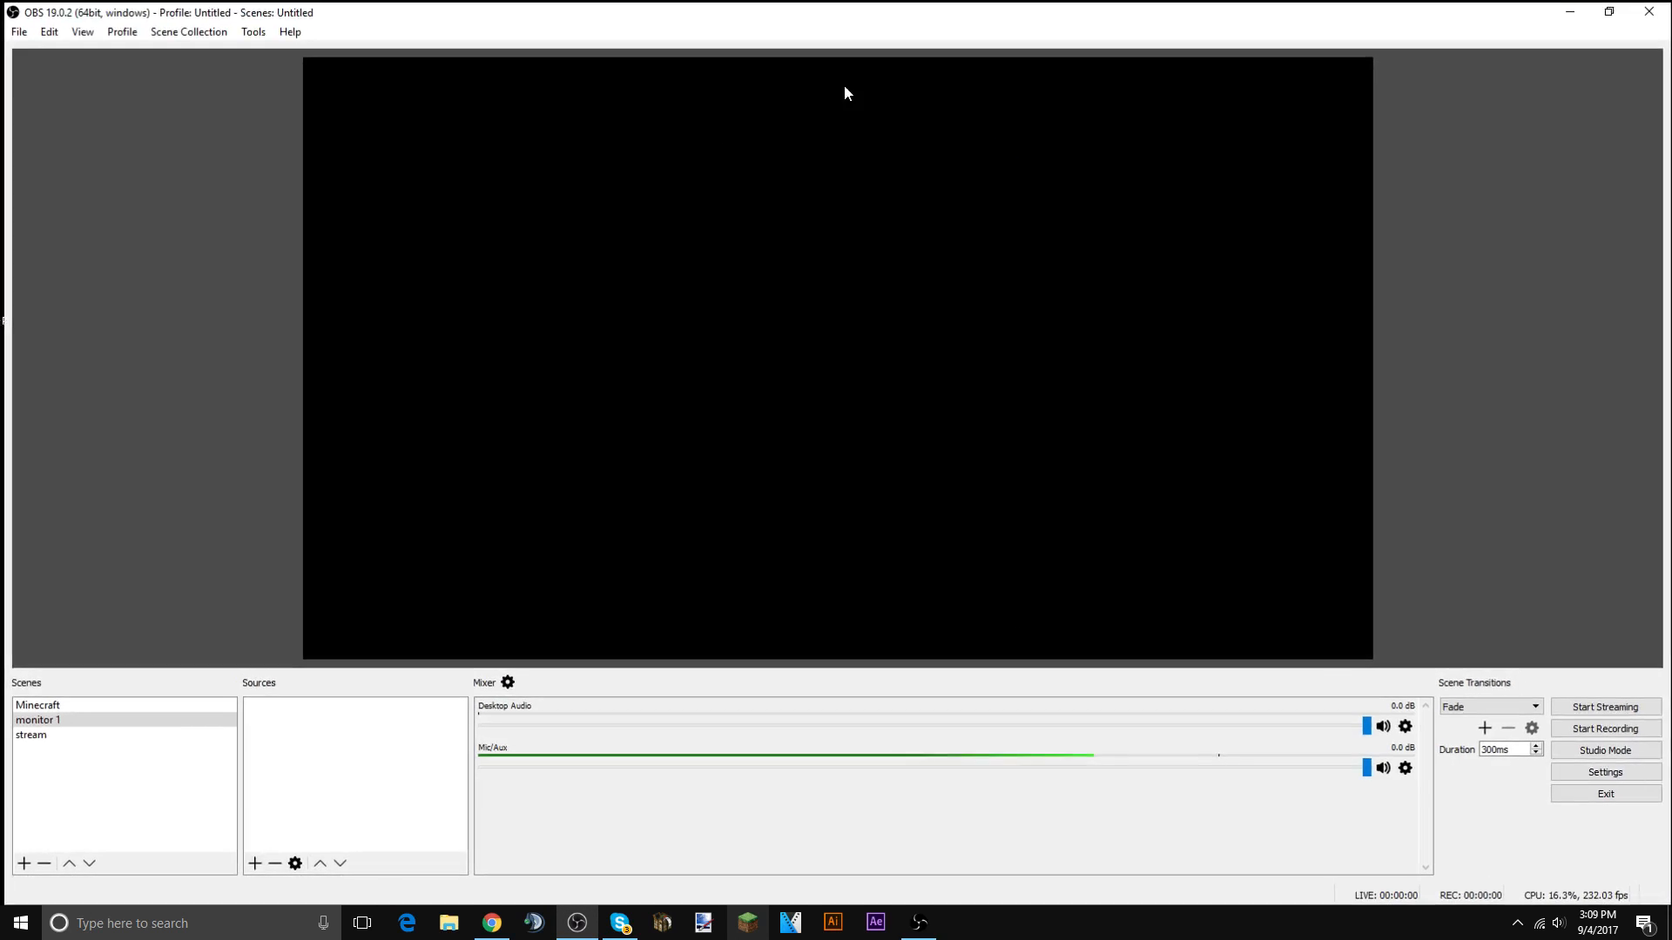
{"action": "mouse_move", "coordinate": [1440, 218]}
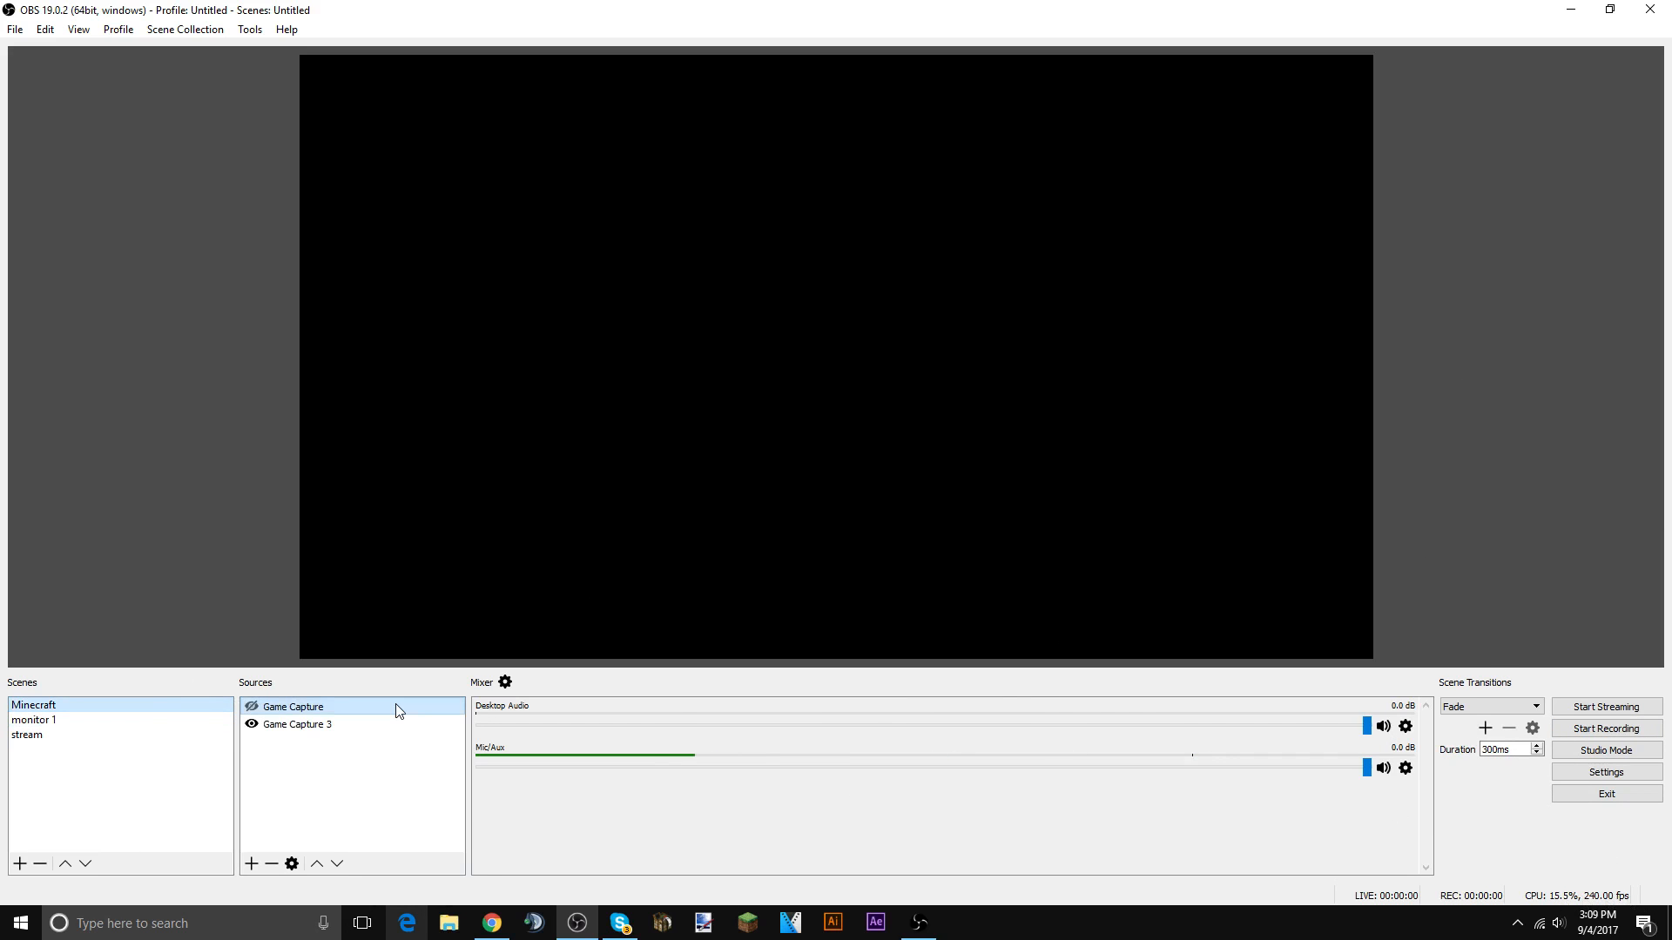
- Switch to the stream scene and inspect the Sub count source's options
{"action": "left_click", "coordinate": [298, 724]}
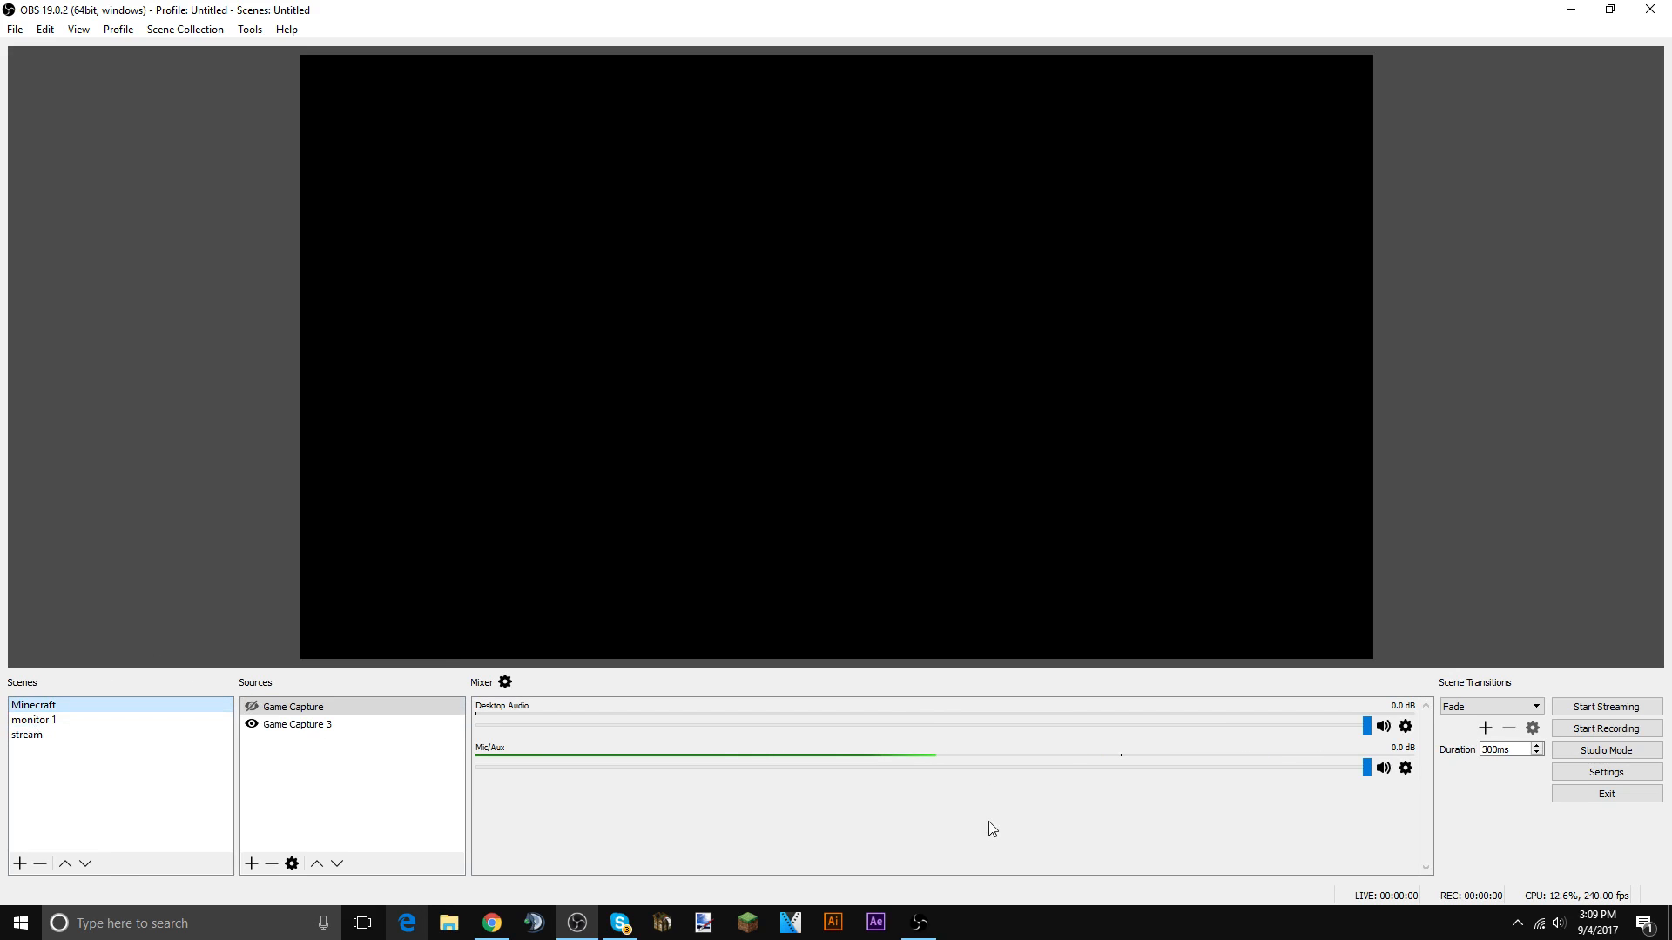
{"action": "left_click", "coordinate": [26, 734]}
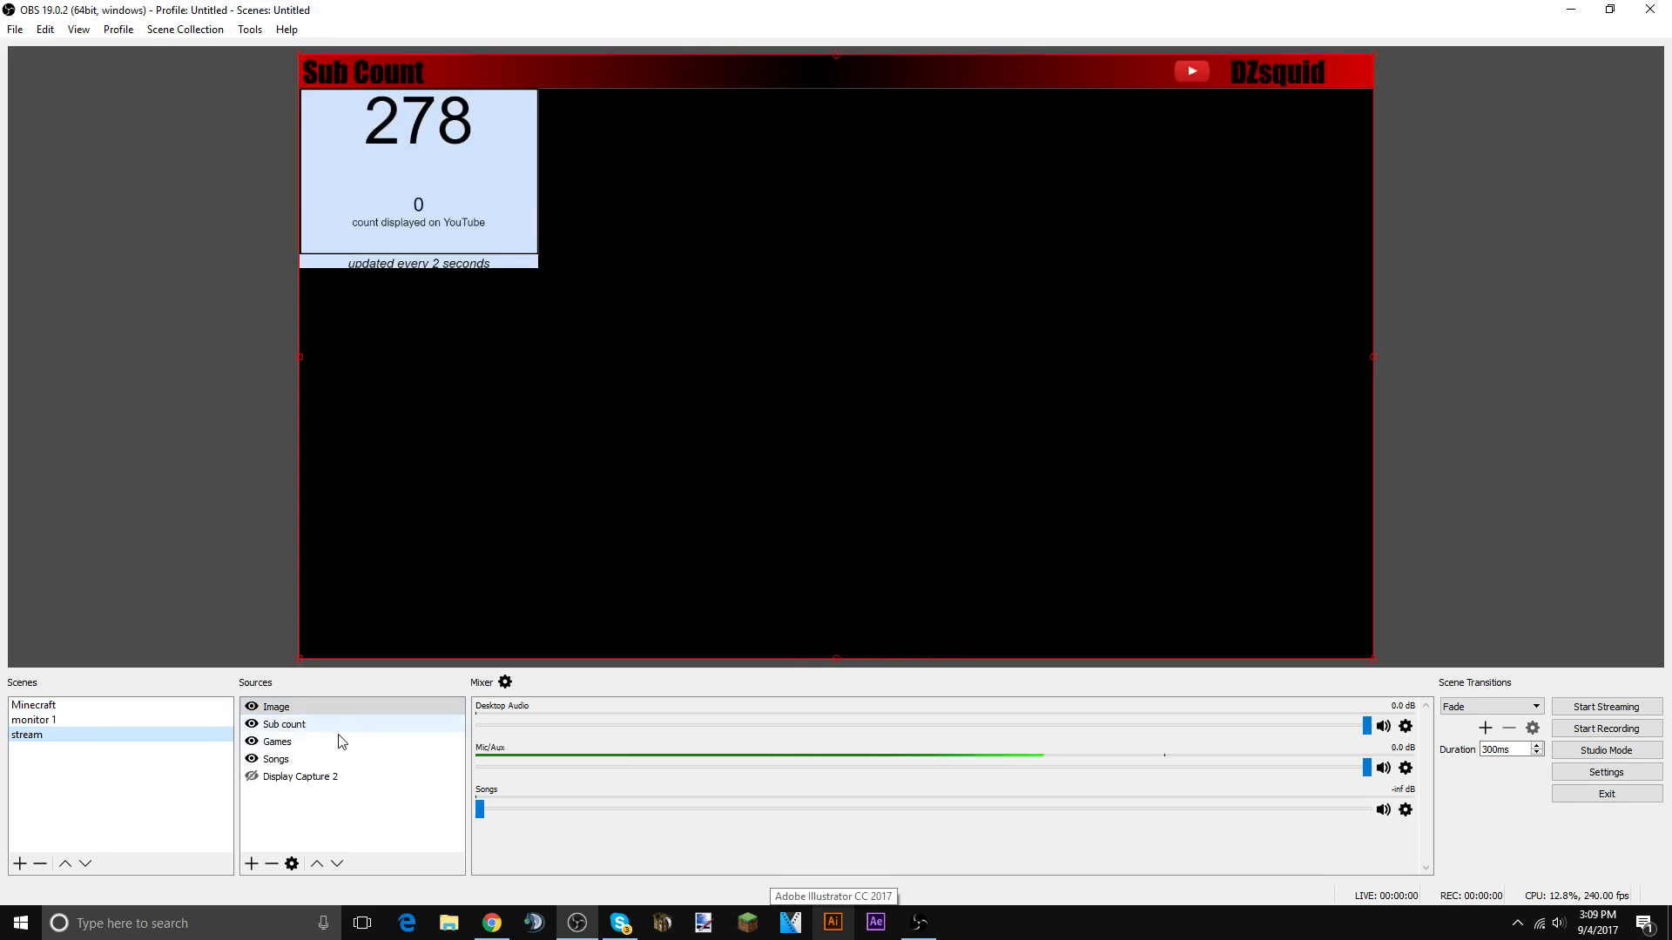
{"action": "left_click", "coordinate": [277, 742]}
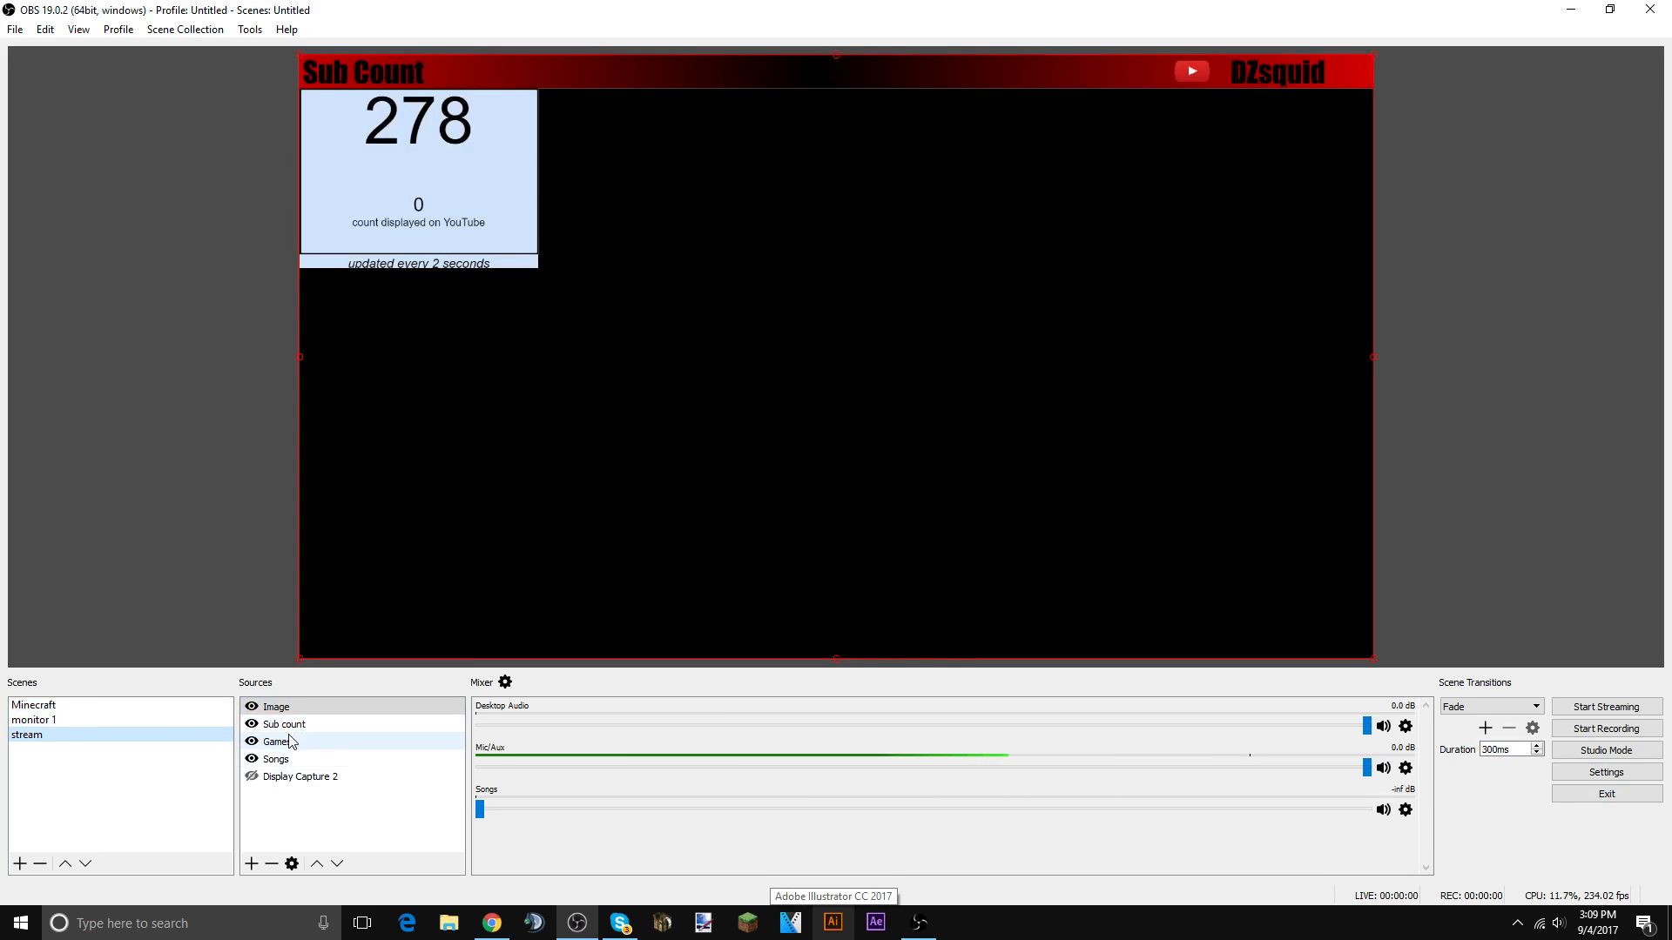
{"action": "right_click", "coordinate": [284, 724]}
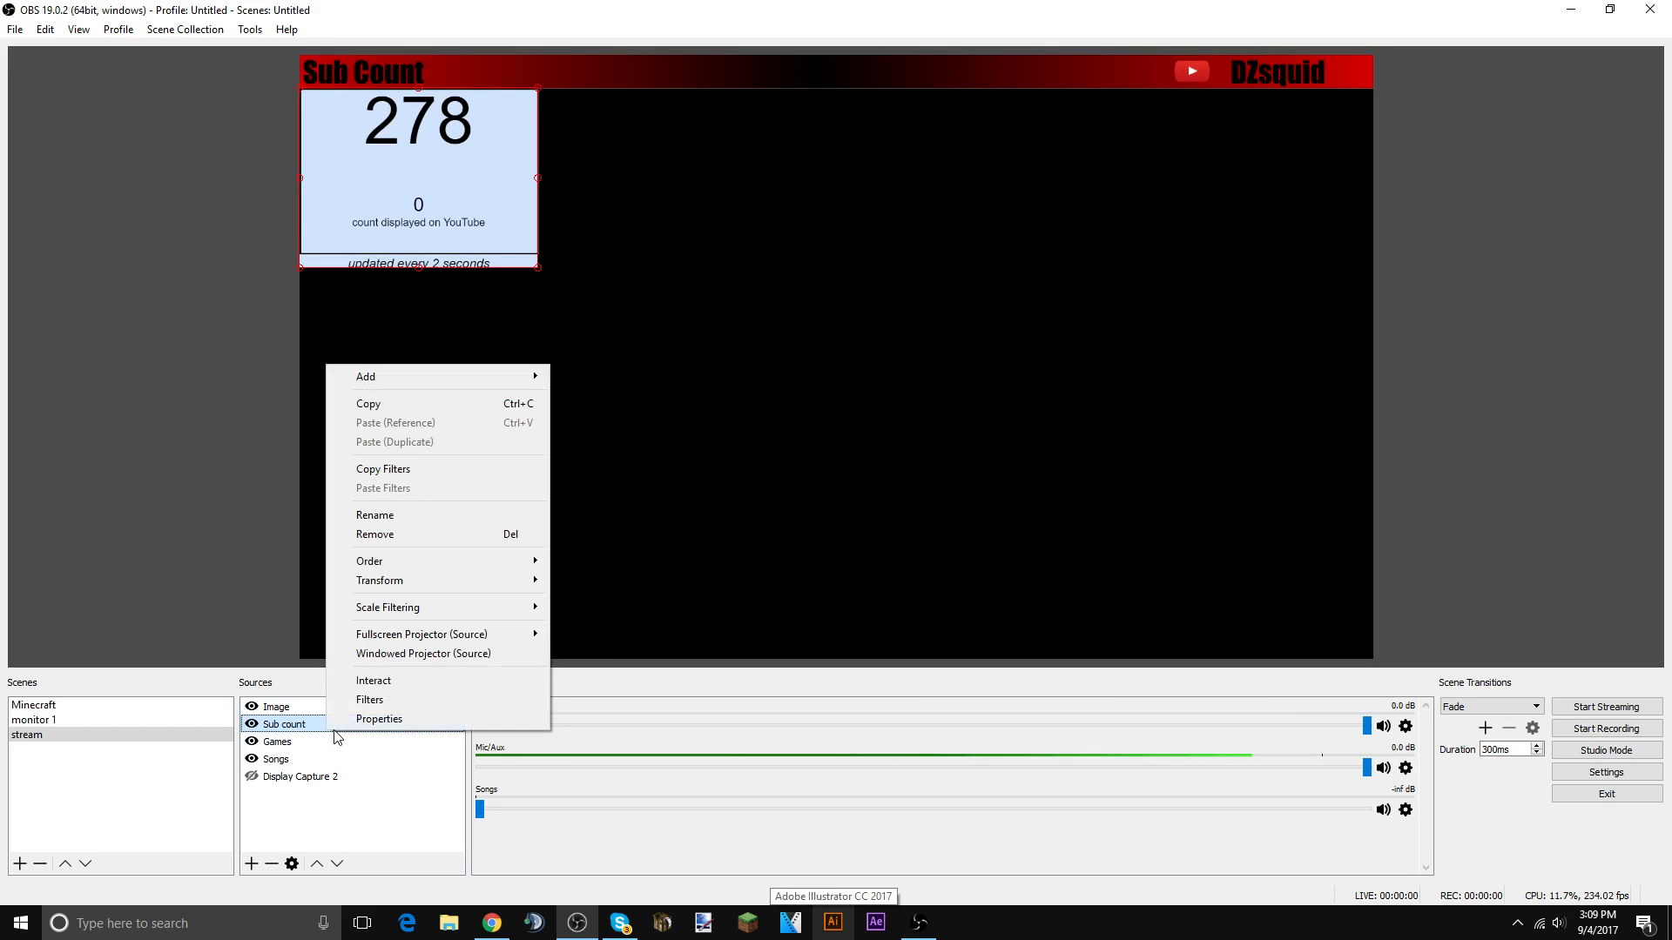
{"action": "left_click", "coordinate": [377, 719]}
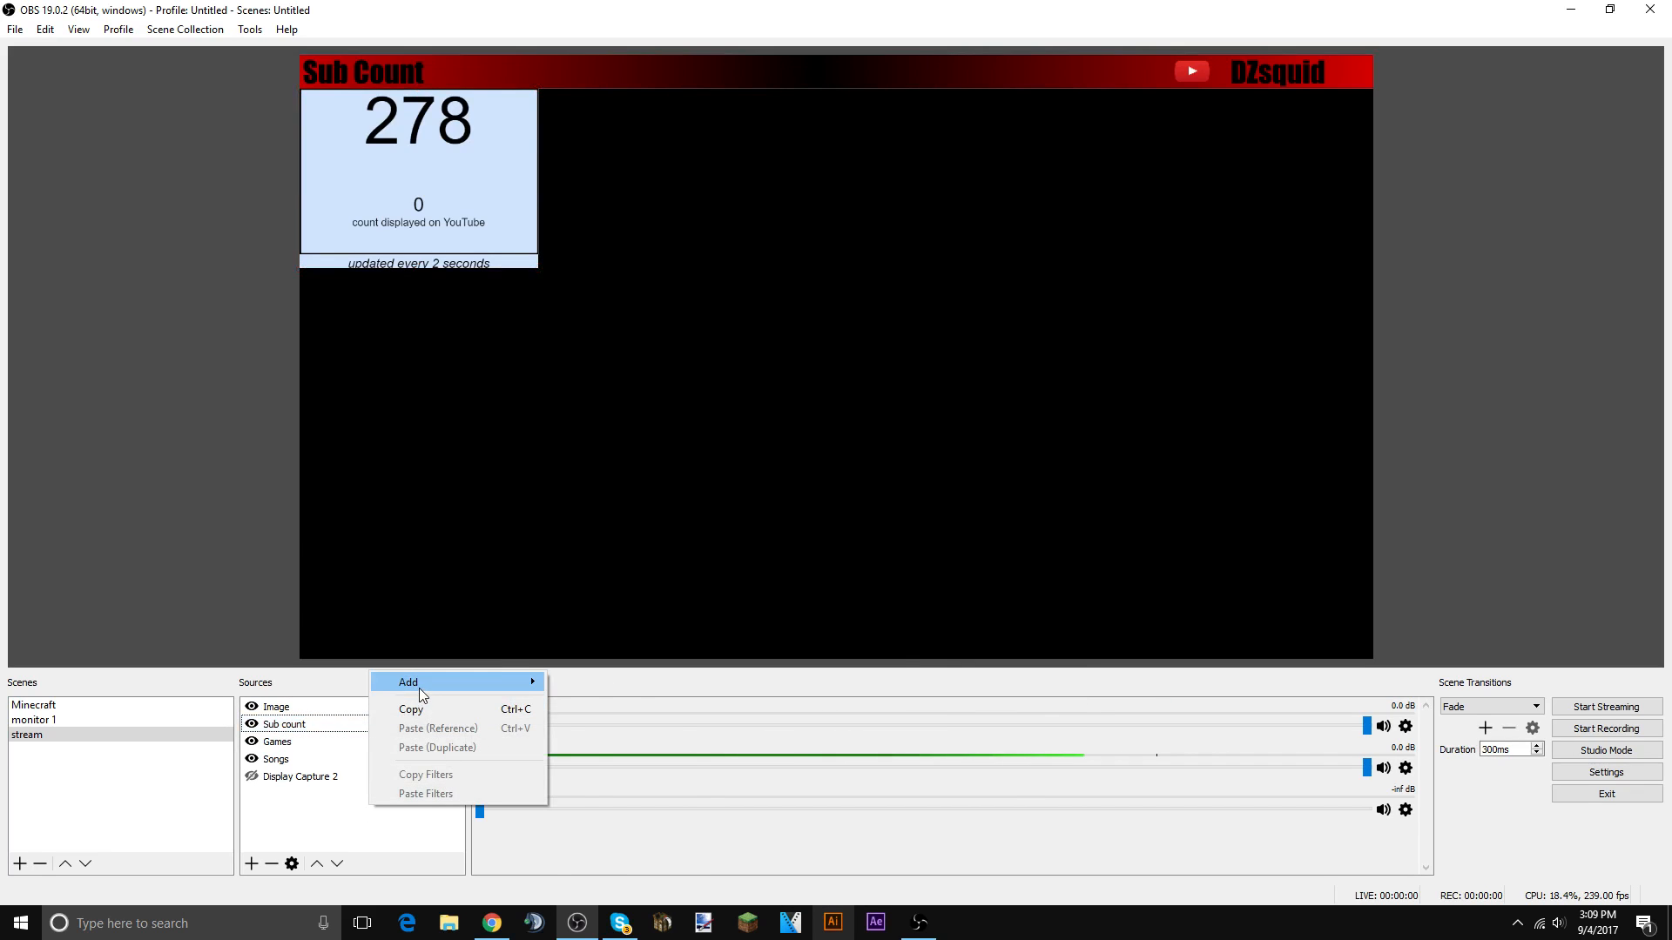
{"action": "mouse_move", "coordinate": [567, 718]}
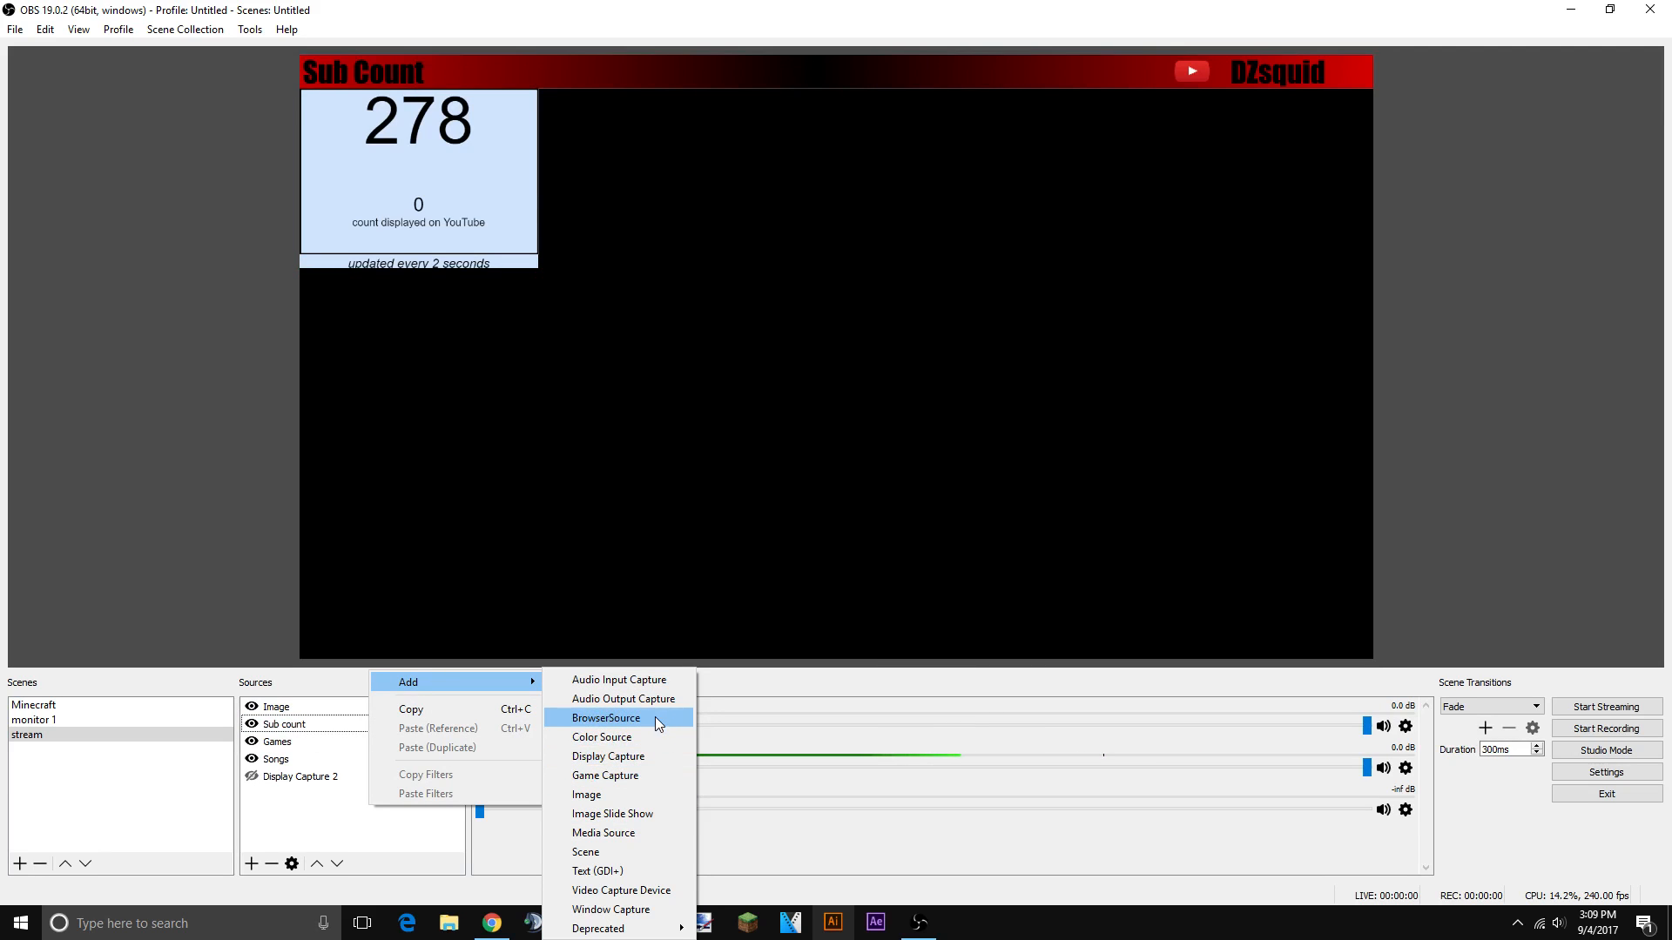
- Add a test BrowserSource with default properties, then remove it from the stream scene
{"action": "left_click", "coordinate": [606, 718]}
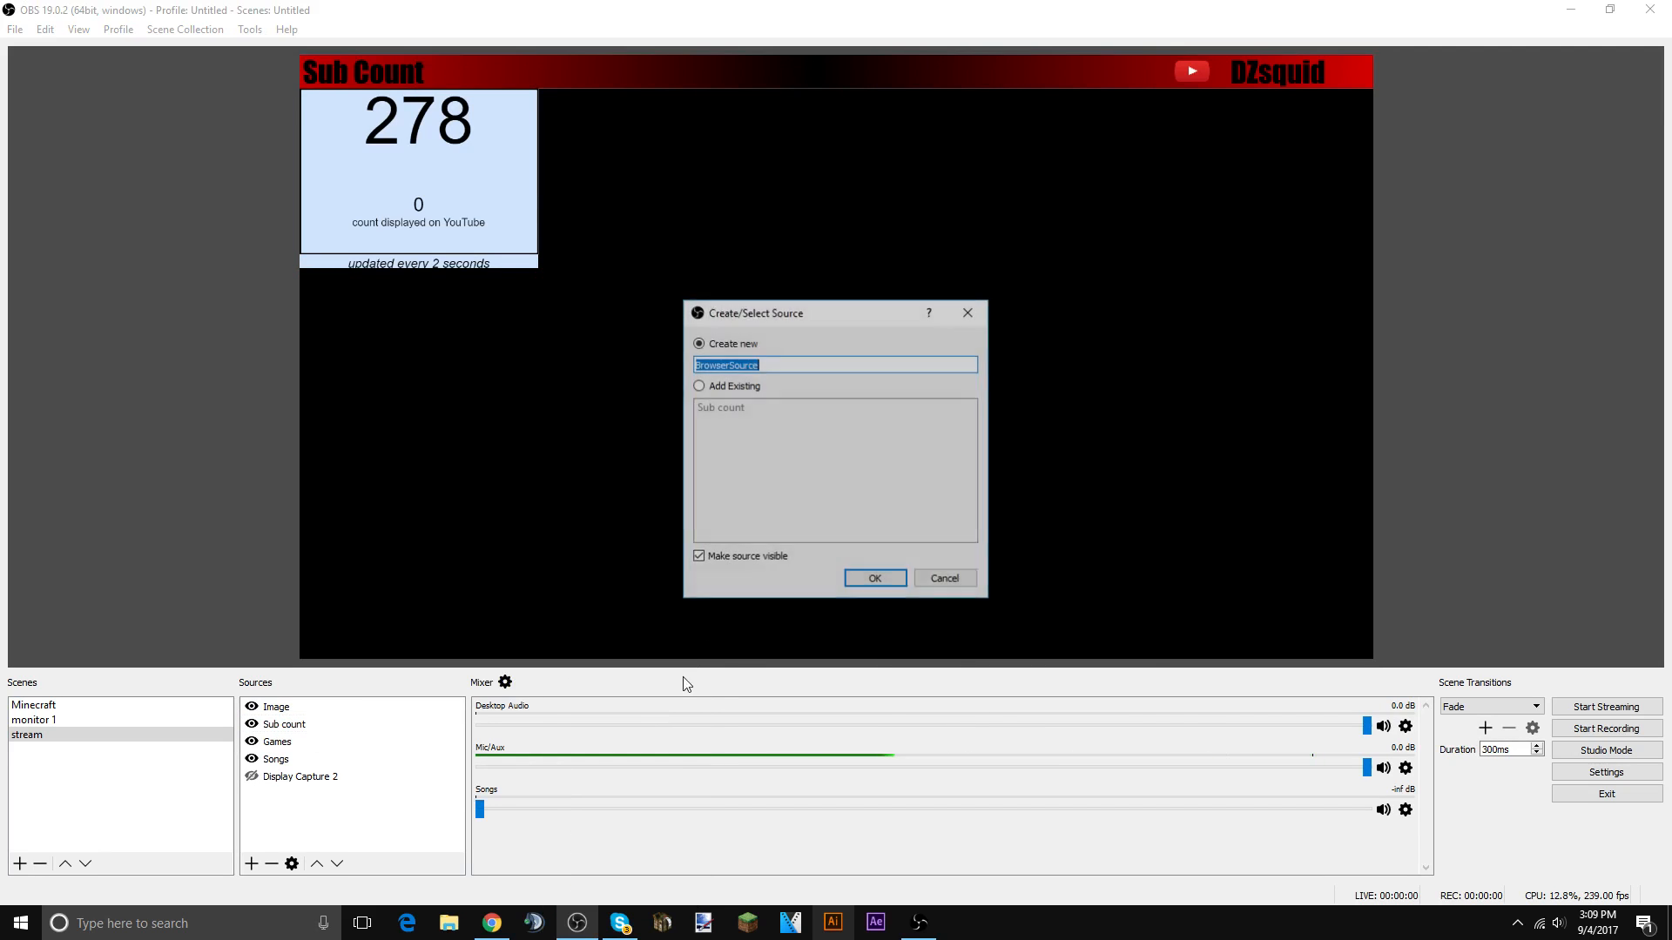
{"action": "left_click", "coordinate": [872, 577]}
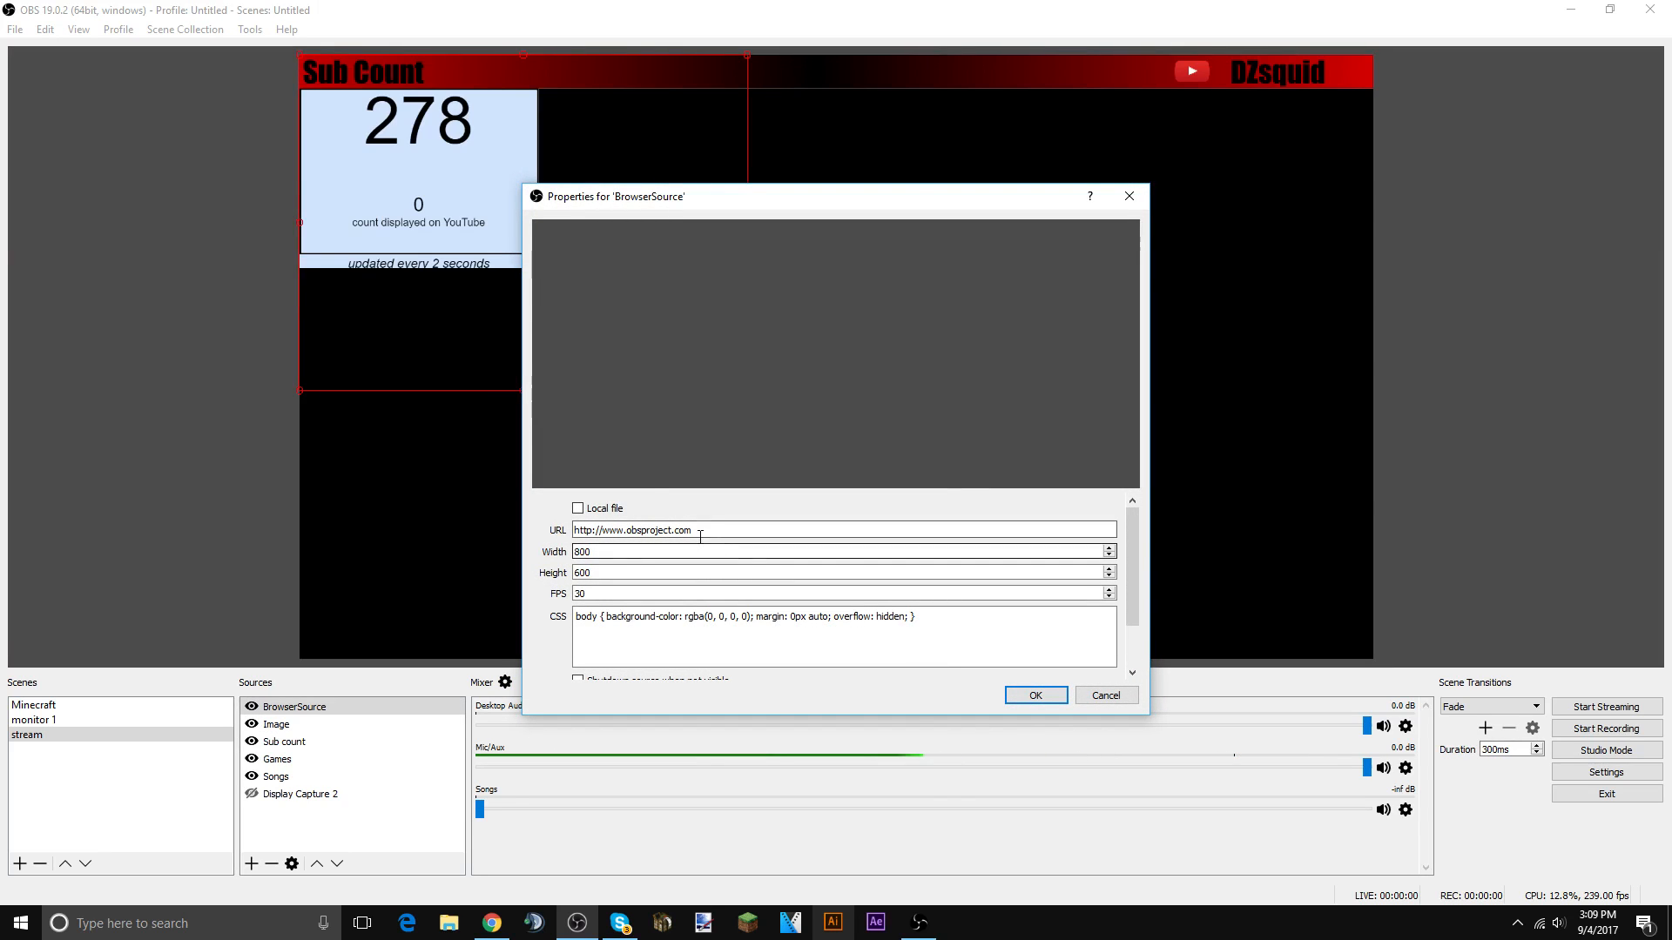
{"action": "left_click", "coordinate": [1033, 695]}
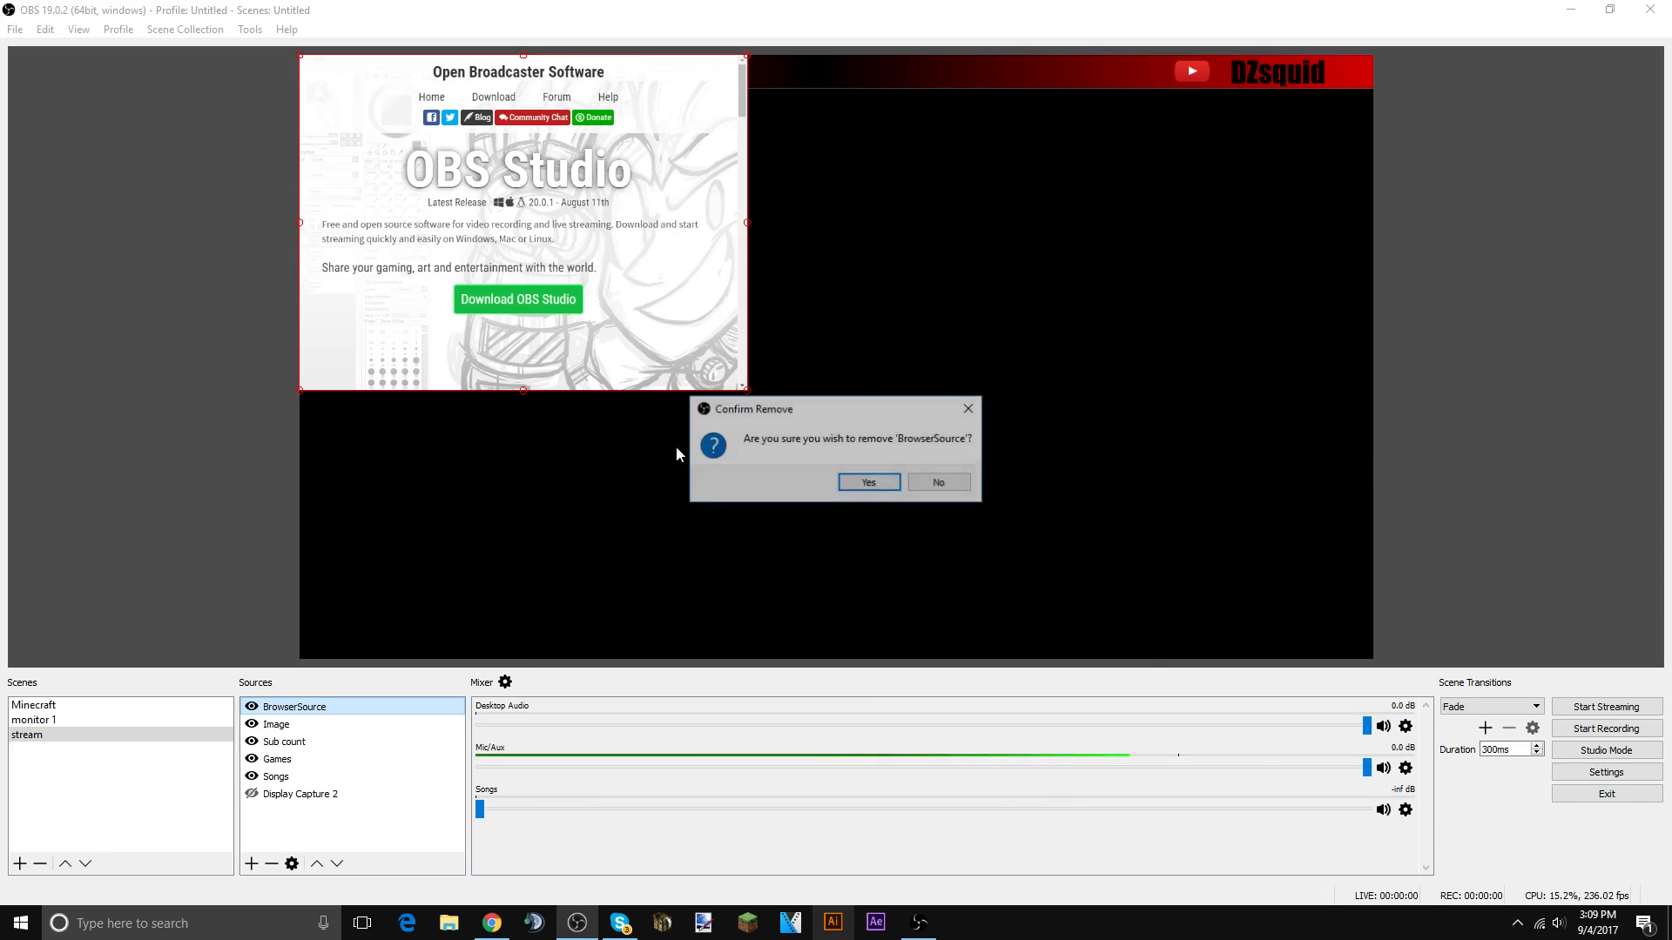
{"action": "left_click", "coordinate": [867, 483]}
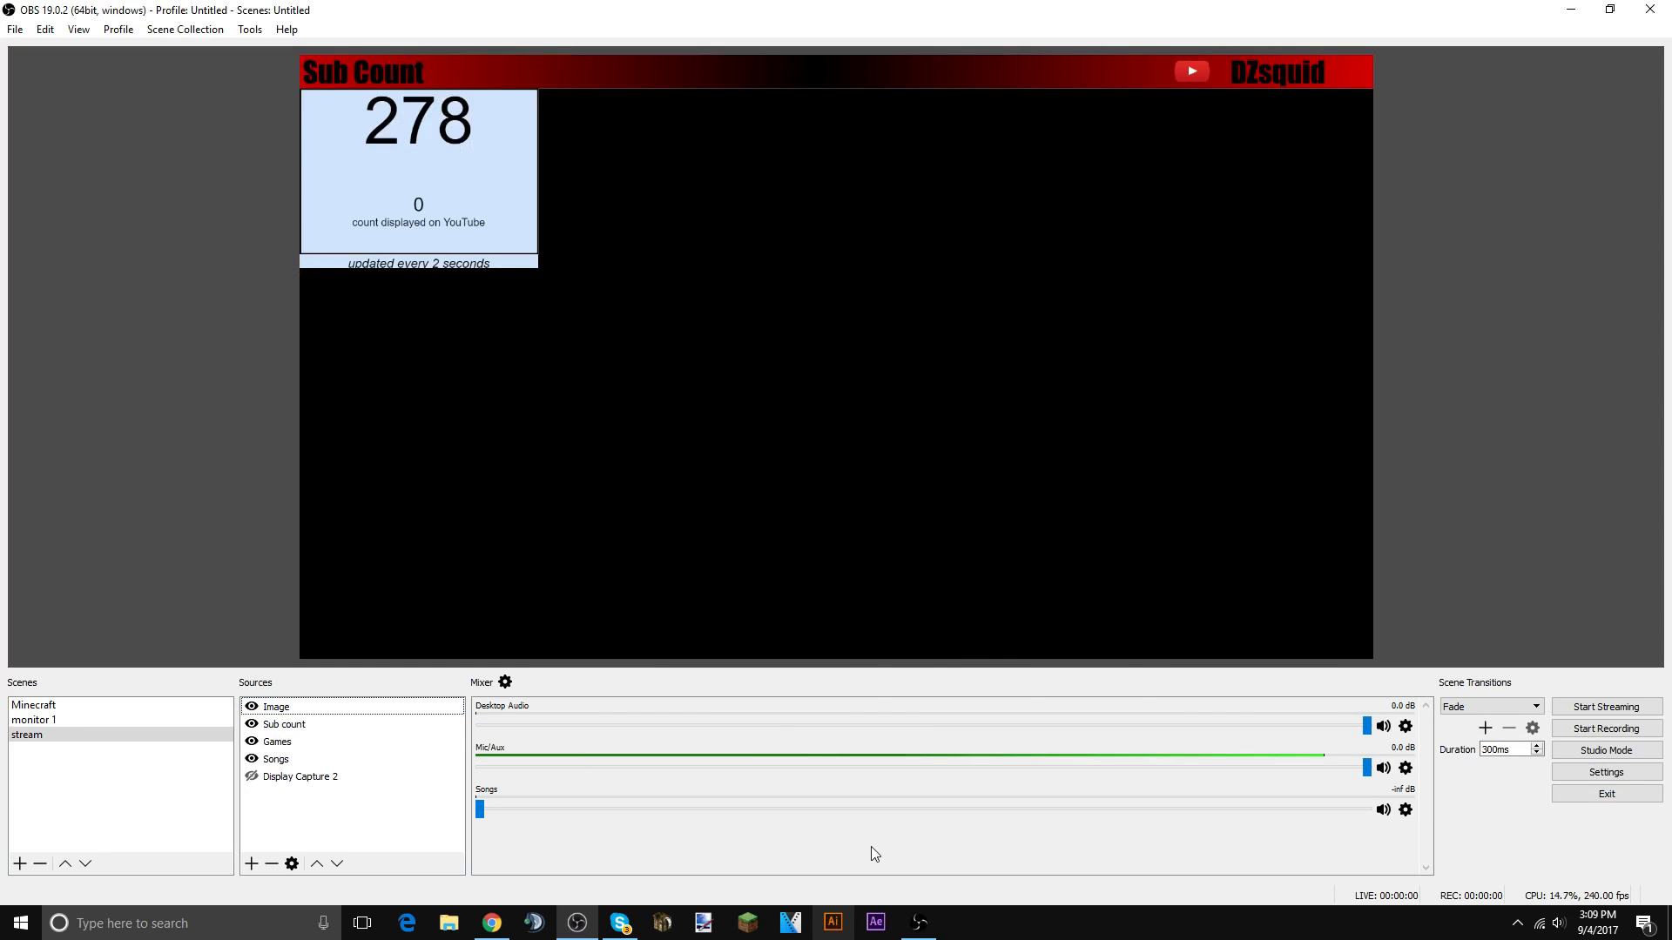
- Review the Stream service and Output streaming settings, x264 encoder at 3500 bitrate
{"action": "left_click", "coordinate": [1605, 772]}
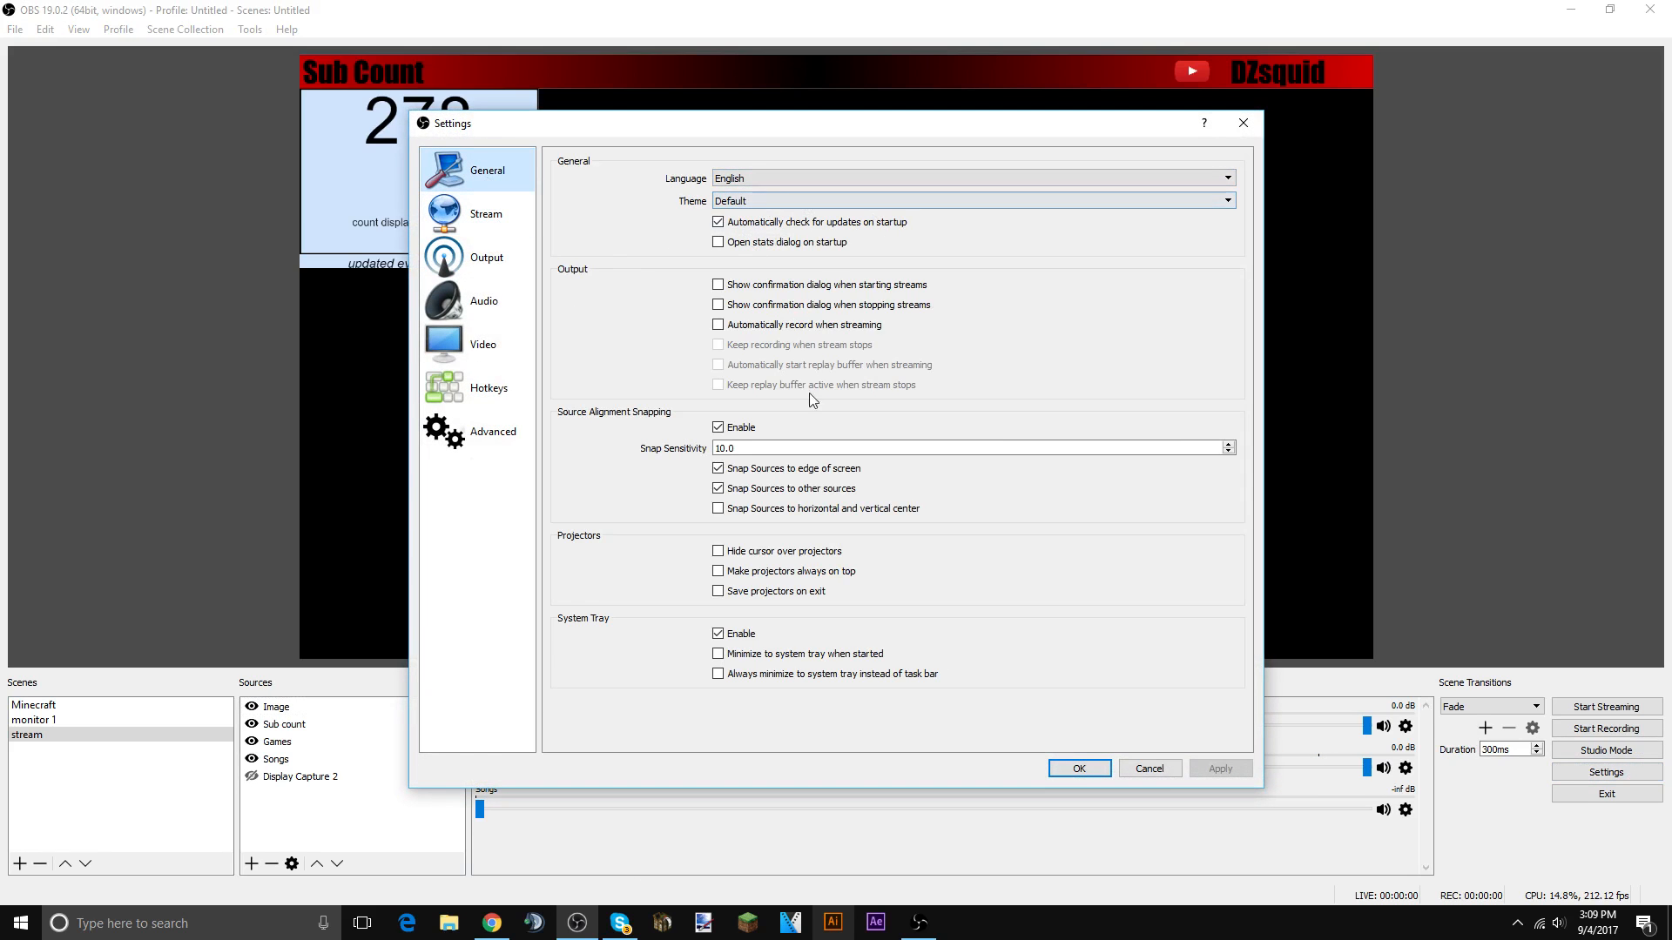
{"action": "left_click", "coordinate": [486, 213]}
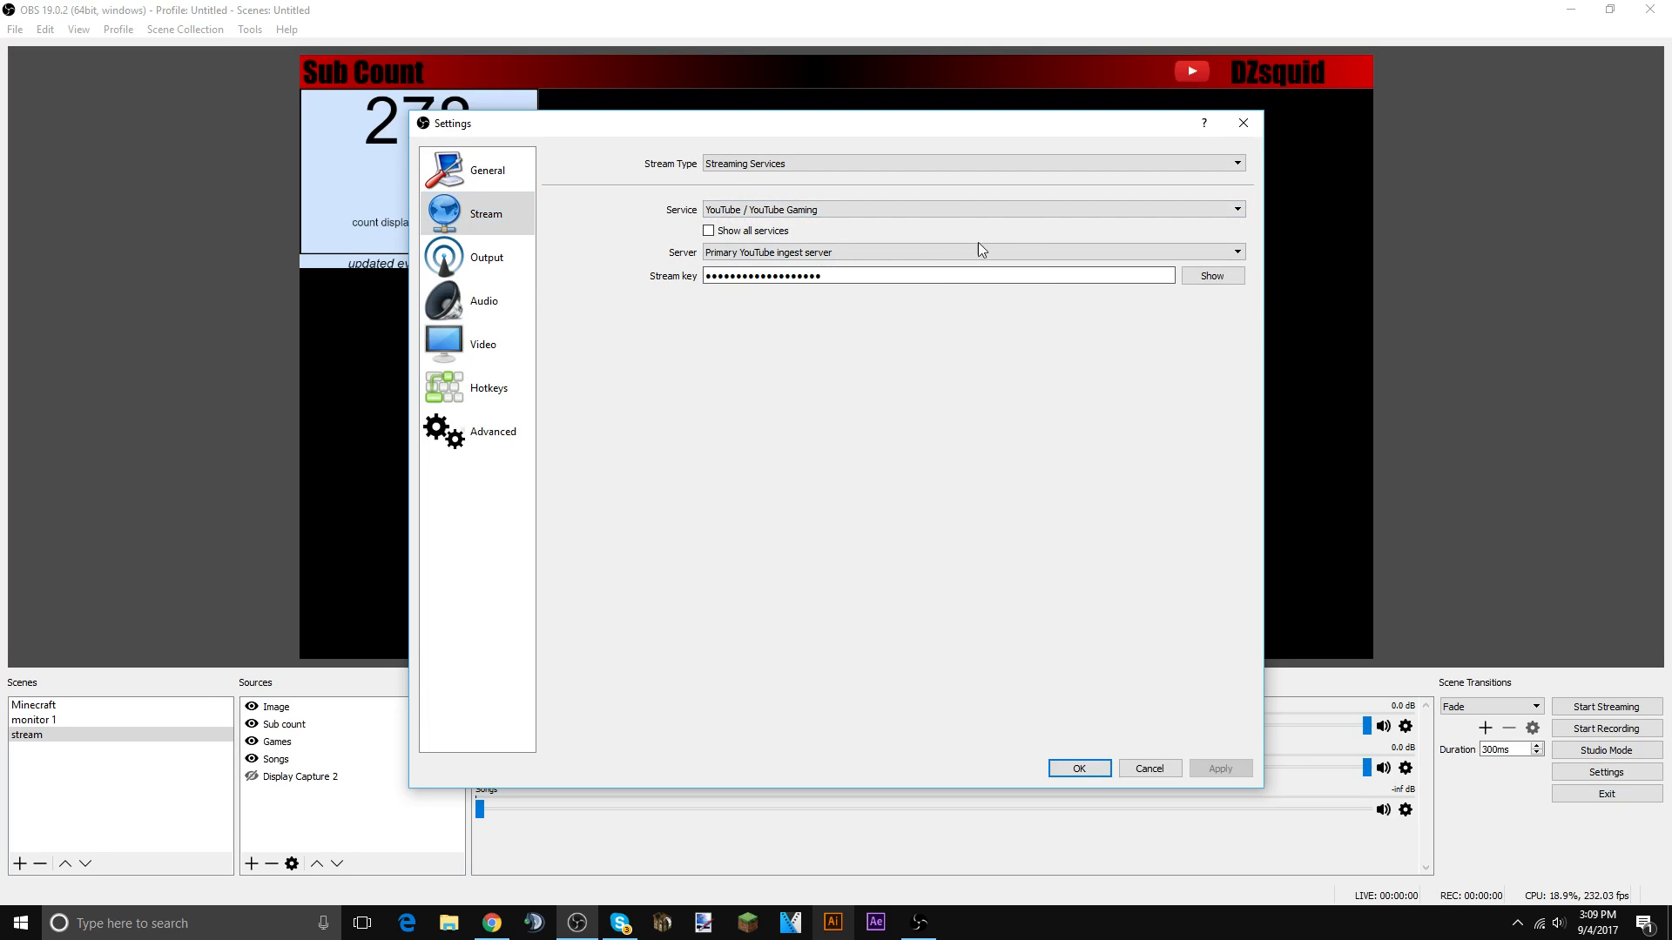
{"action": "left_click", "coordinate": [486, 257]}
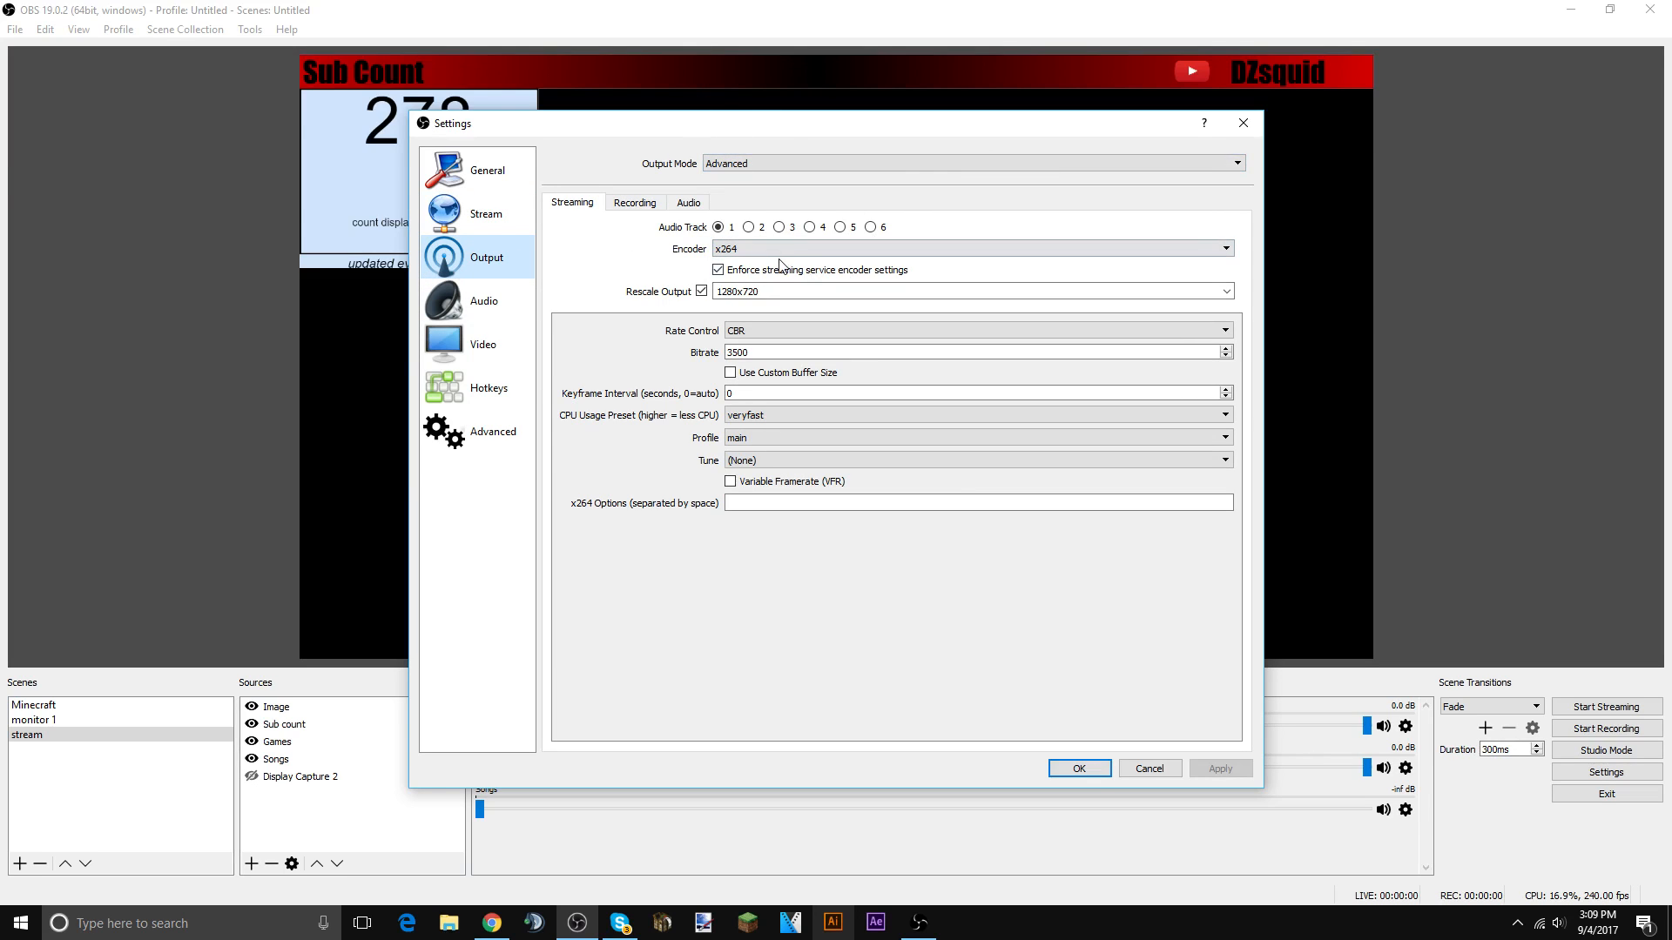
{"action": "left_click", "coordinate": [970, 249]}
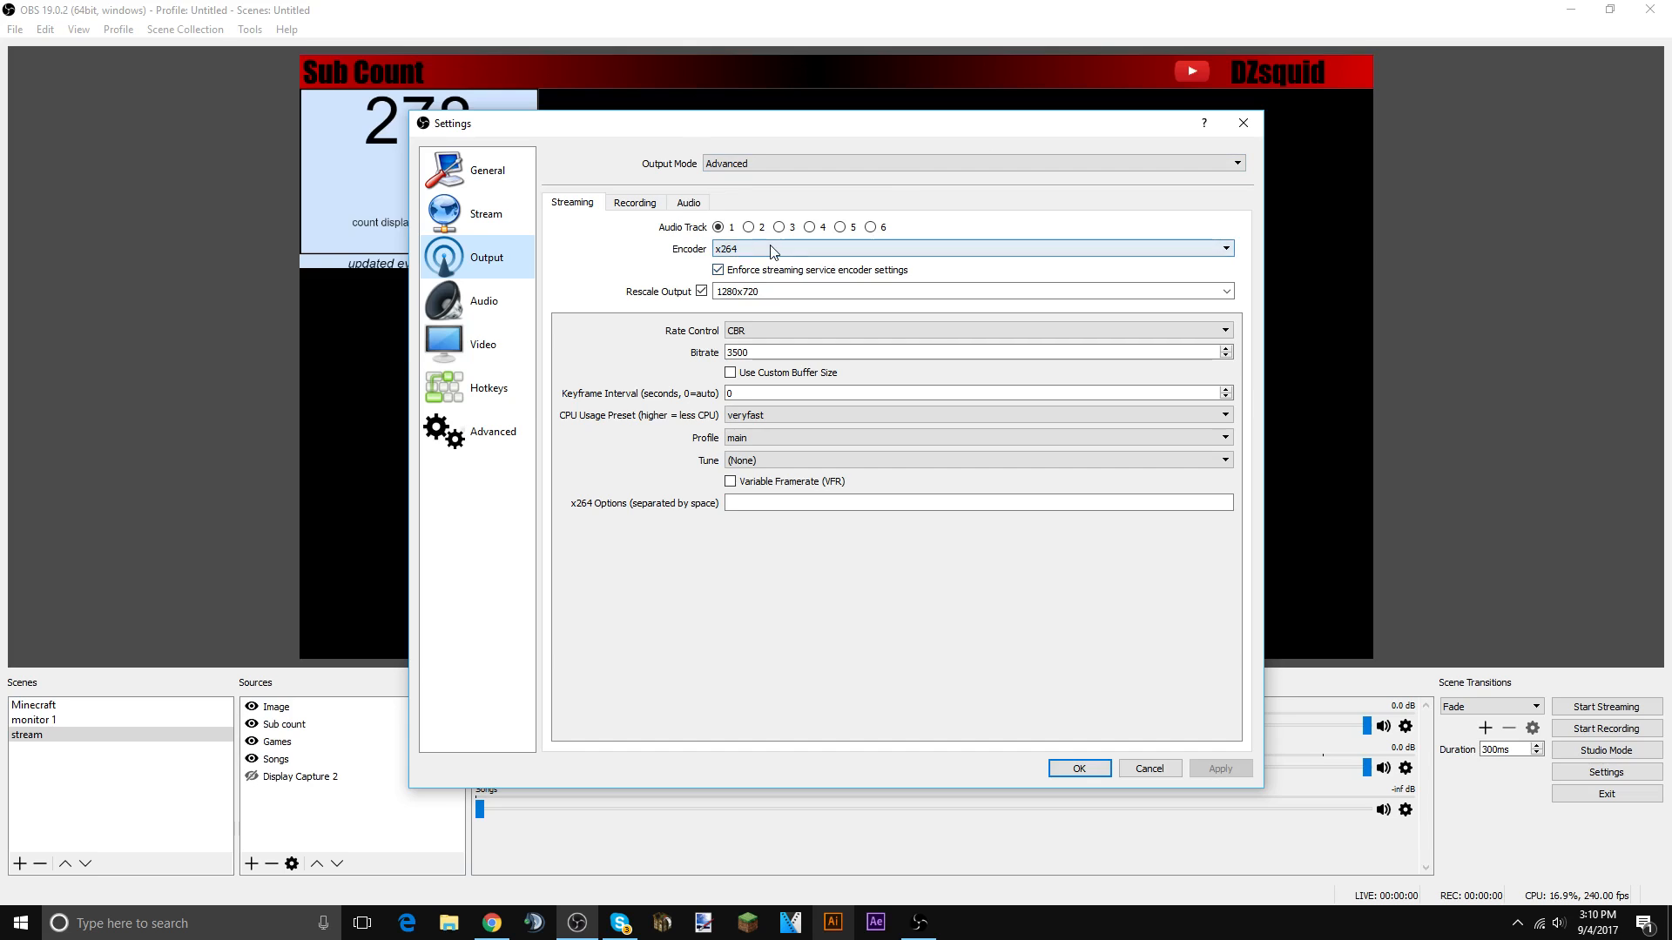
{"action": "left_click", "coordinate": [970, 249]}
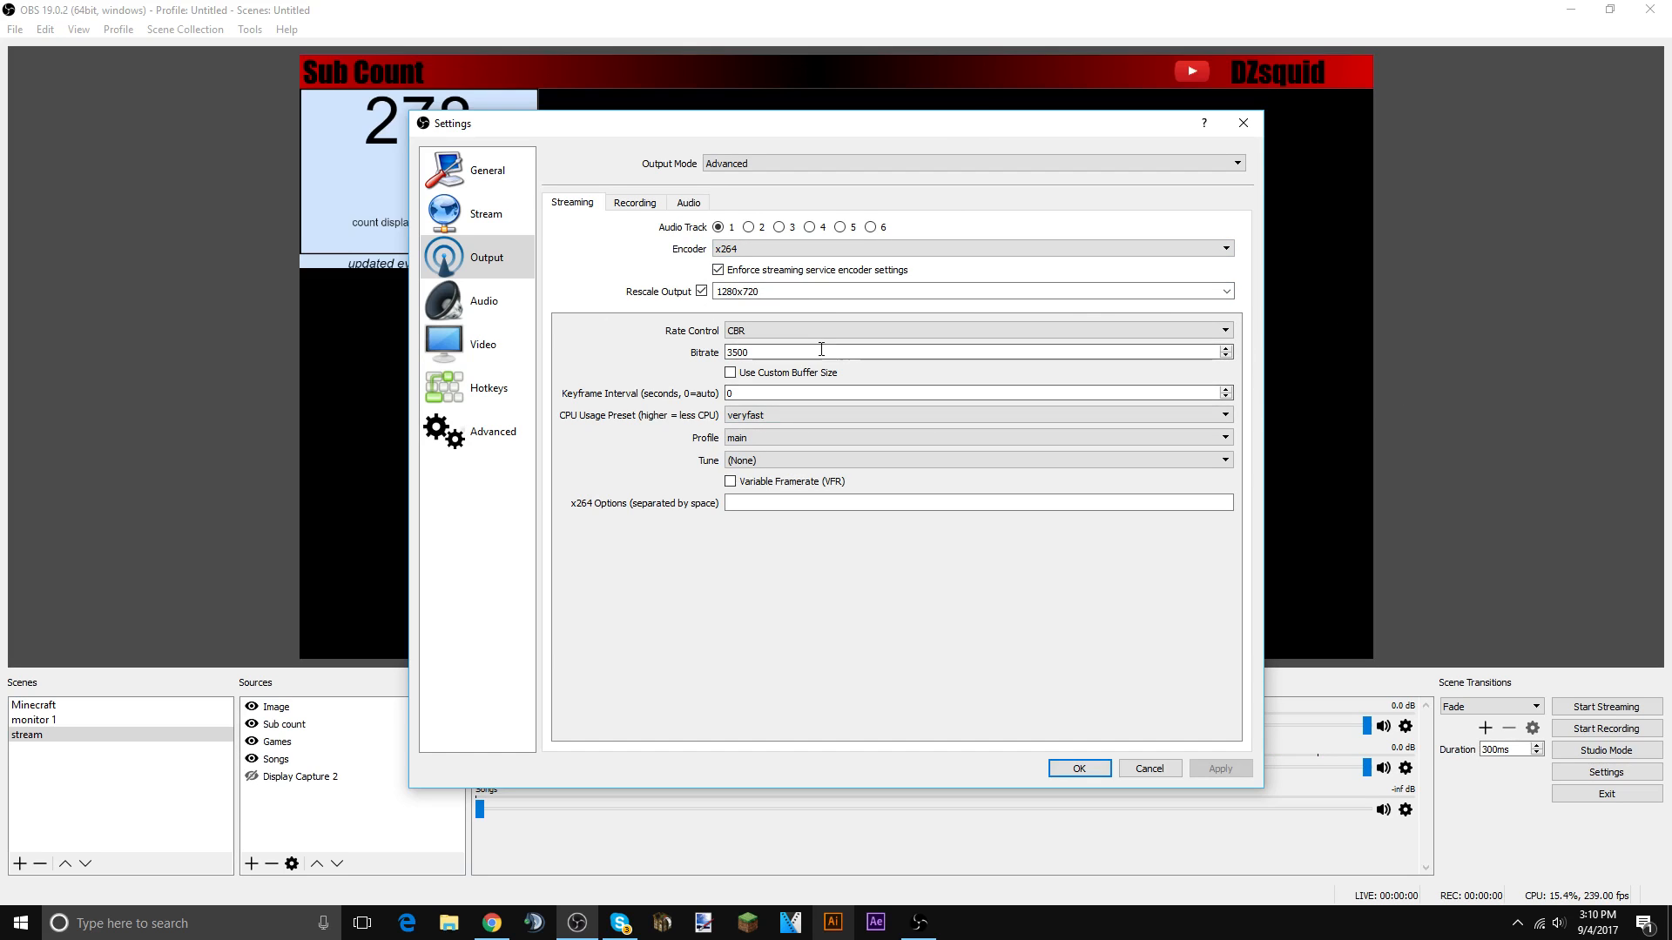
{"action": "left_click", "coordinate": [973, 329]}
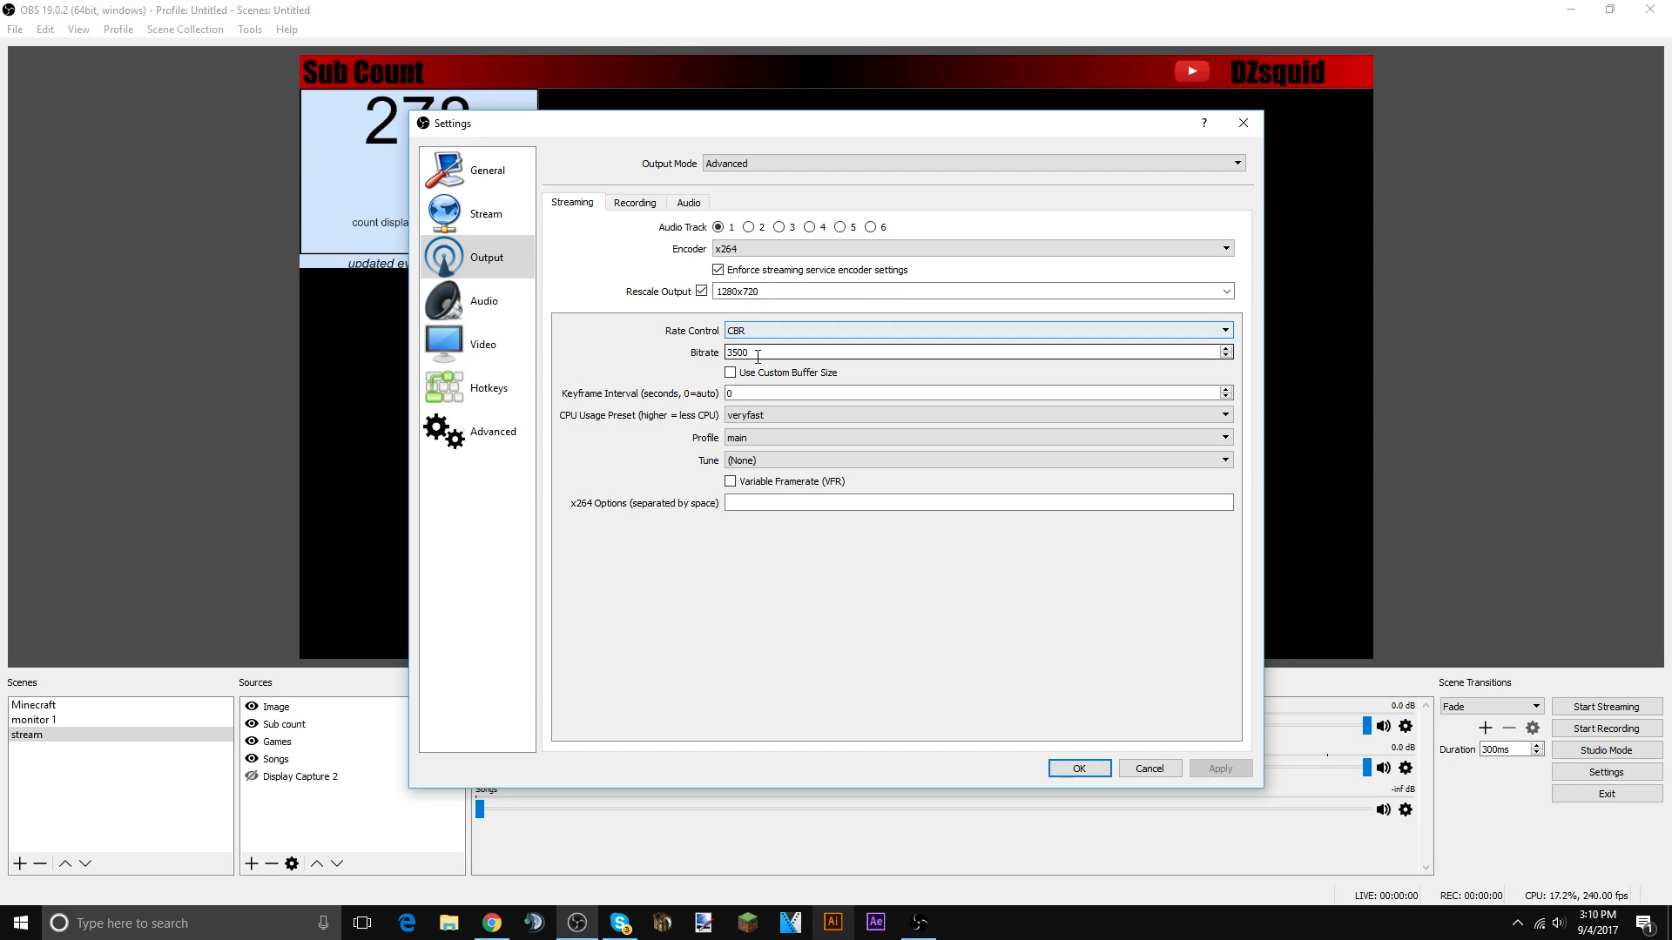
- Keep recording on NVENC H.264 with CBR rate control in the Recording output settings
{"action": "left_click", "coordinate": [634, 202]}
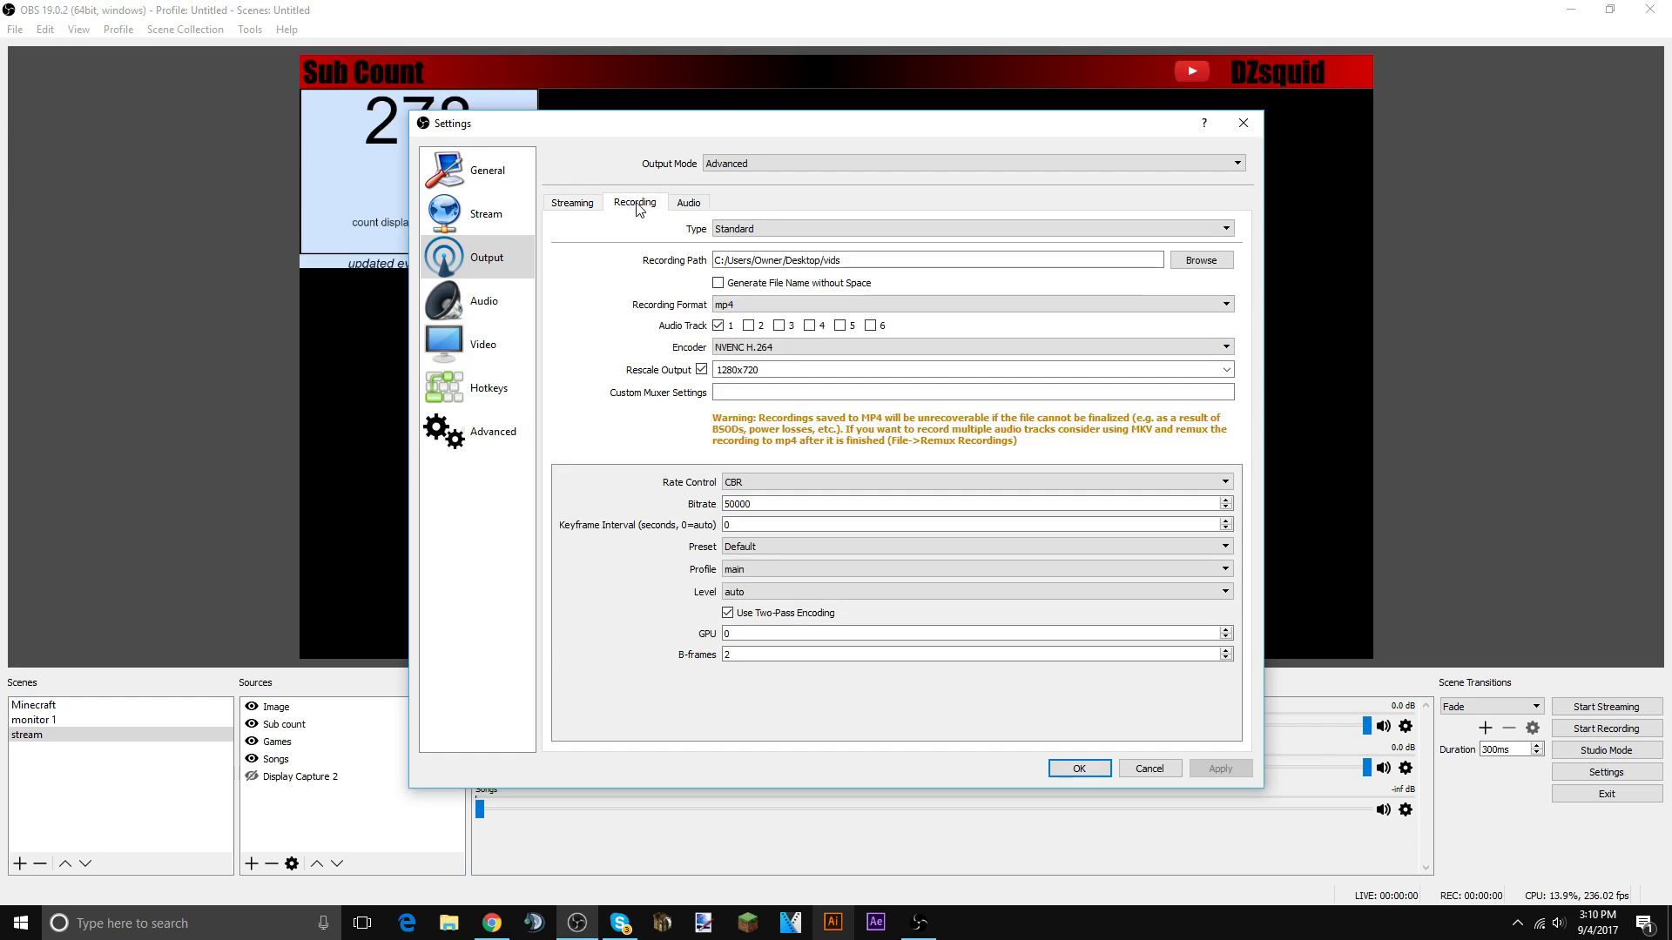
{"action": "left_click", "coordinate": [969, 346]}
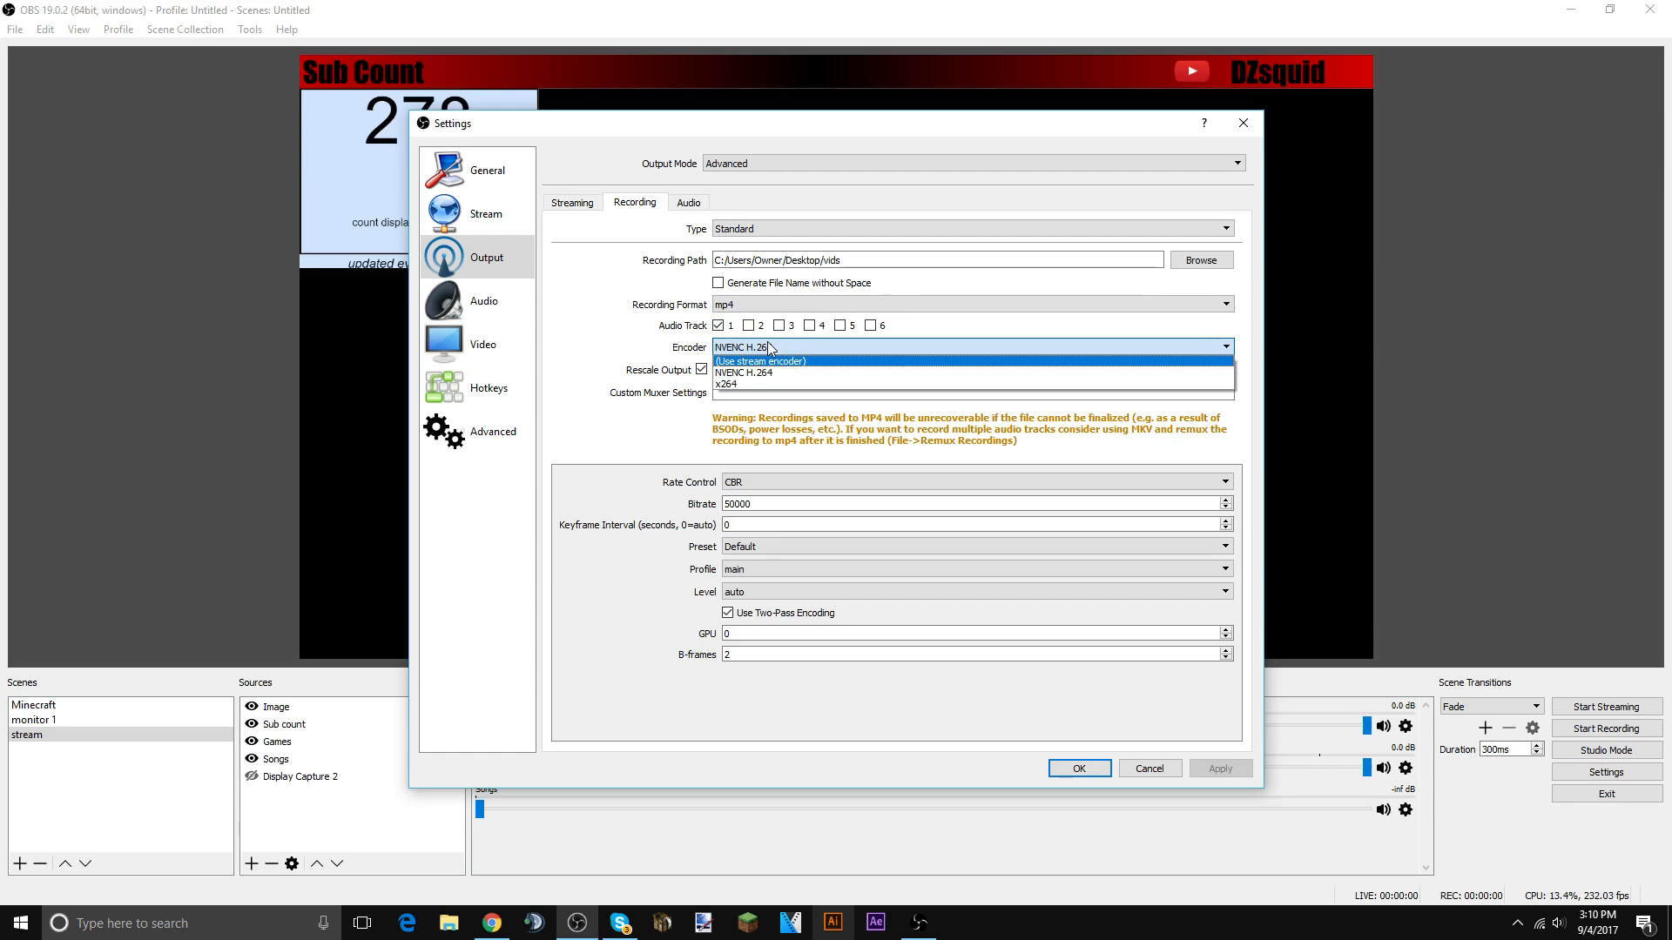
{"action": "left_click", "coordinate": [743, 373]}
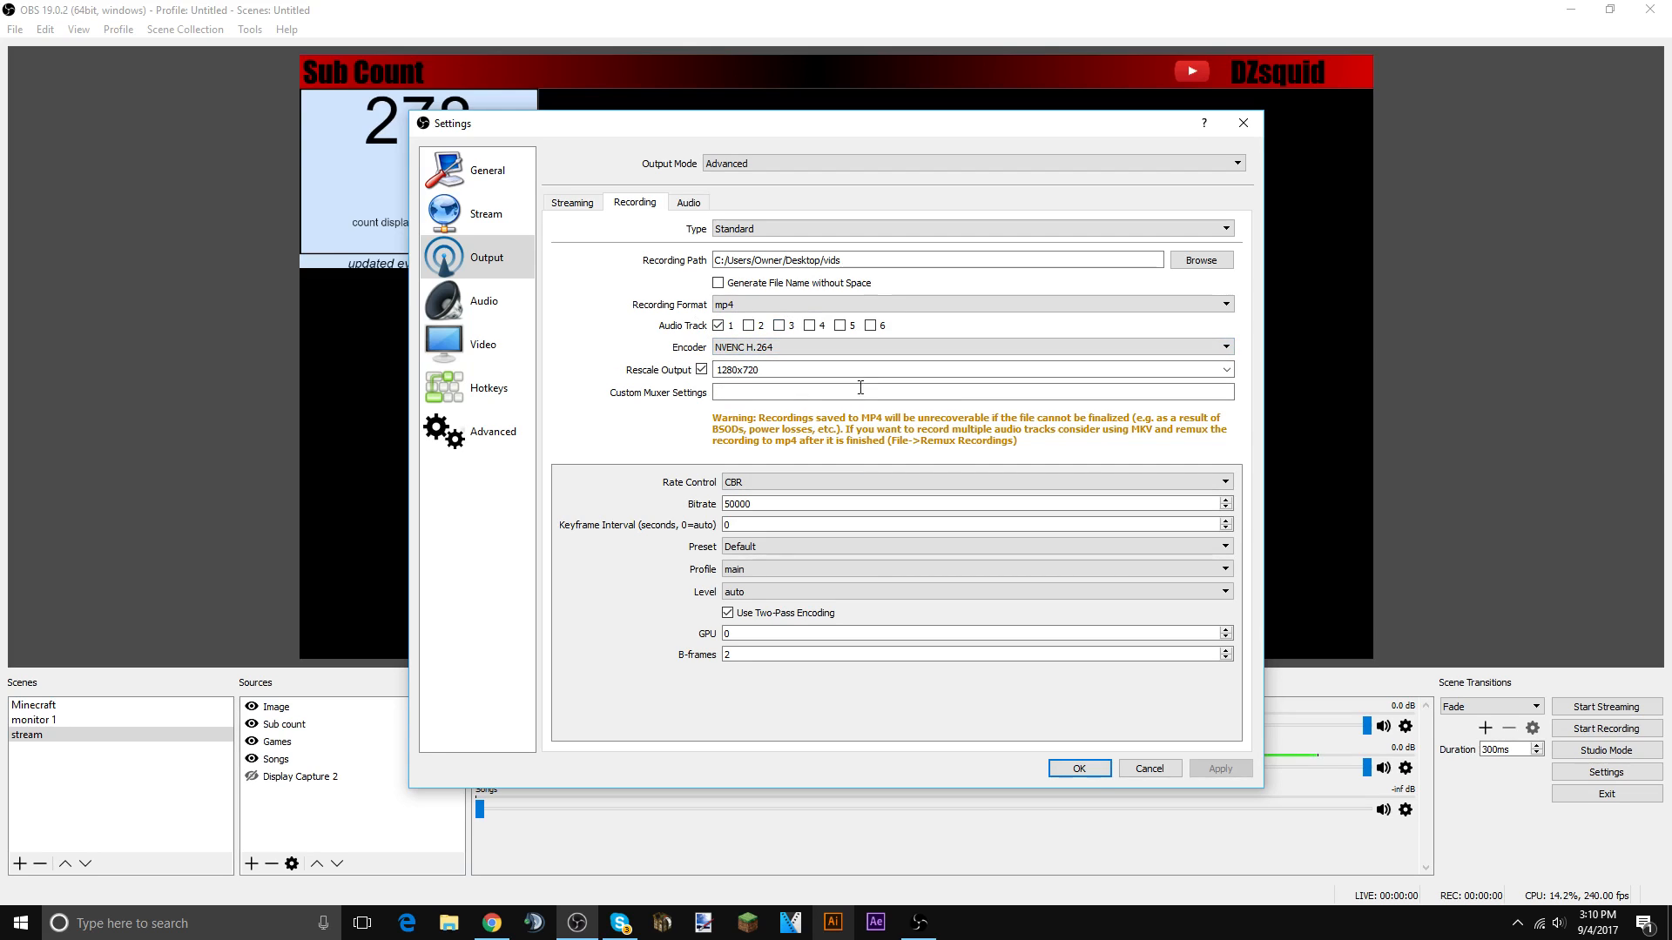
{"action": "mouse_move", "coordinate": [890, 416]}
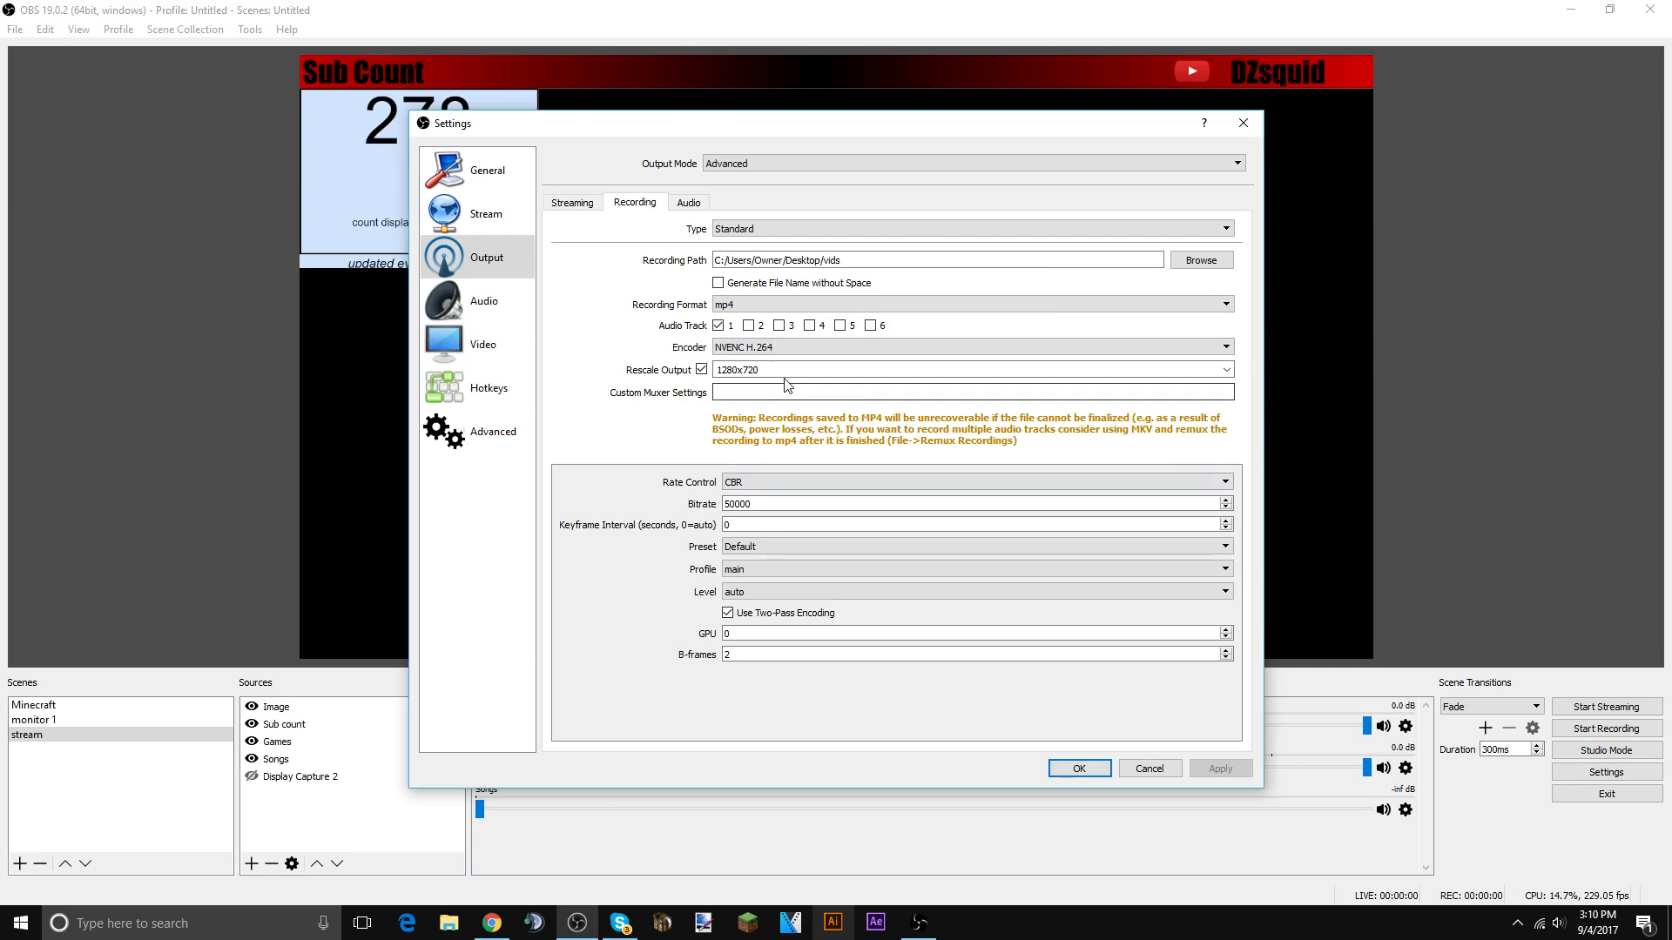
{"action": "left_click", "coordinate": [971, 480]}
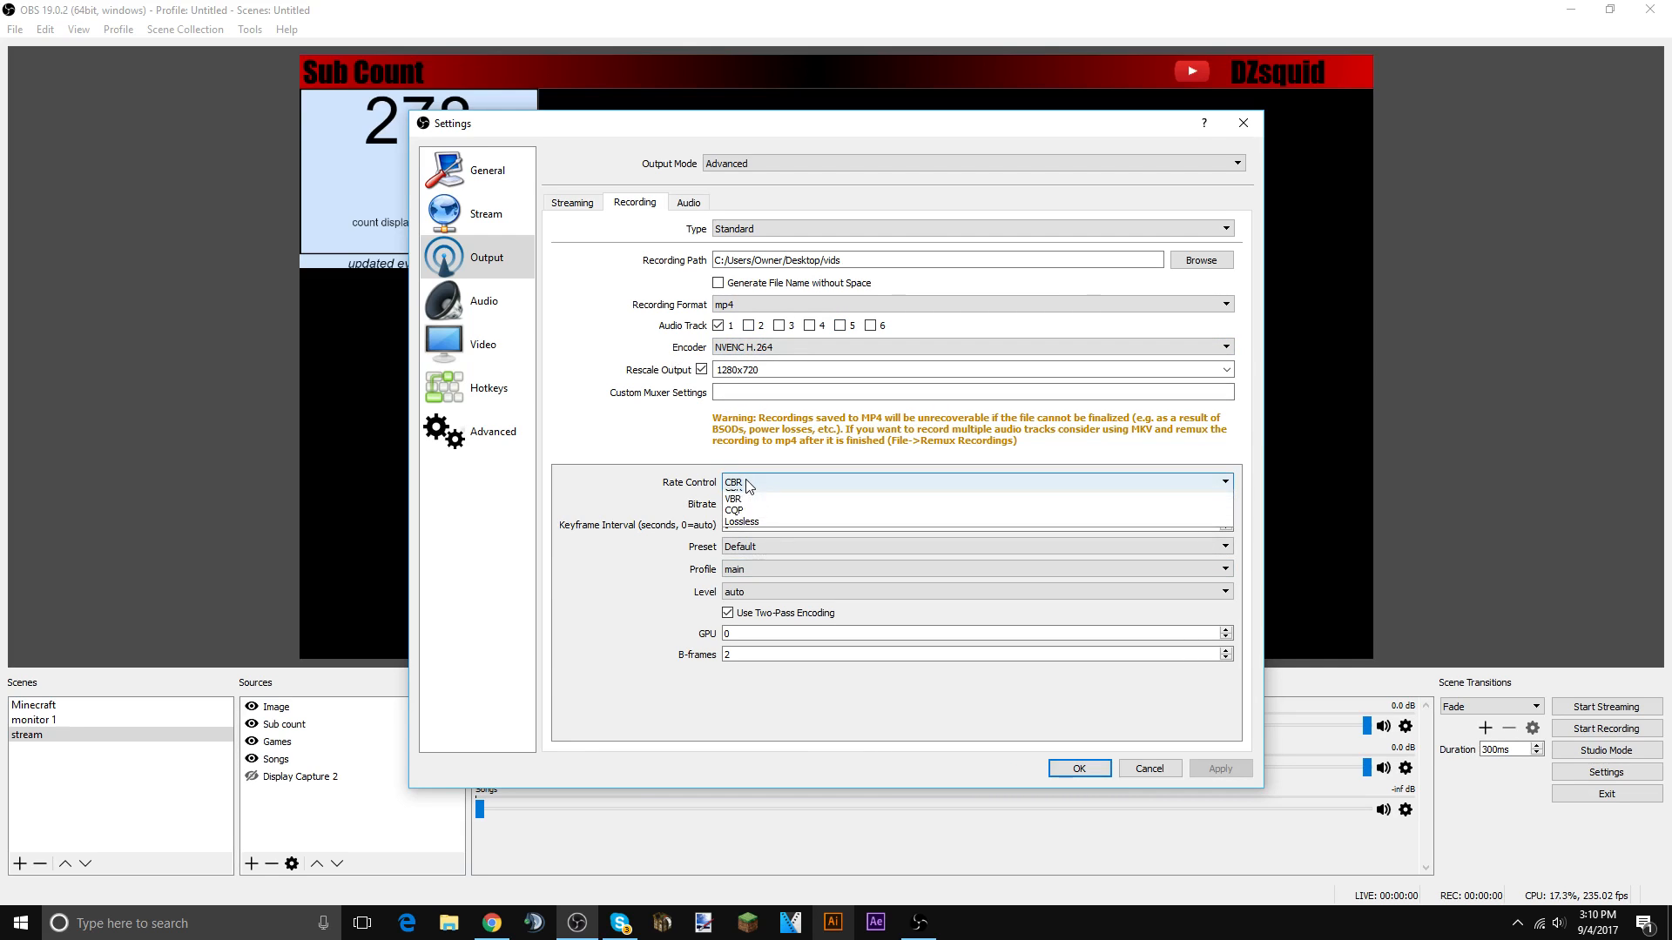
{"action": "left_click", "coordinate": [733, 488]}
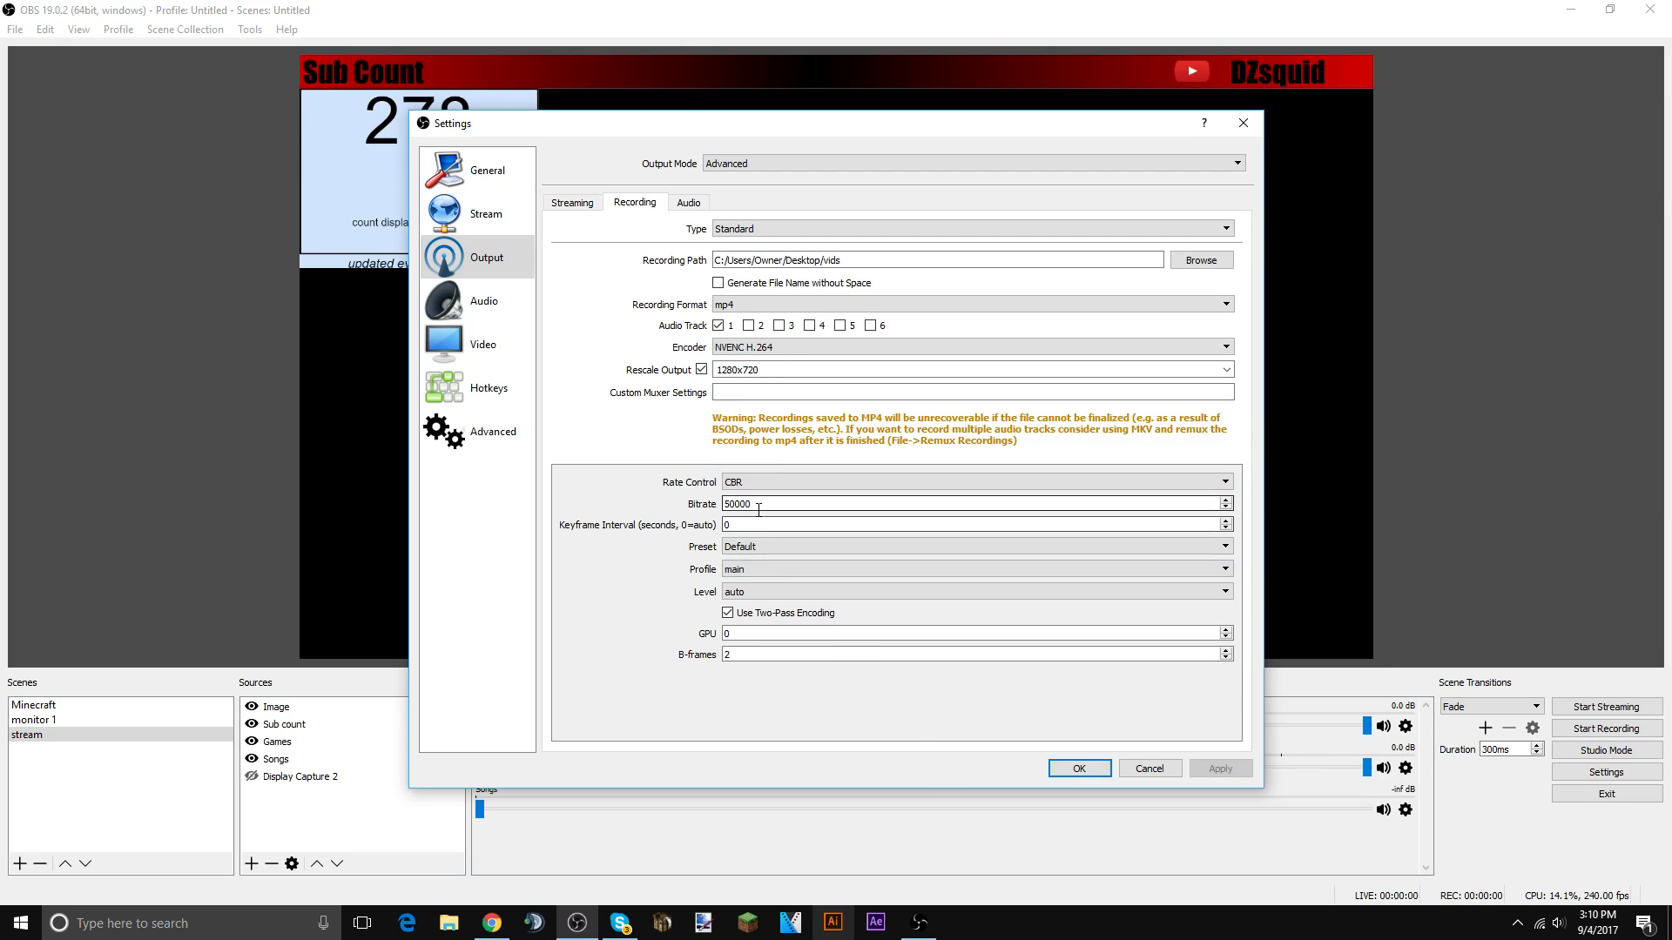
- Keep the Default preset and auto level, with two-pass encoding and 2 B-frames
{"action": "left_click", "coordinate": [971, 545]}
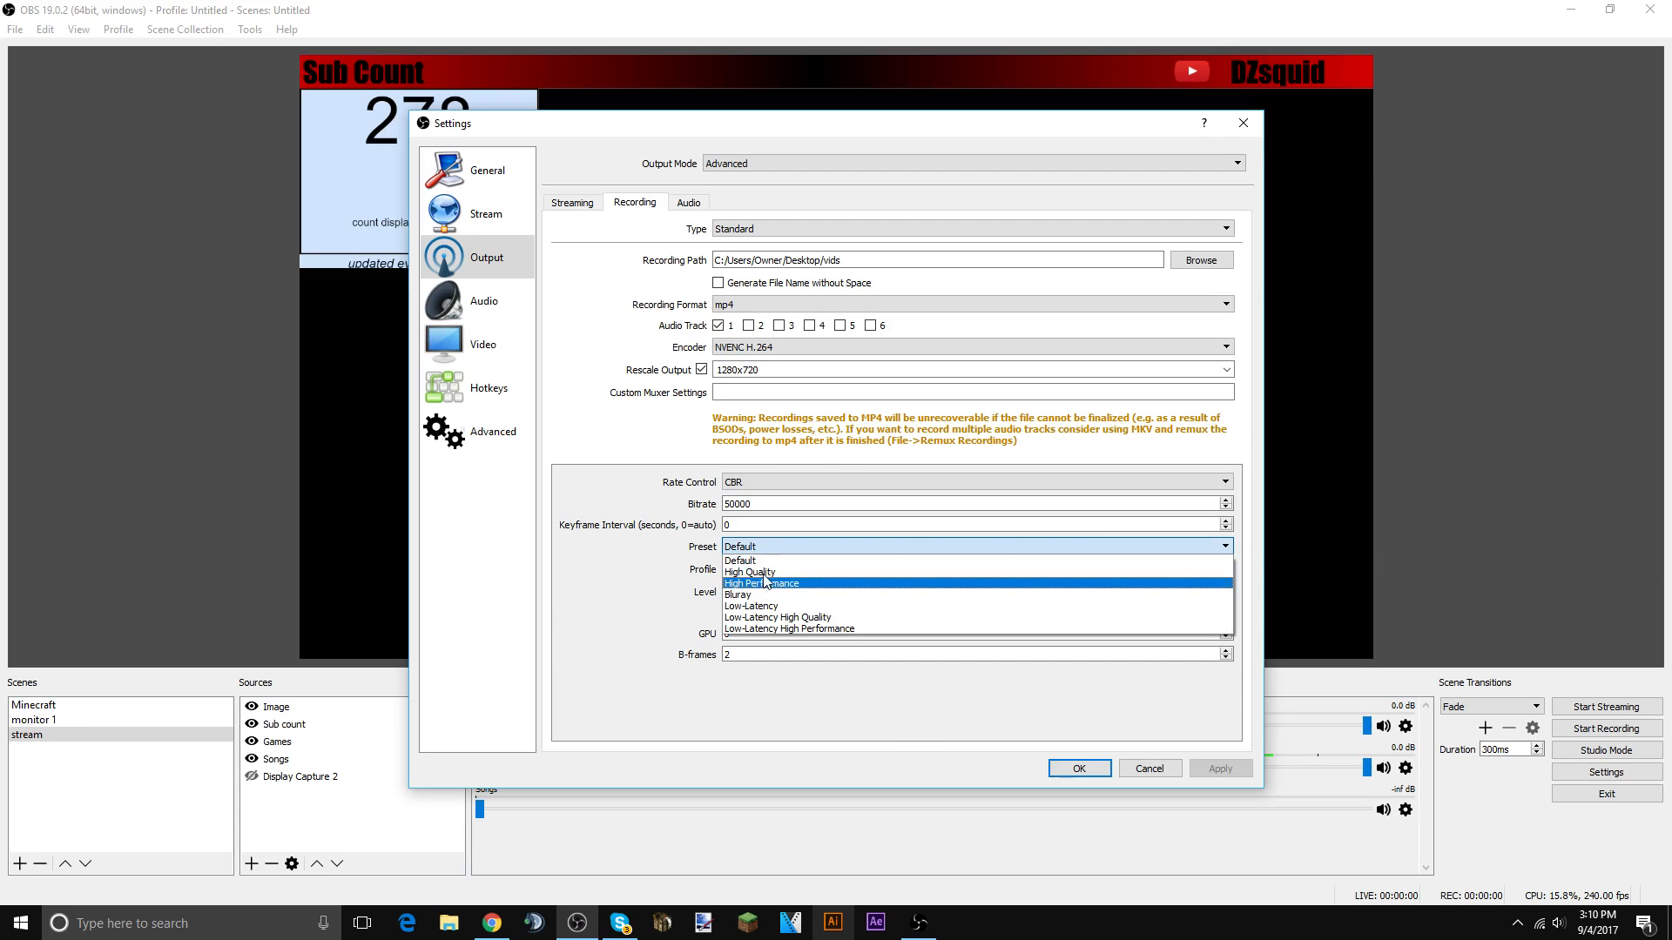
{"action": "left_click", "coordinate": [740, 559]}
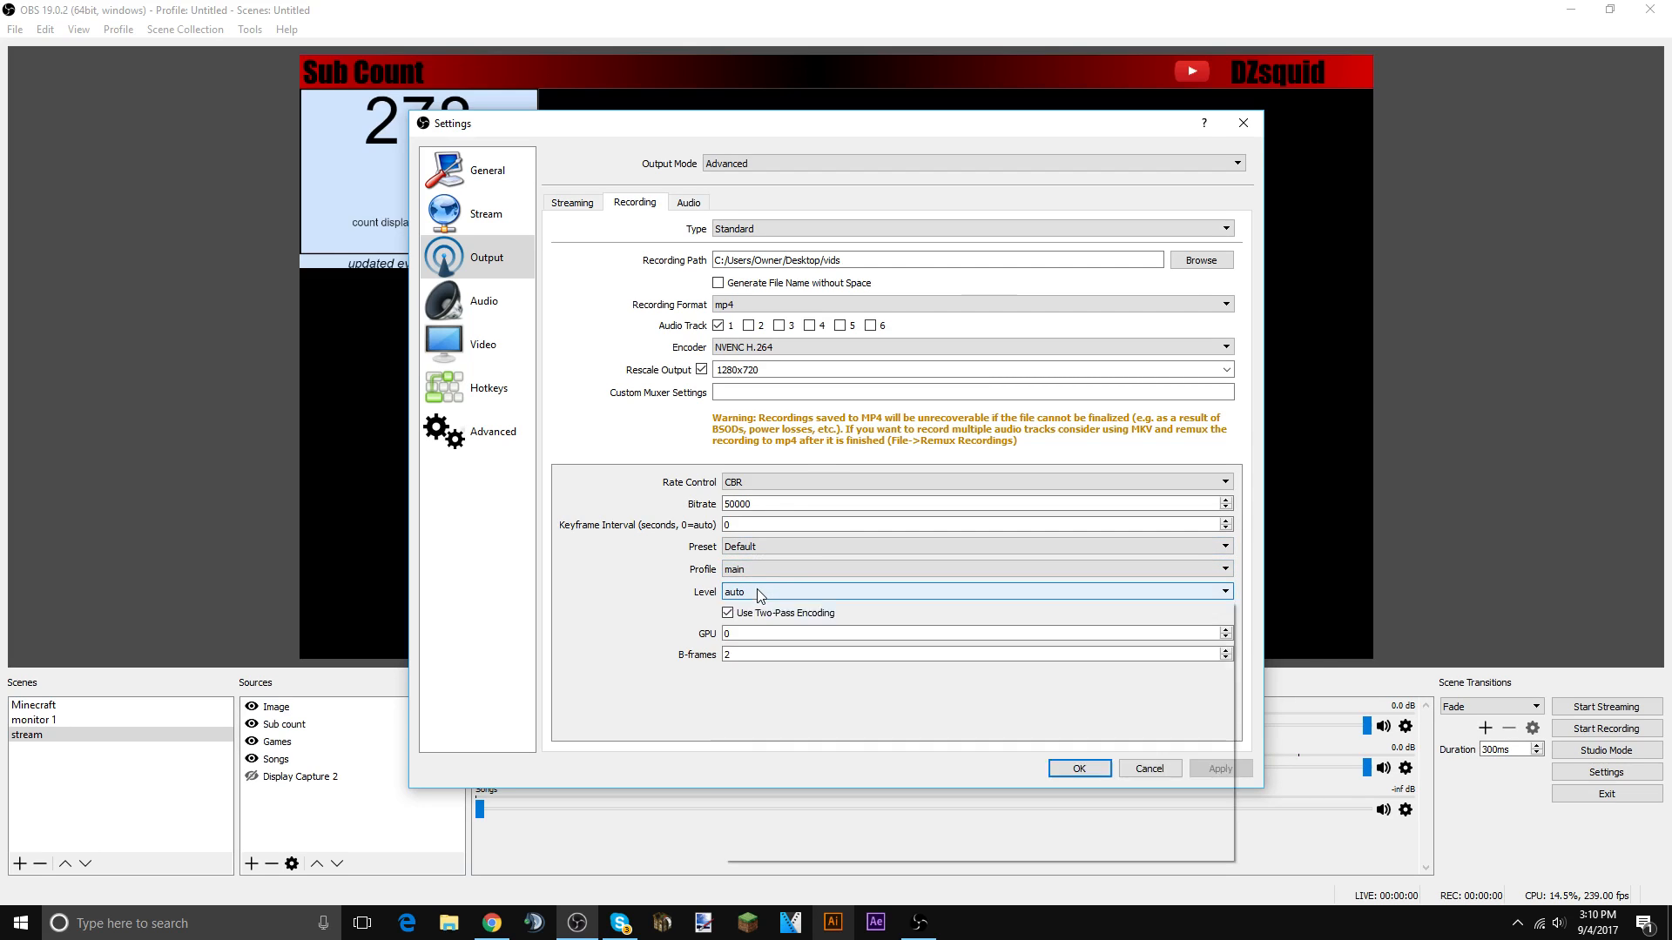
{"action": "left_click", "coordinate": [970, 590]}
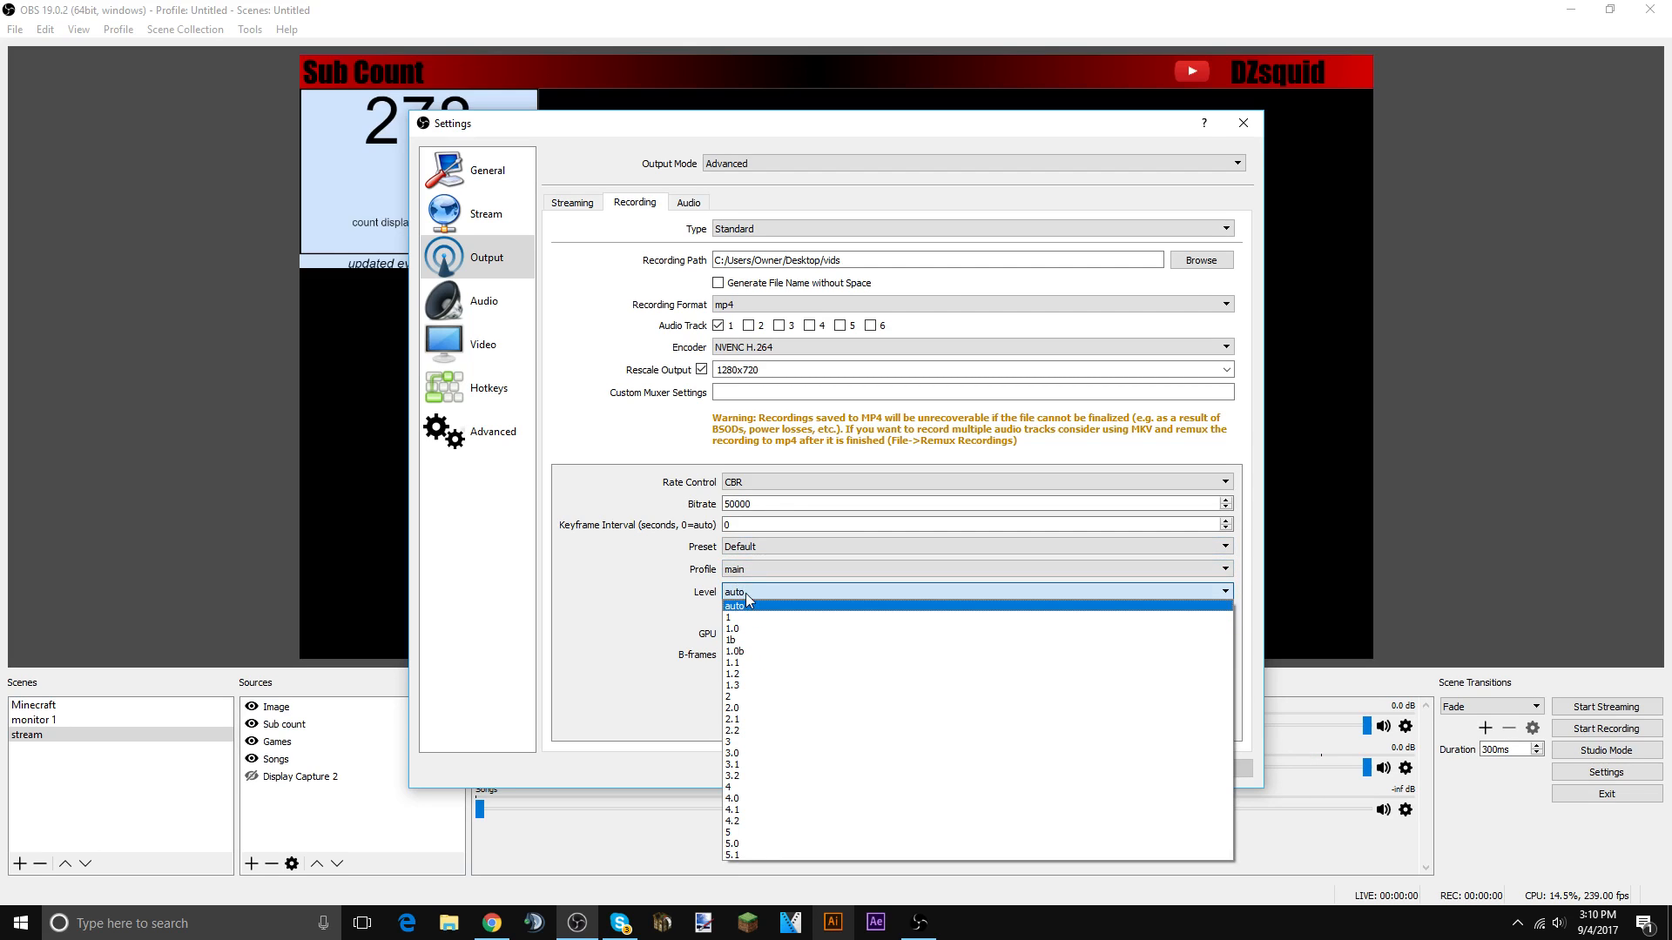
{"action": "left_click", "coordinate": [735, 606]}
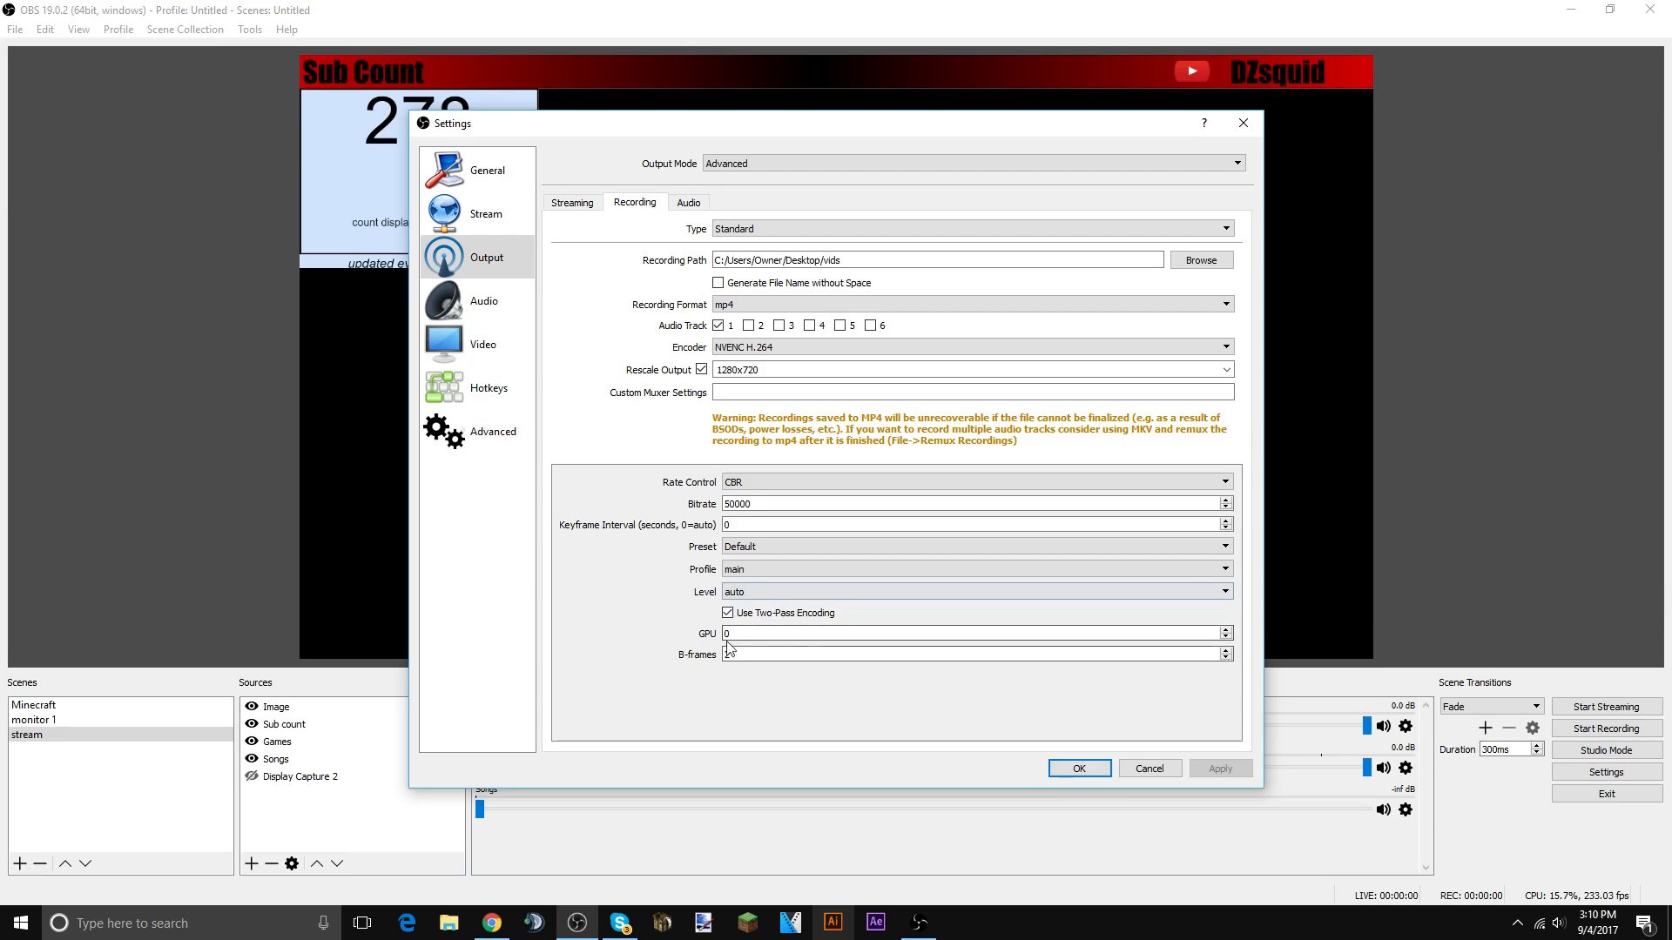
{"action": "type", "text": "2"}
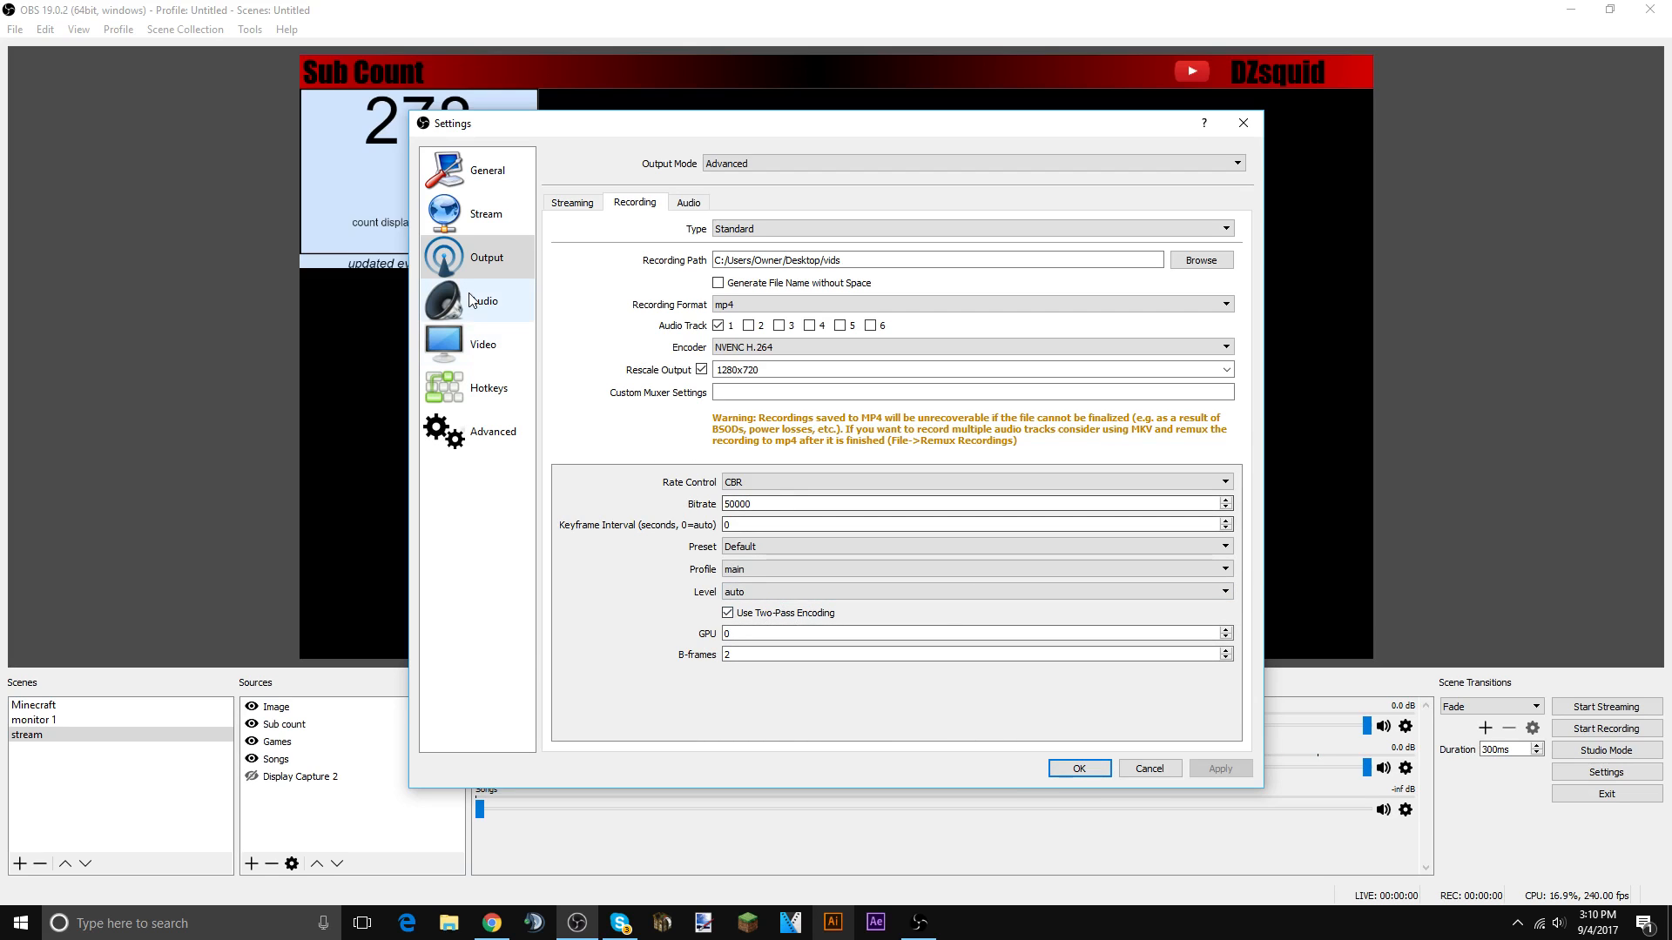
- Keep the audio sample rate at 48khz with stereo channels
{"action": "left_click", "coordinate": [483, 301]}
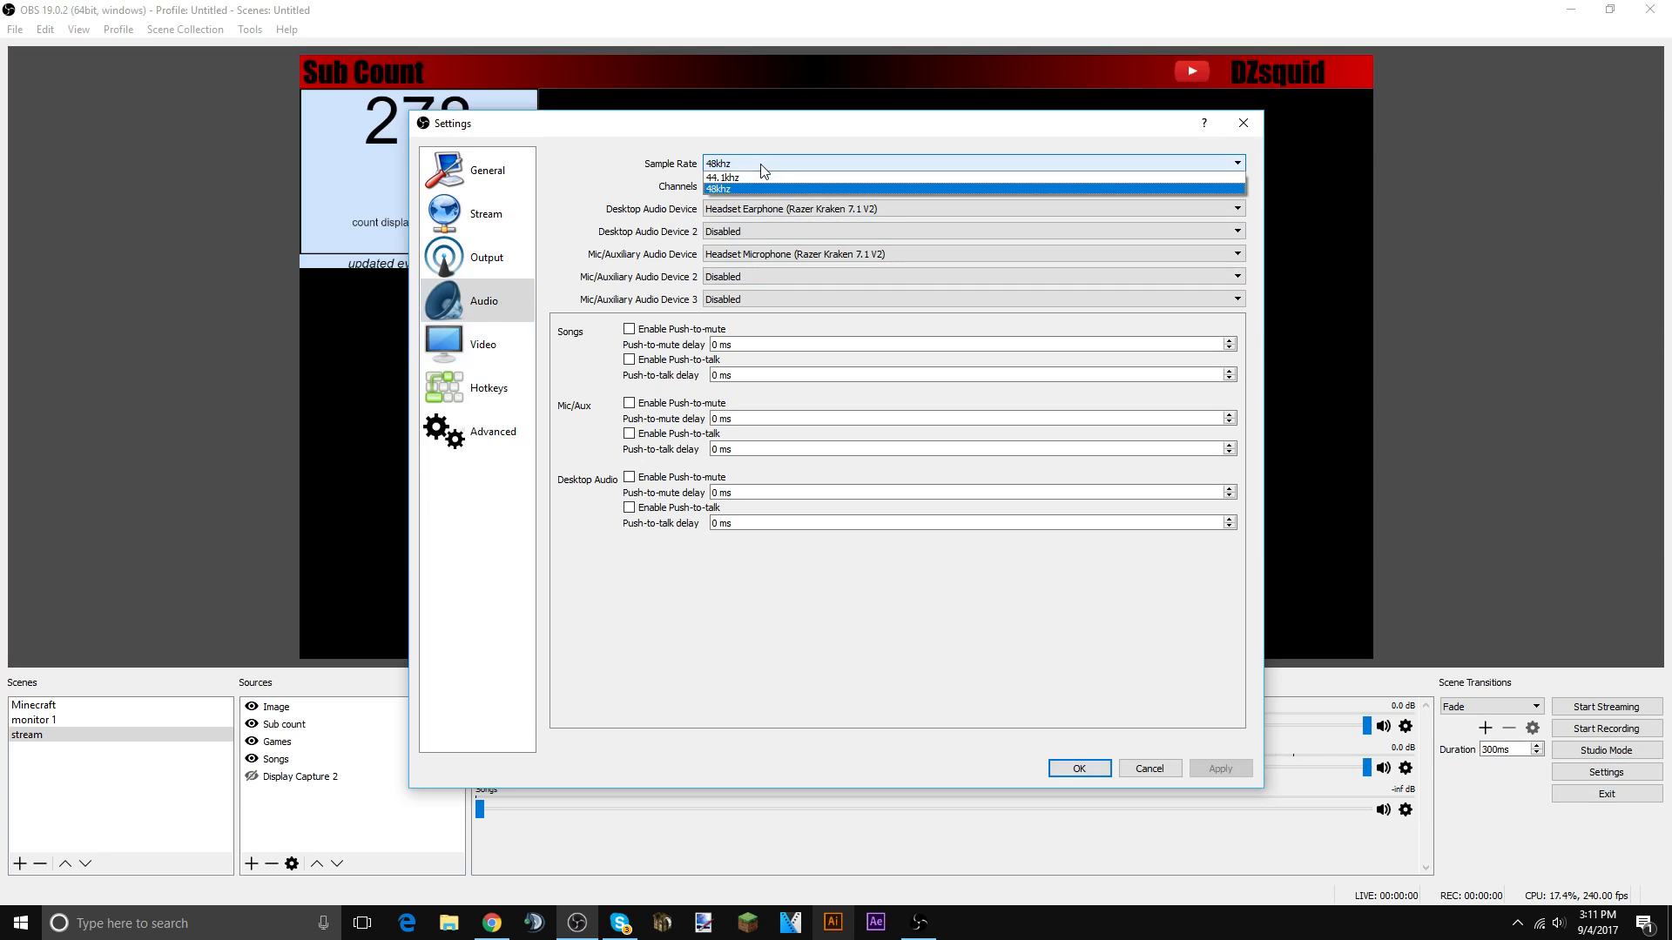
{"action": "left_click", "coordinate": [761, 188]}
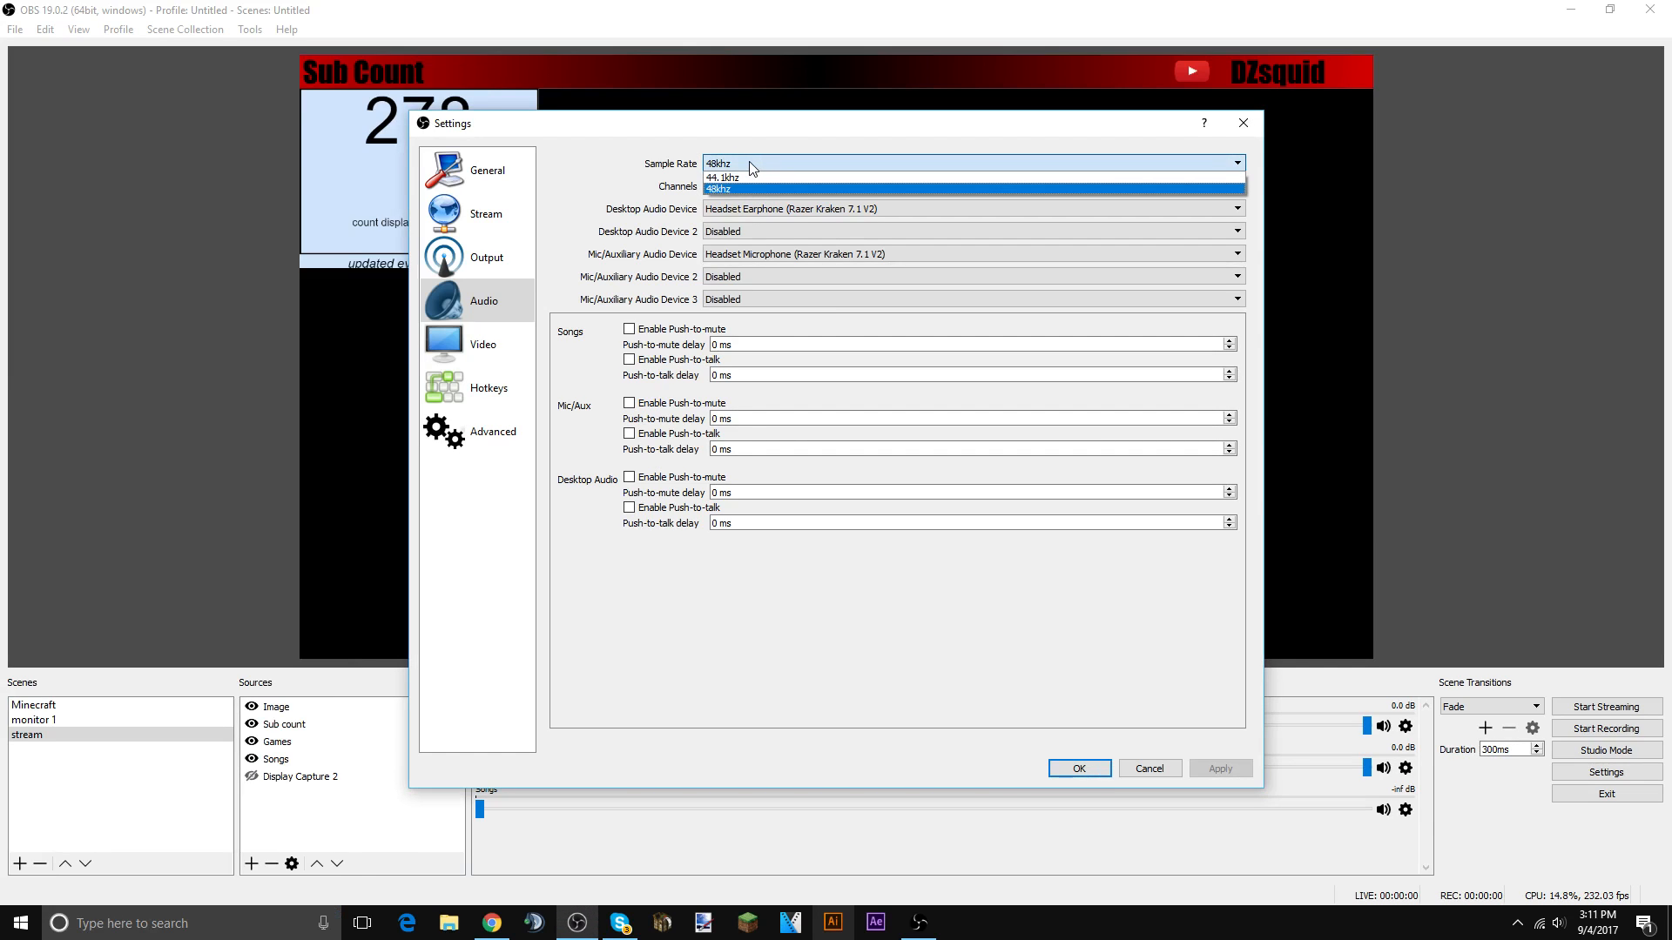
{"action": "left_click", "coordinate": [718, 188]}
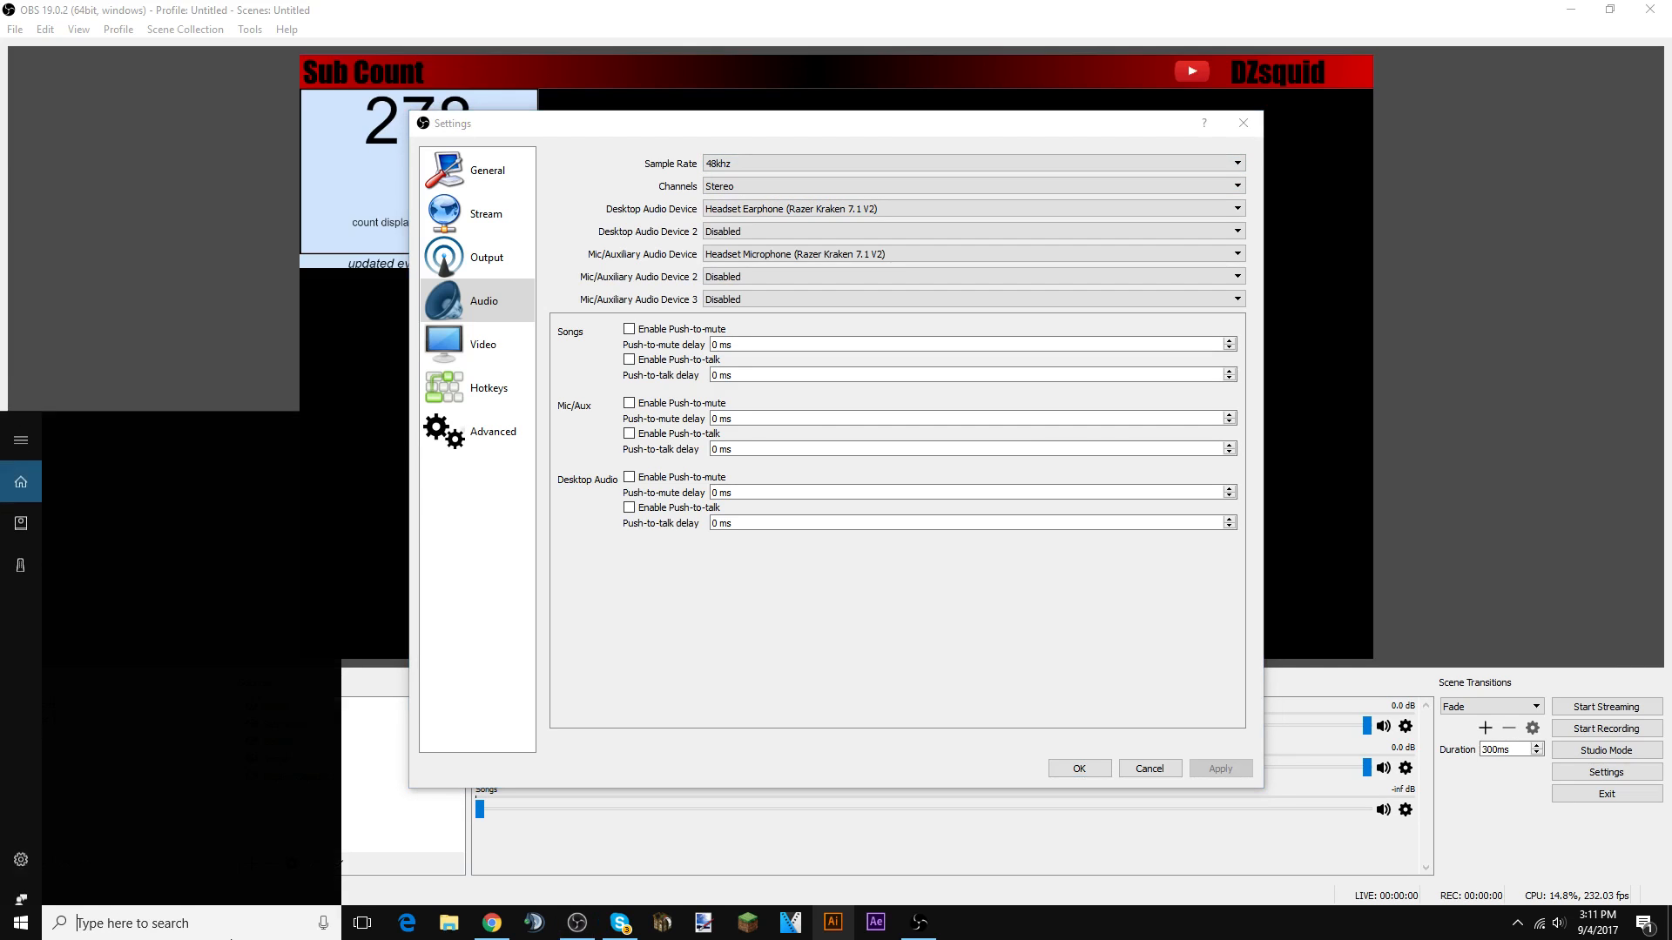
- Check the Headset Earphone's default format in Windows Sound: 2 channel, 16 bit, 44100 Hz
{"action": "type", "text": "sound"}
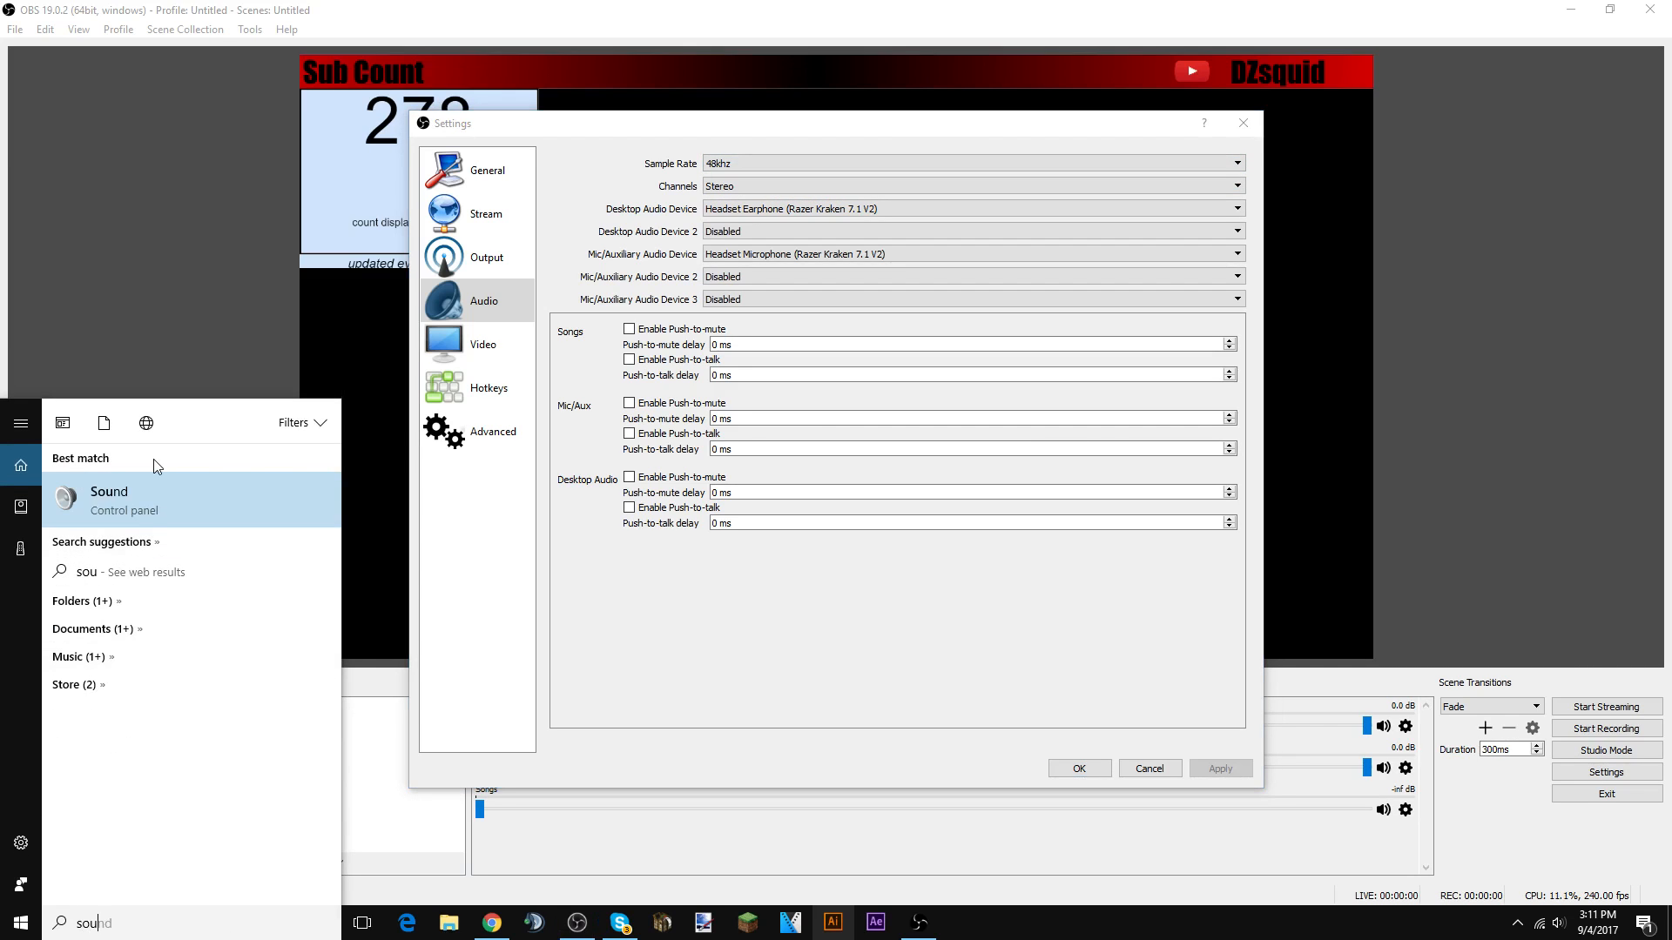
{"action": "left_click", "coordinate": [108, 500]}
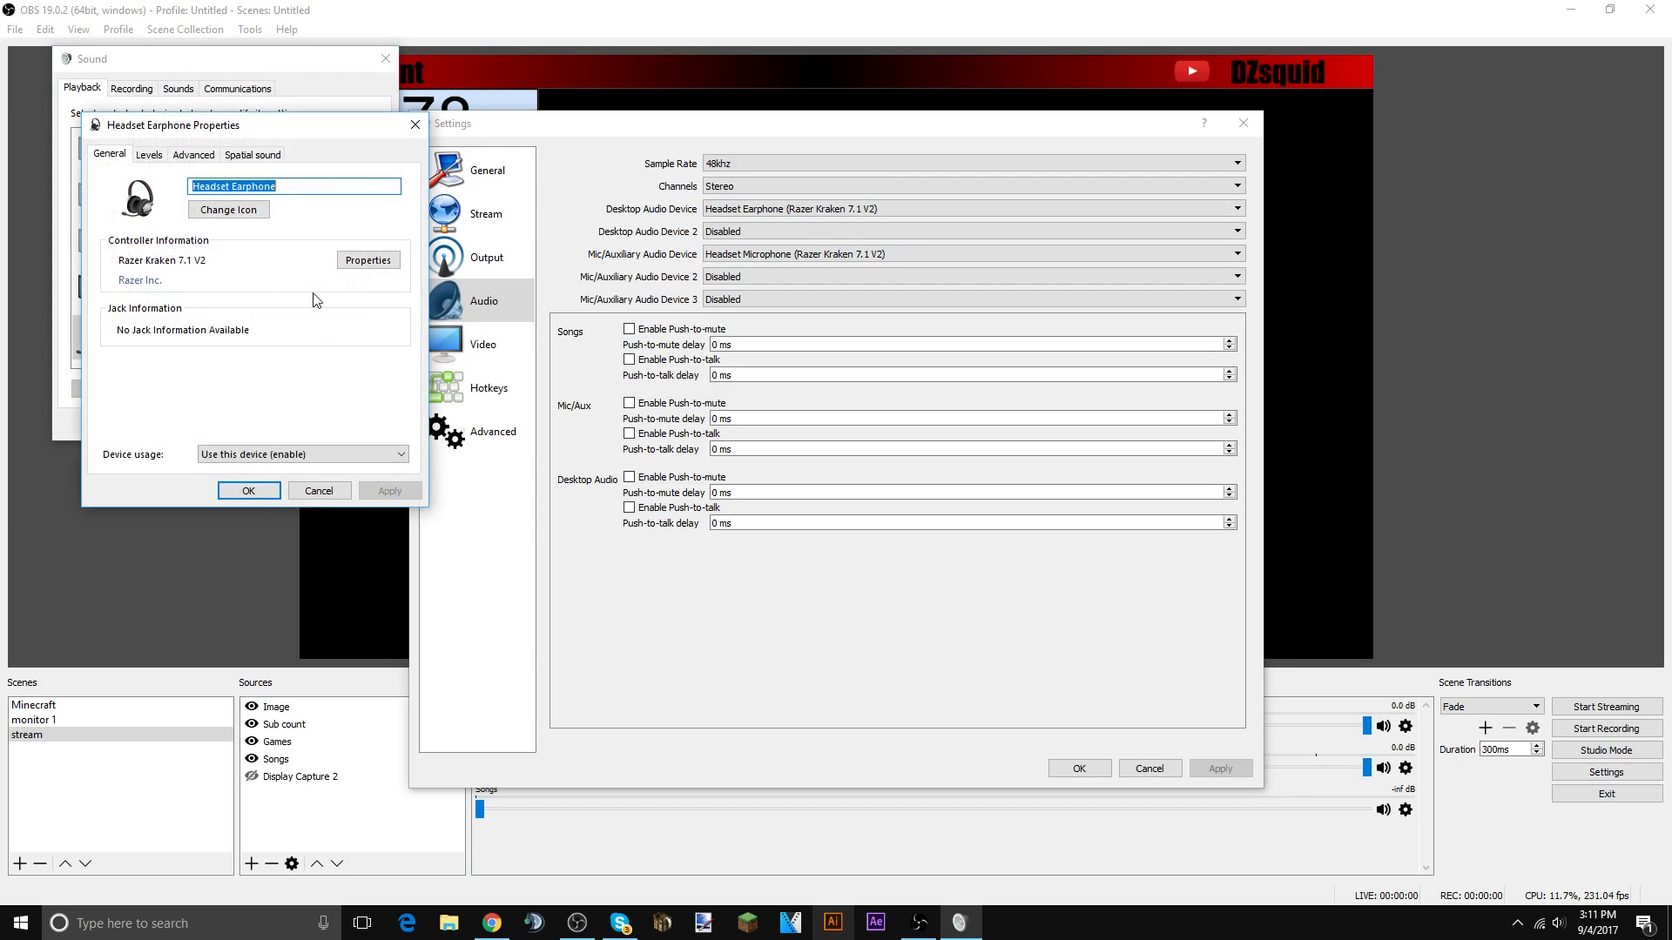
{"action": "left_click", "coordinate": [150, 153]}
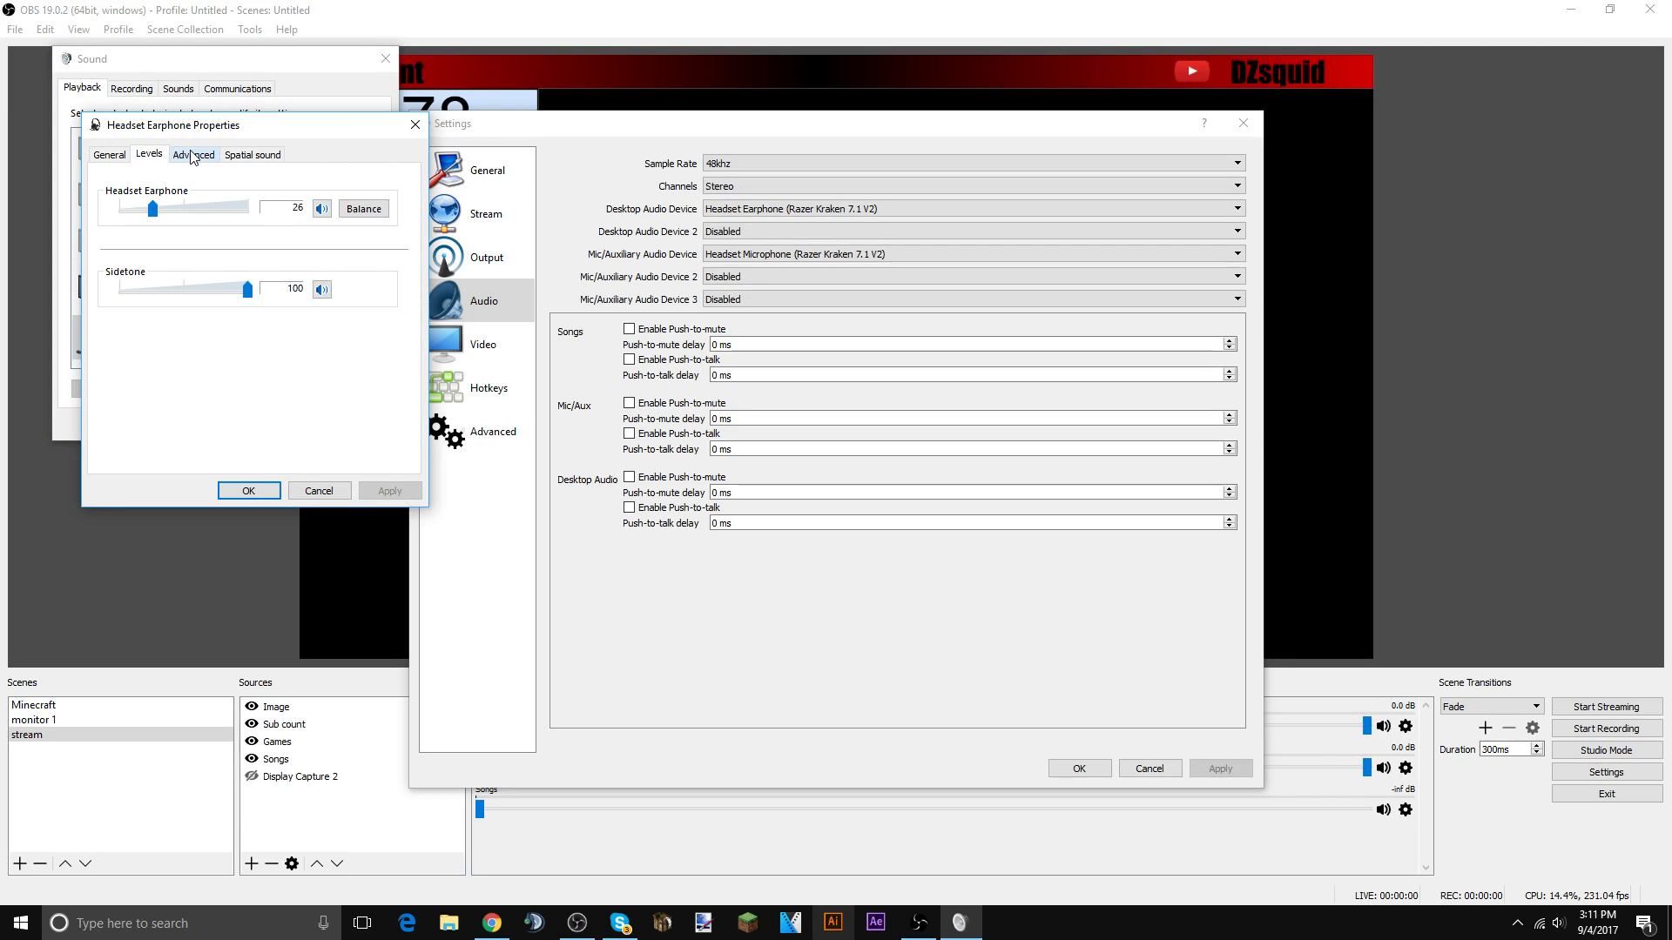
{"action": "left_click", "coordinate": [193, 153]}
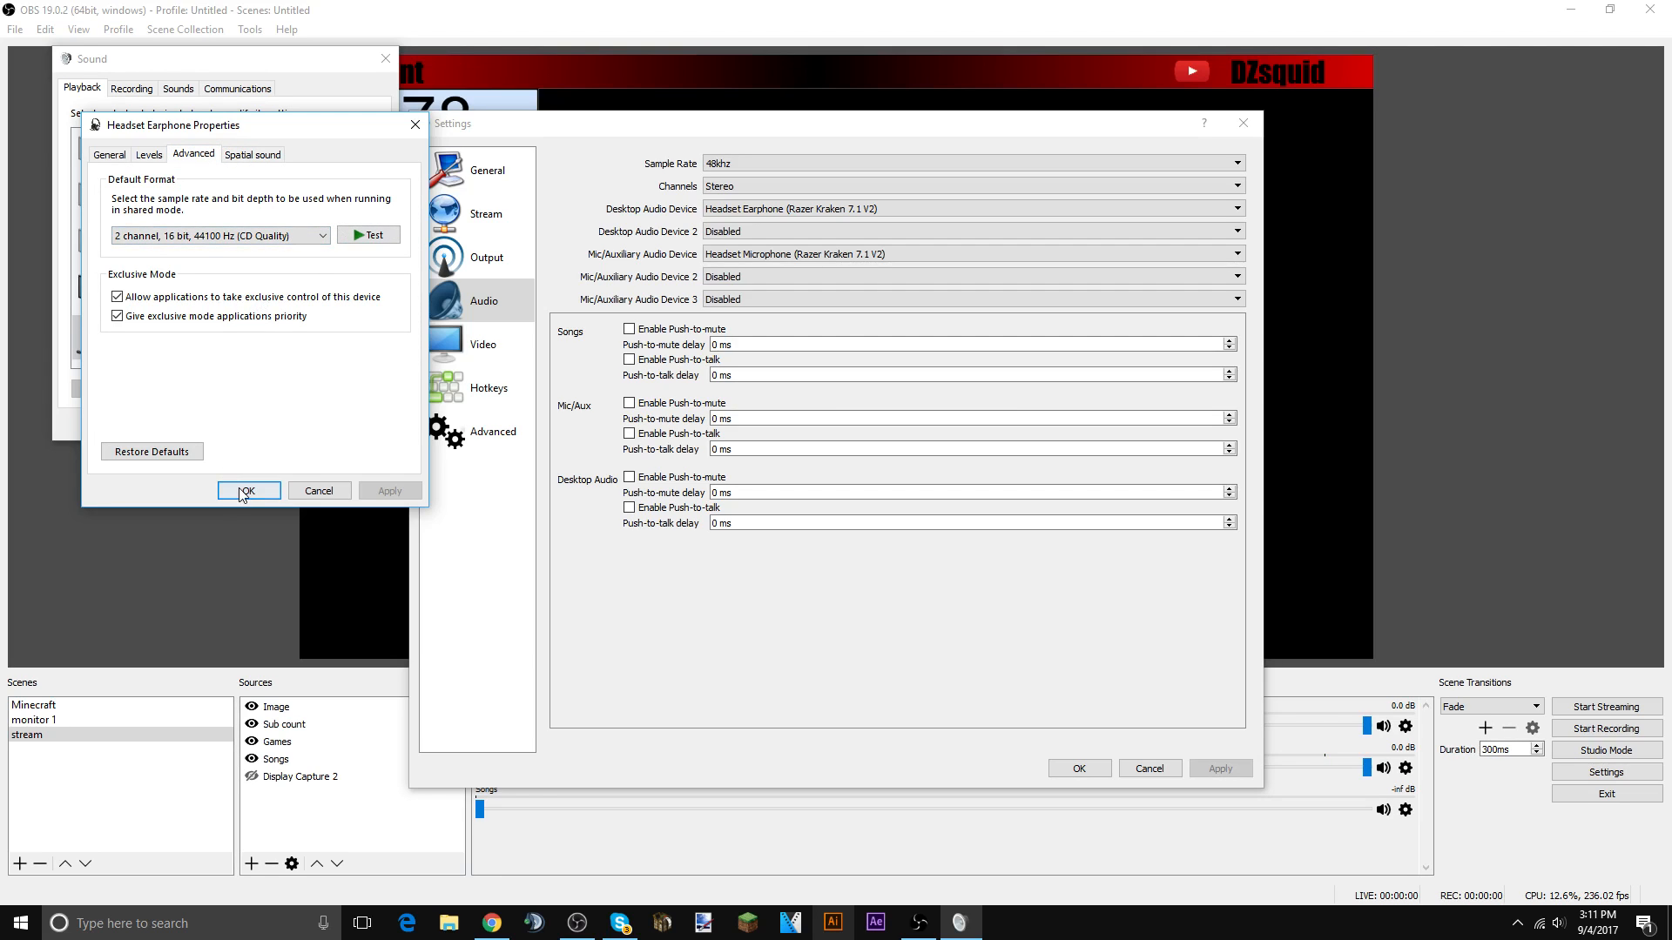
- Close the headset properties and keep Lanczos 32-sample downscaling for 1280x720 video output
{"action": "left_click", "coordinate": [247, 491]}
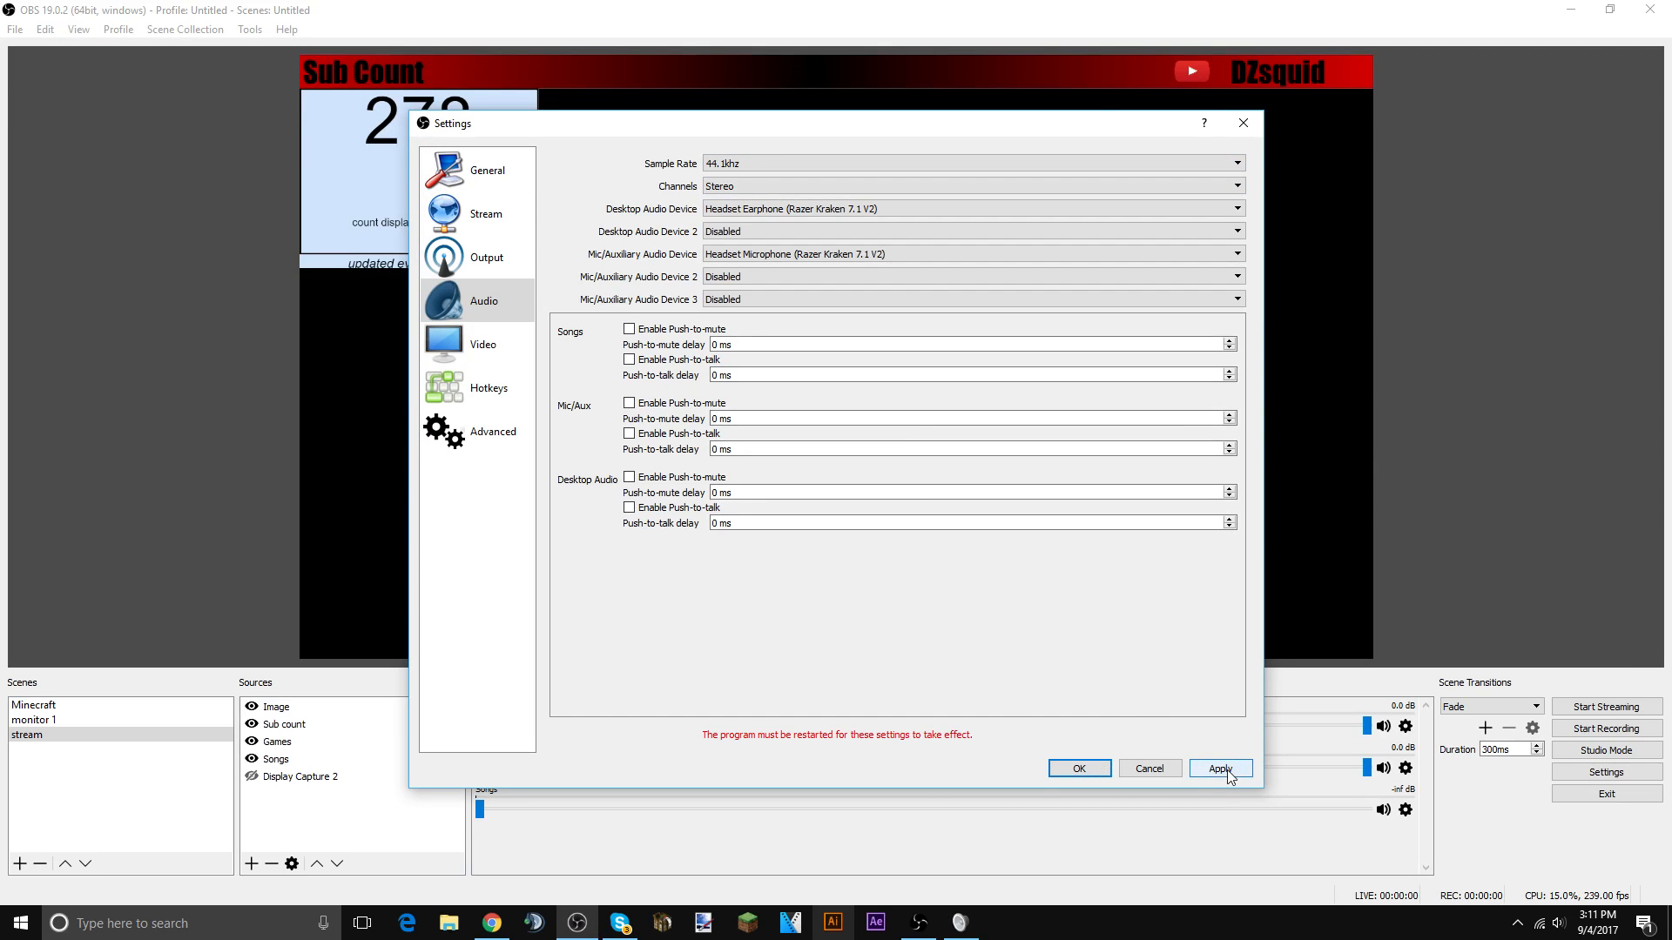
{"action": "left_click", "coordinate": [482, 343]}
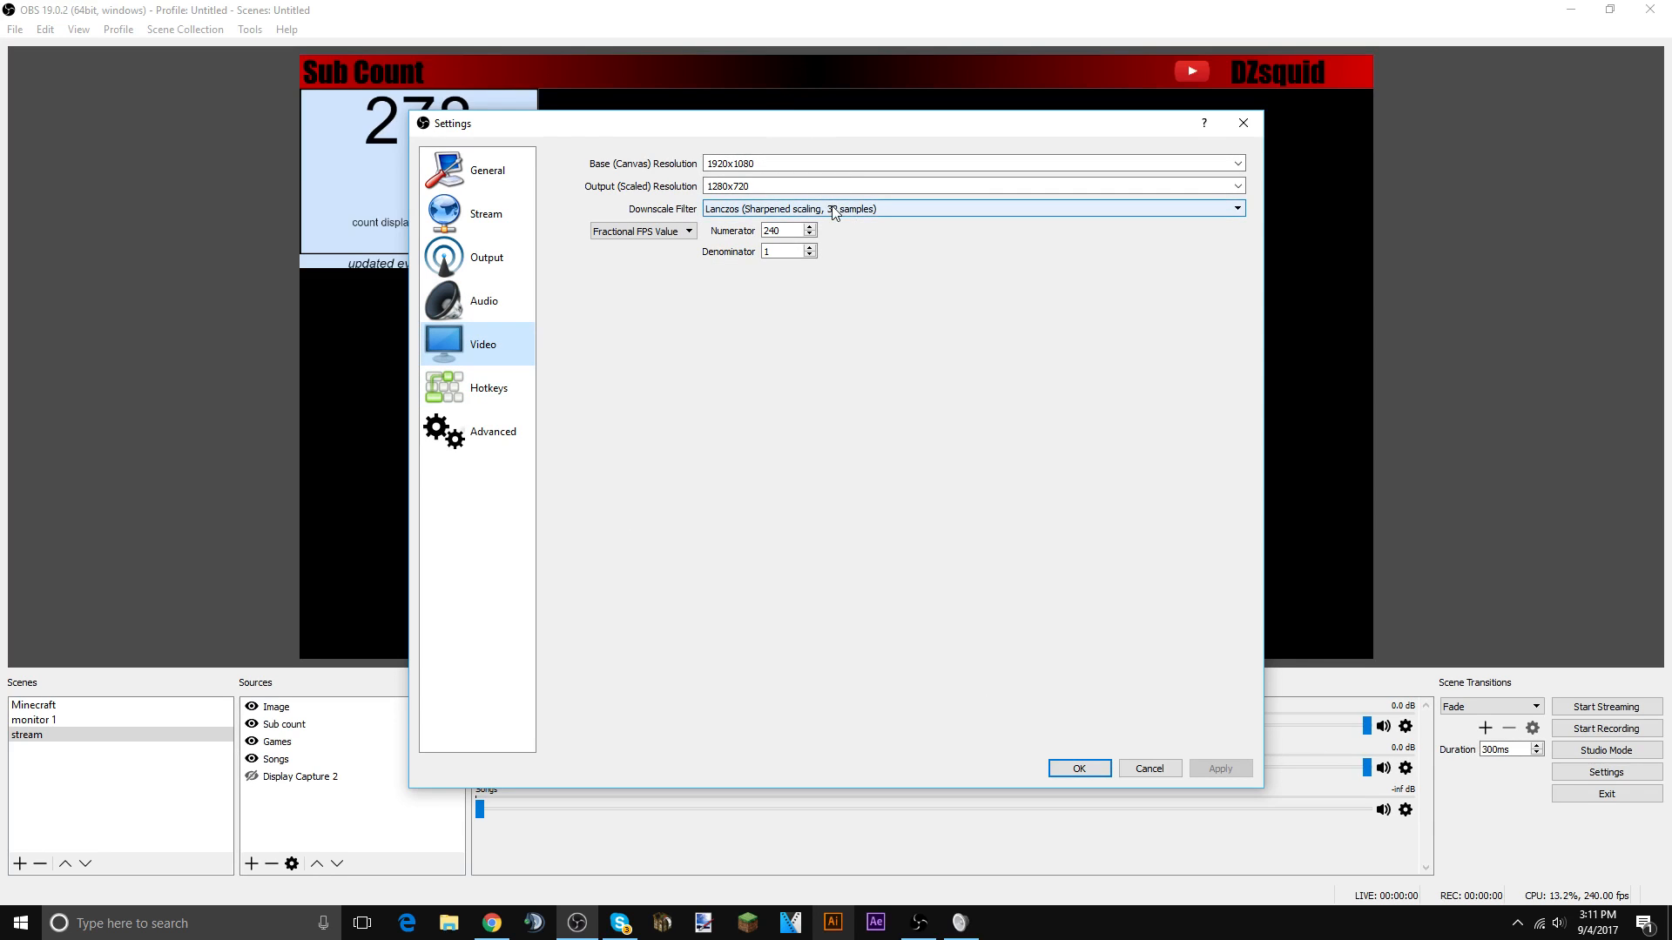
{"action": "left_click", "coordinate": [968, 208]}
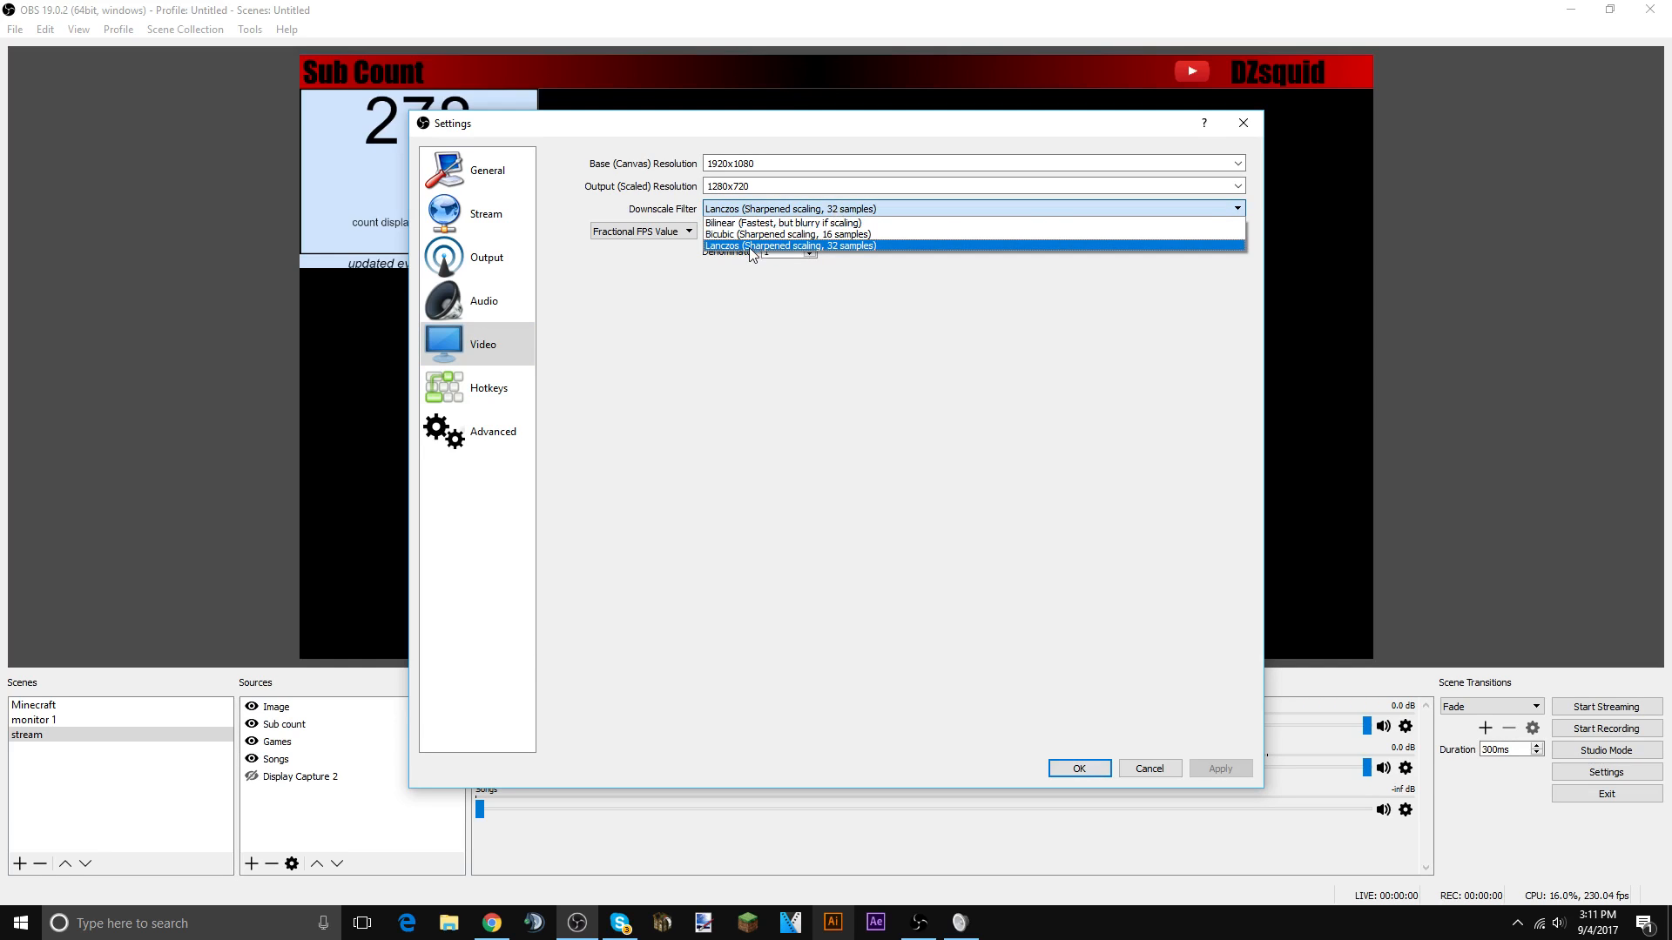
{"action": "left_click", "coordinate": [639, 231]}
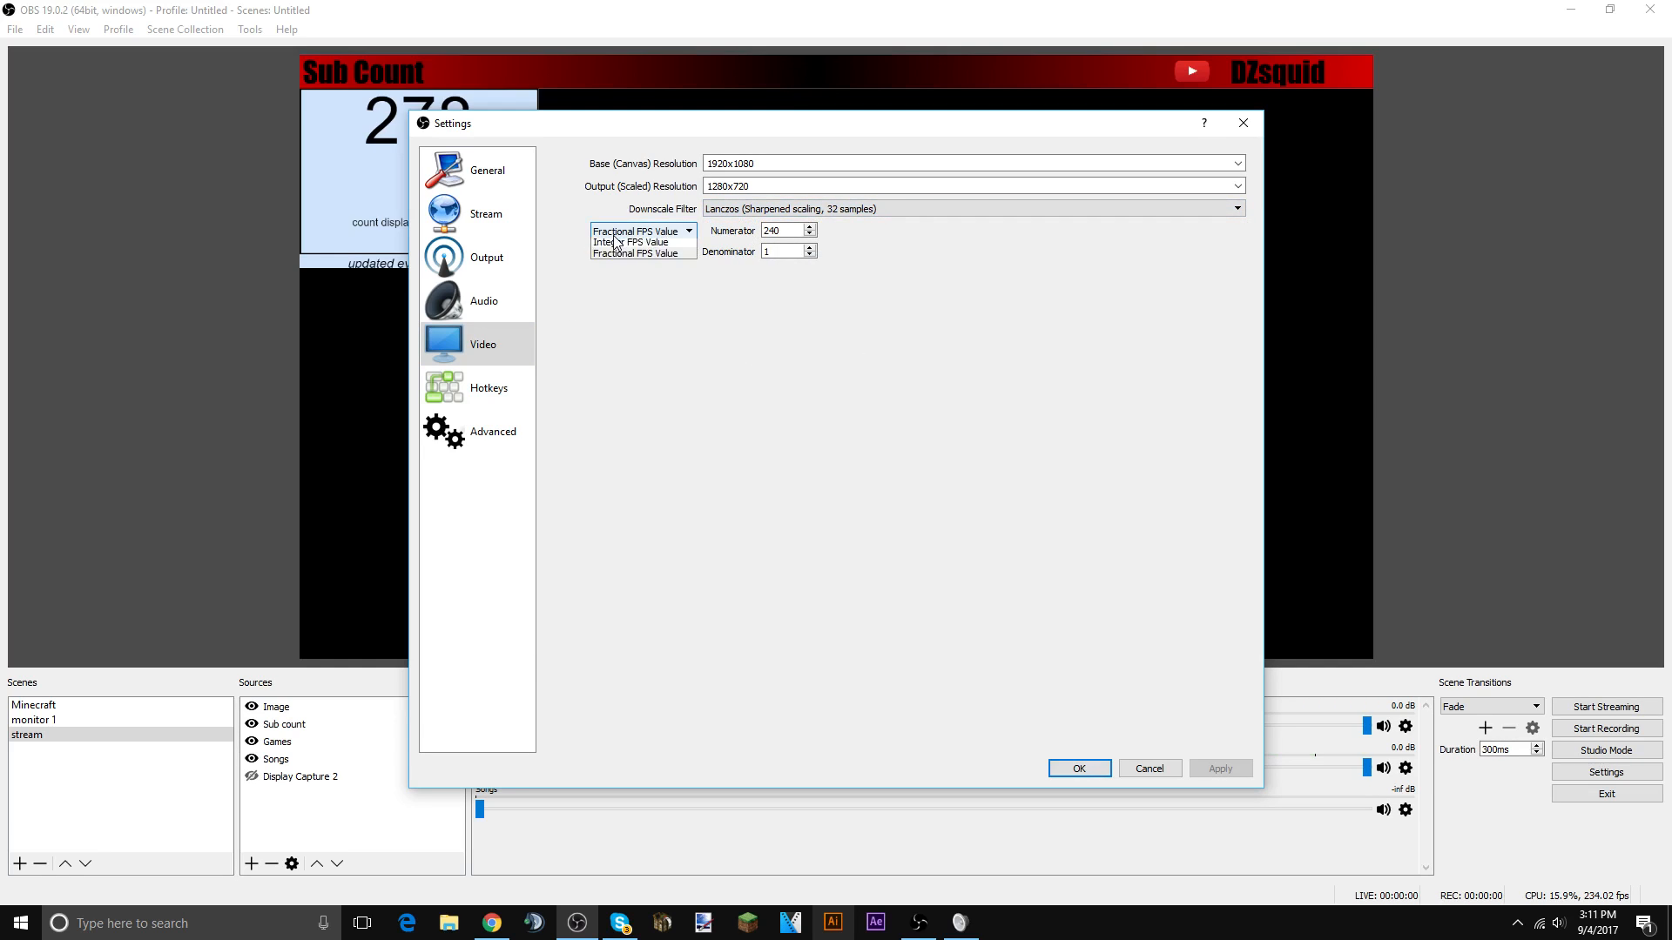
- Set a fractional frame rate of 240/1 and apply the video settings
{"action": "left_click", "coordinate": [634, 240]}
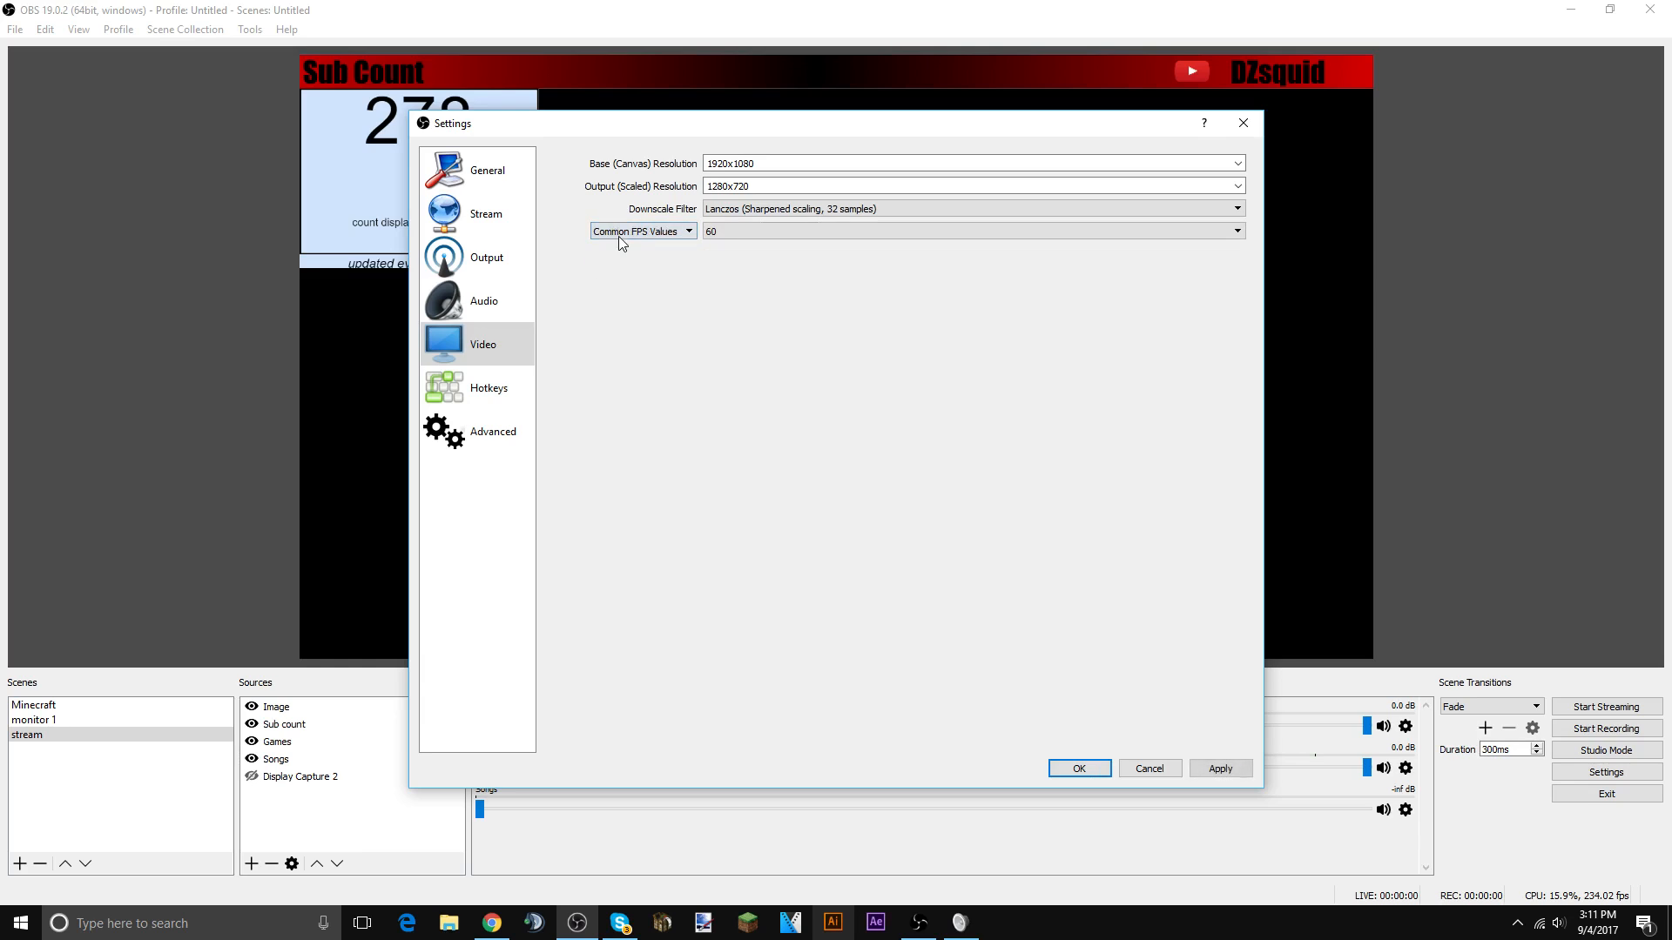
{"action": "left_click", "coordinate": [639, 229]}
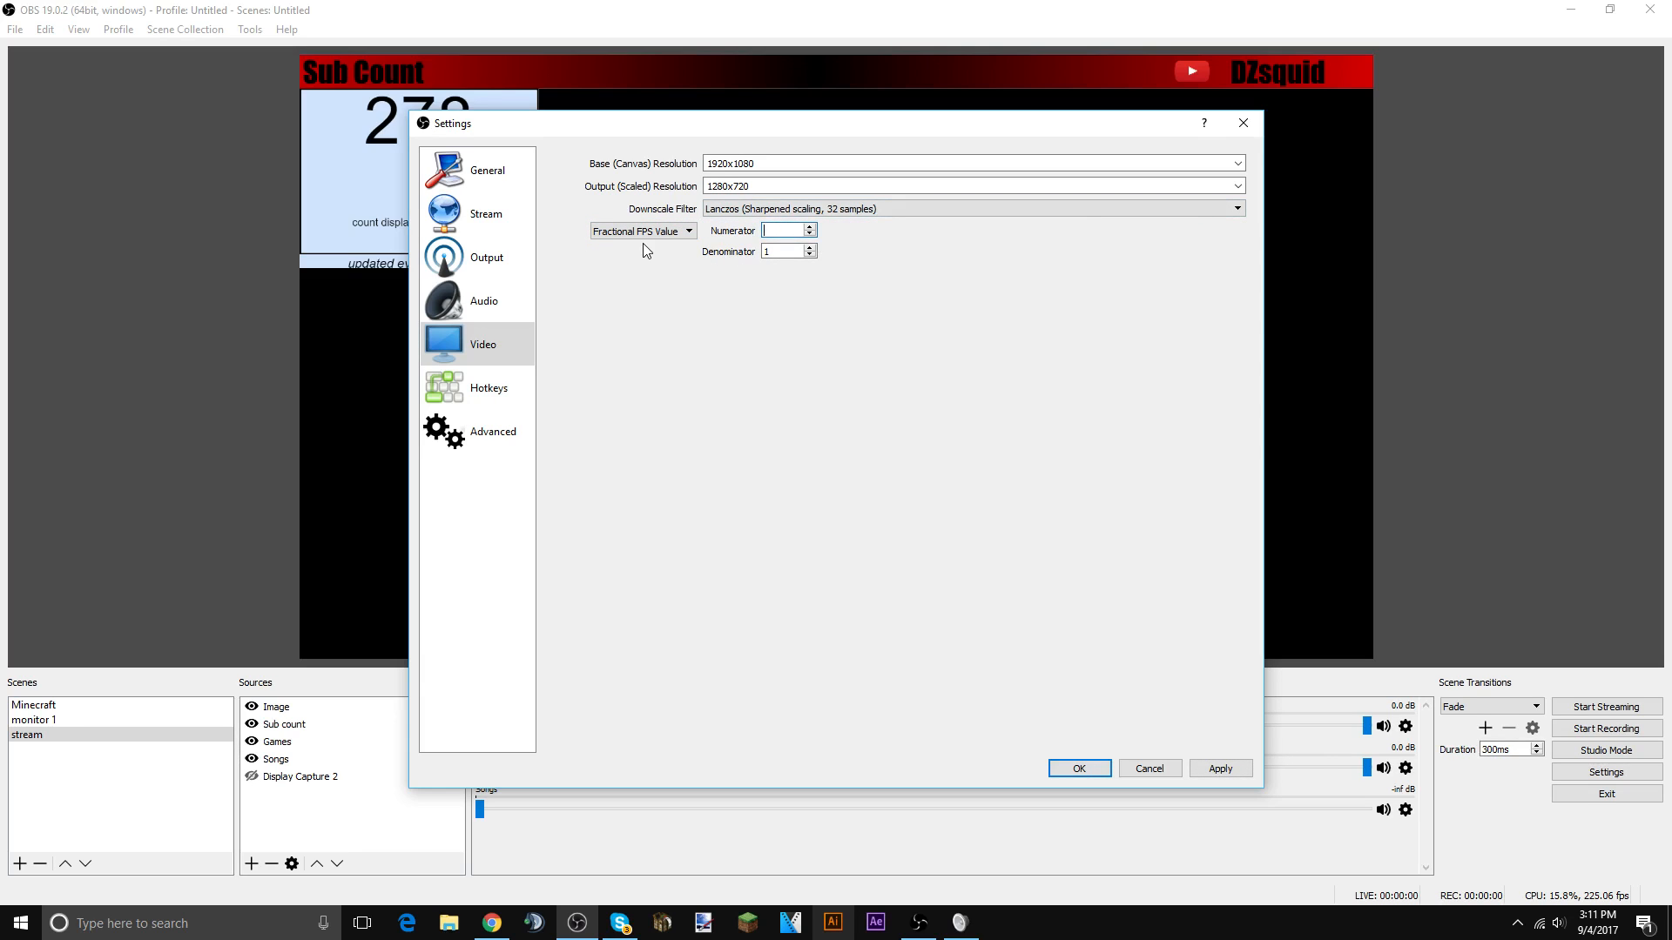
{"action": "type", "text": "240"}
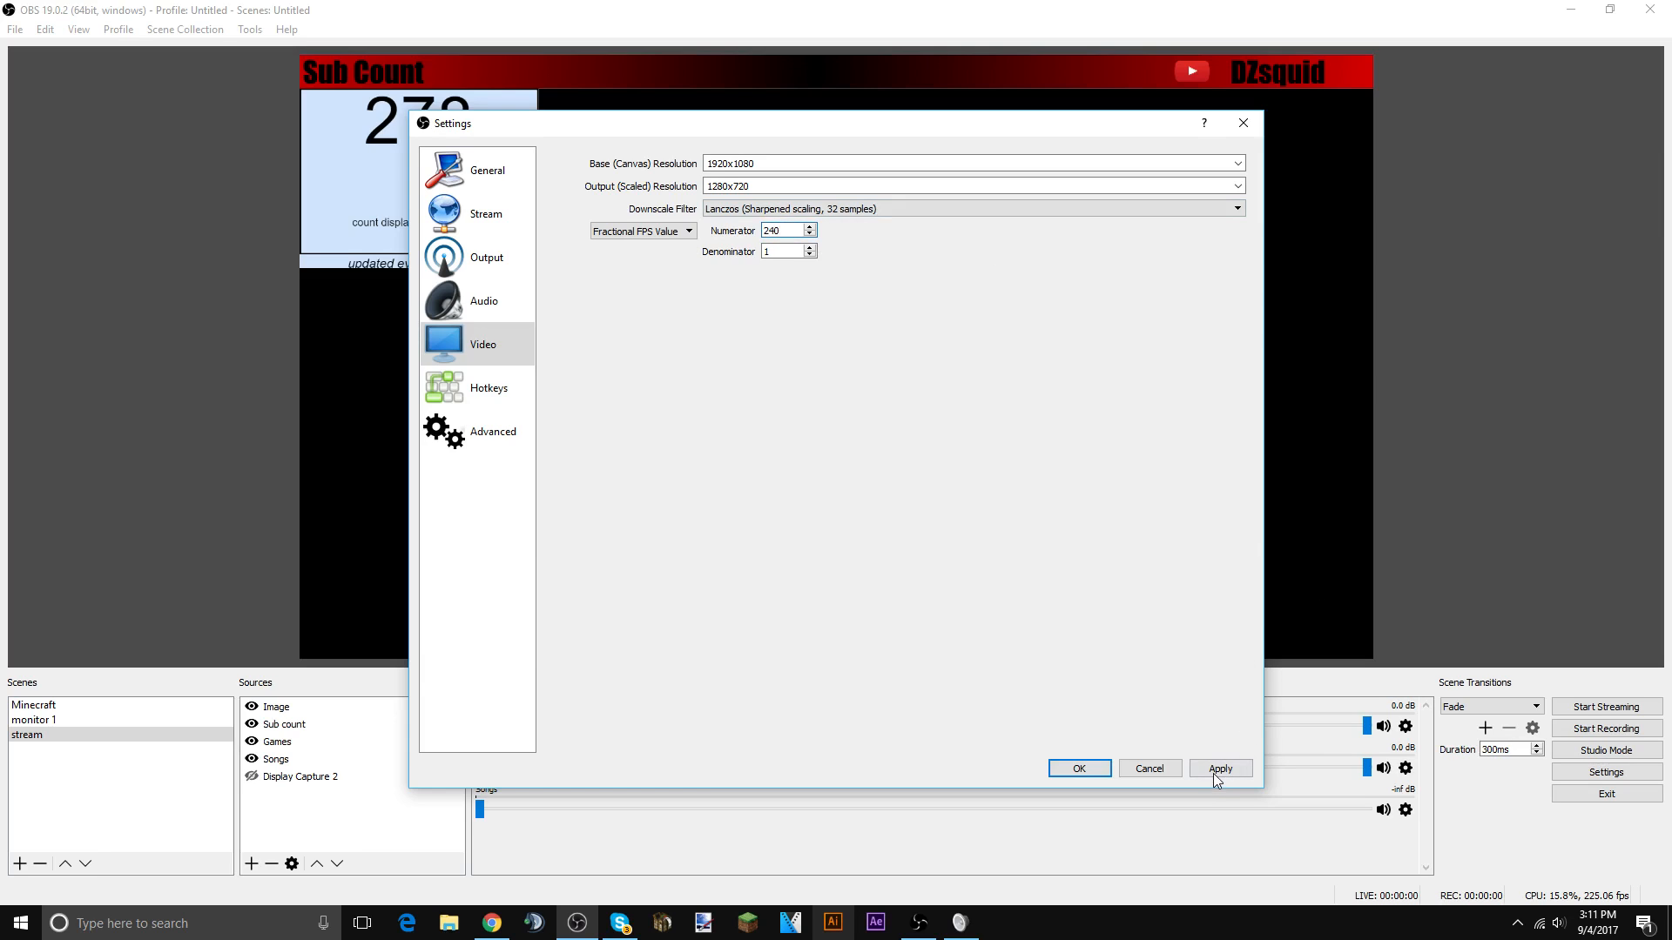
{"action": "left_click", "coordinate": [488, 387]}
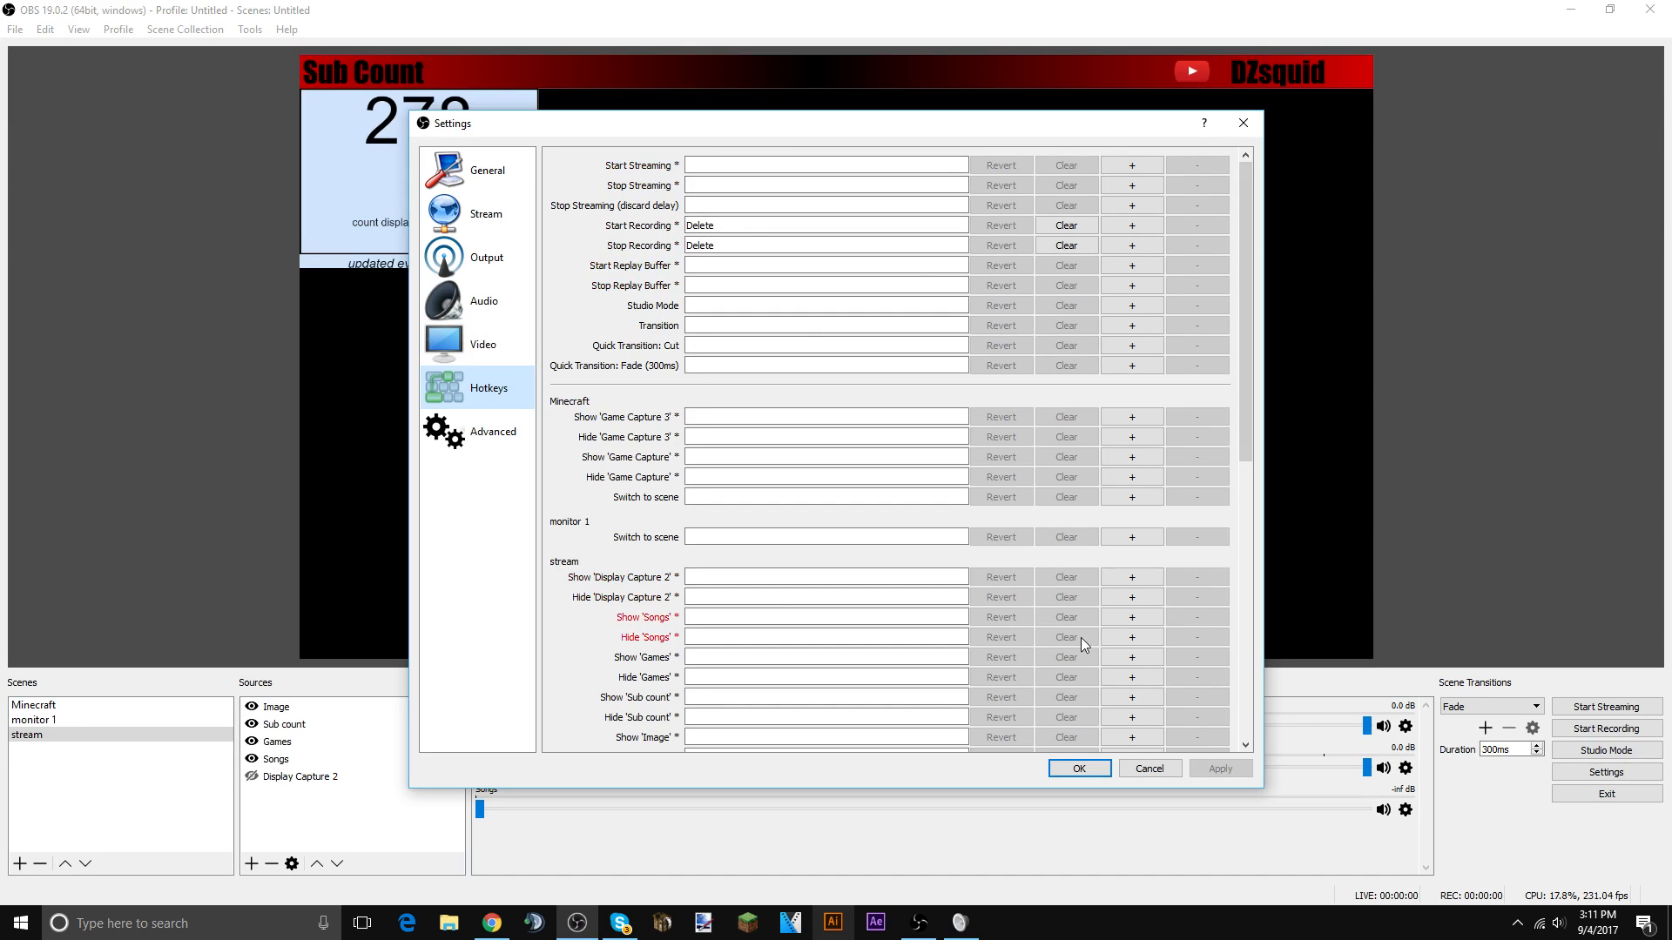
- Switch from the hotkey bindings to the Advanced settings page
{"action": "left_click", "coordinate": [477, 430]}
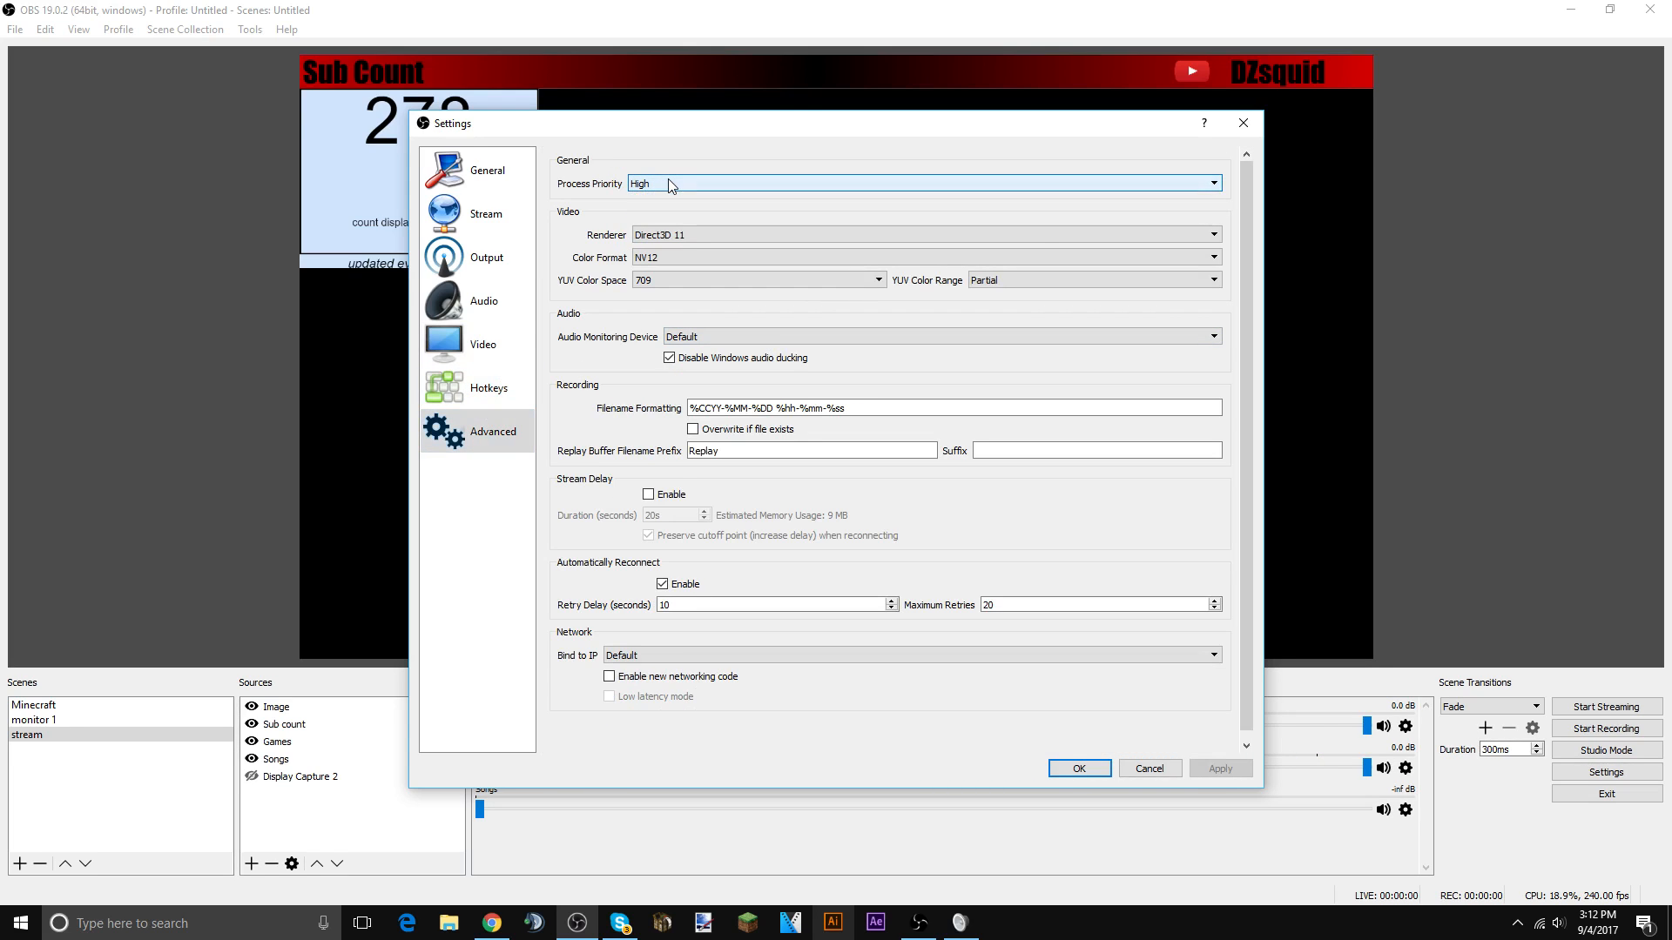
- Keep process priority at High and save the settings with OK
{"action": "left_click", "coordinate": [923, 235]}
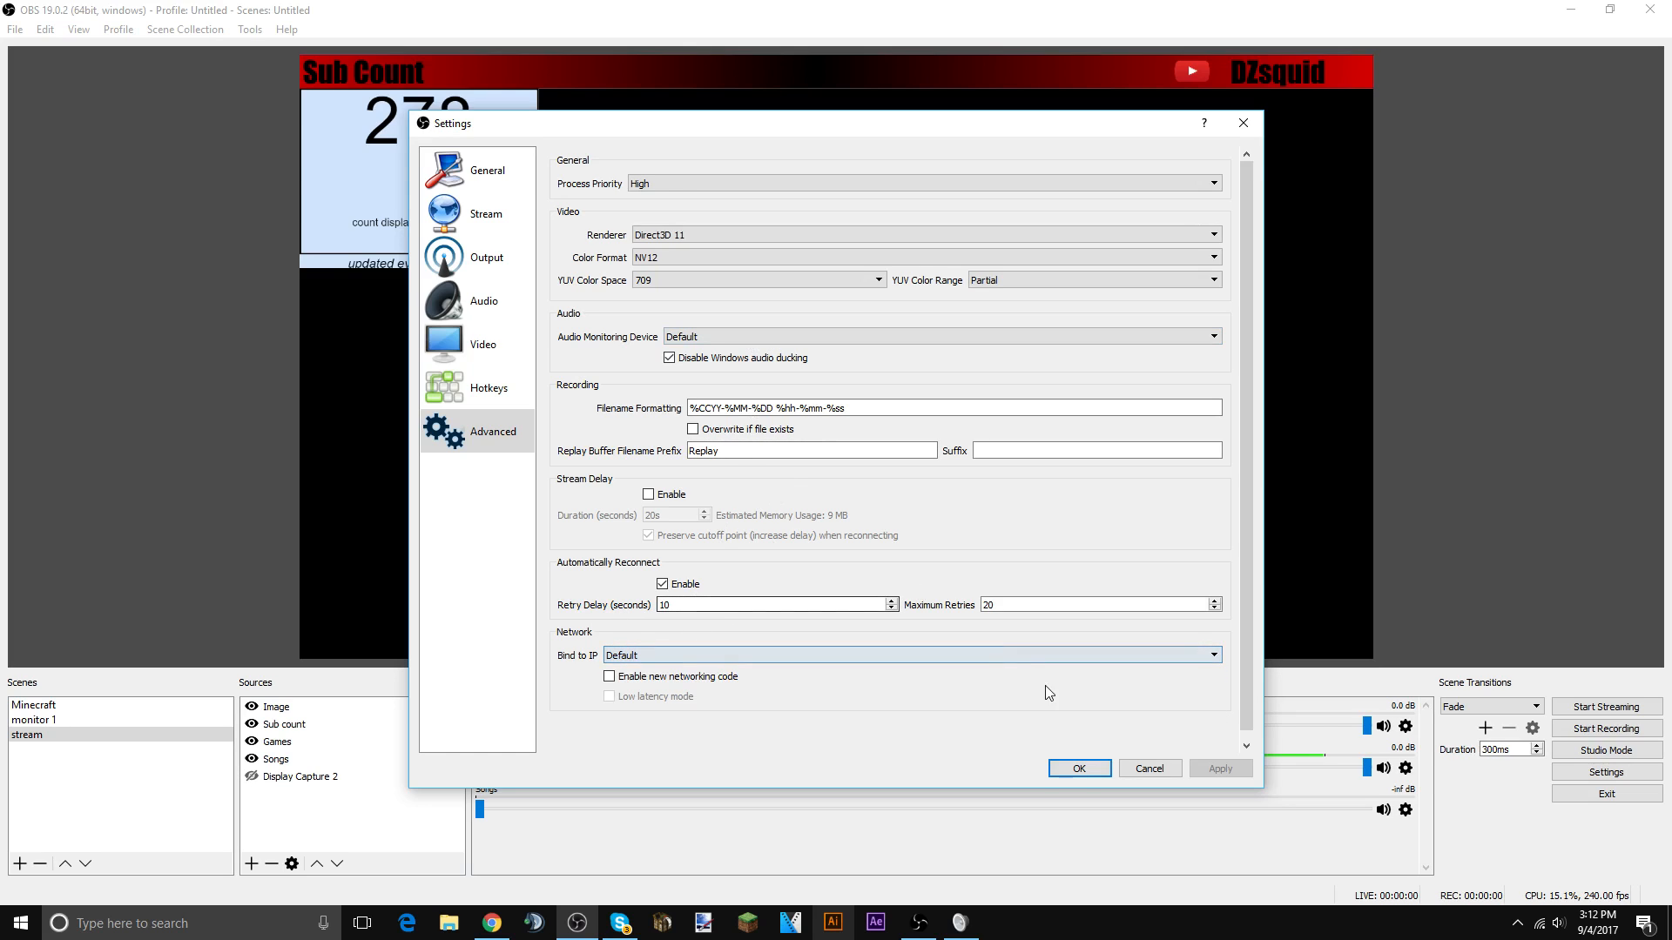
{"action": "left_click", "coordinate": [1076, 768]}
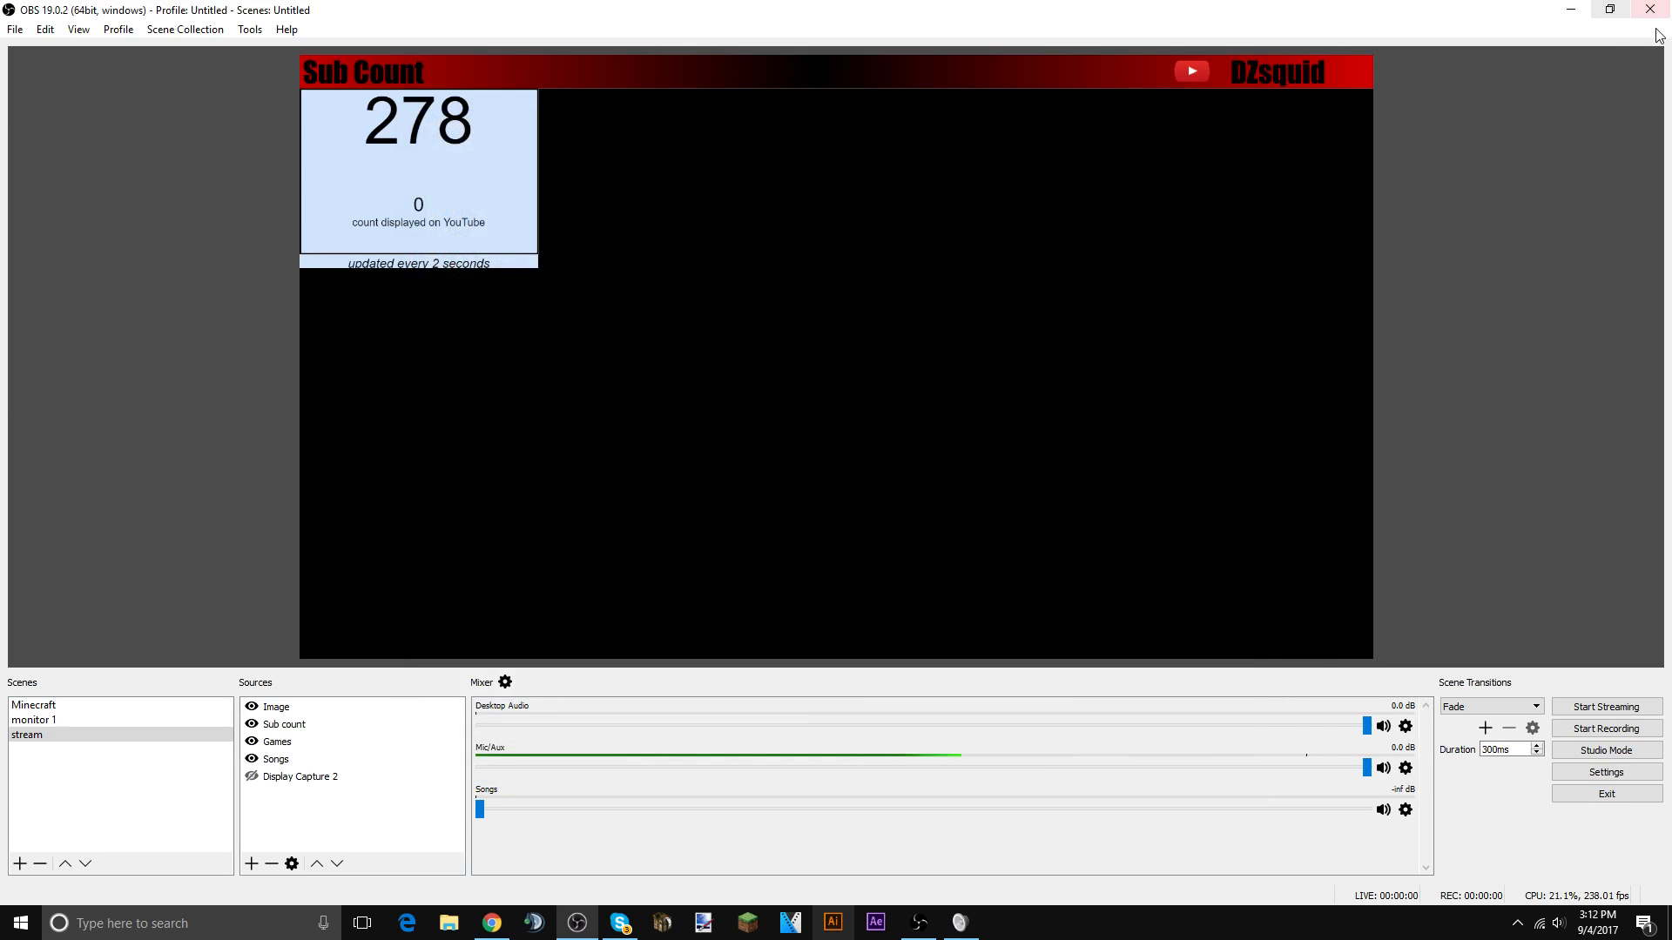
- Close OBS Studio and launch VEGAS Pro 14.0 with an empty untitled project
{"action": "left_click", "coordinate": [33, 705]}
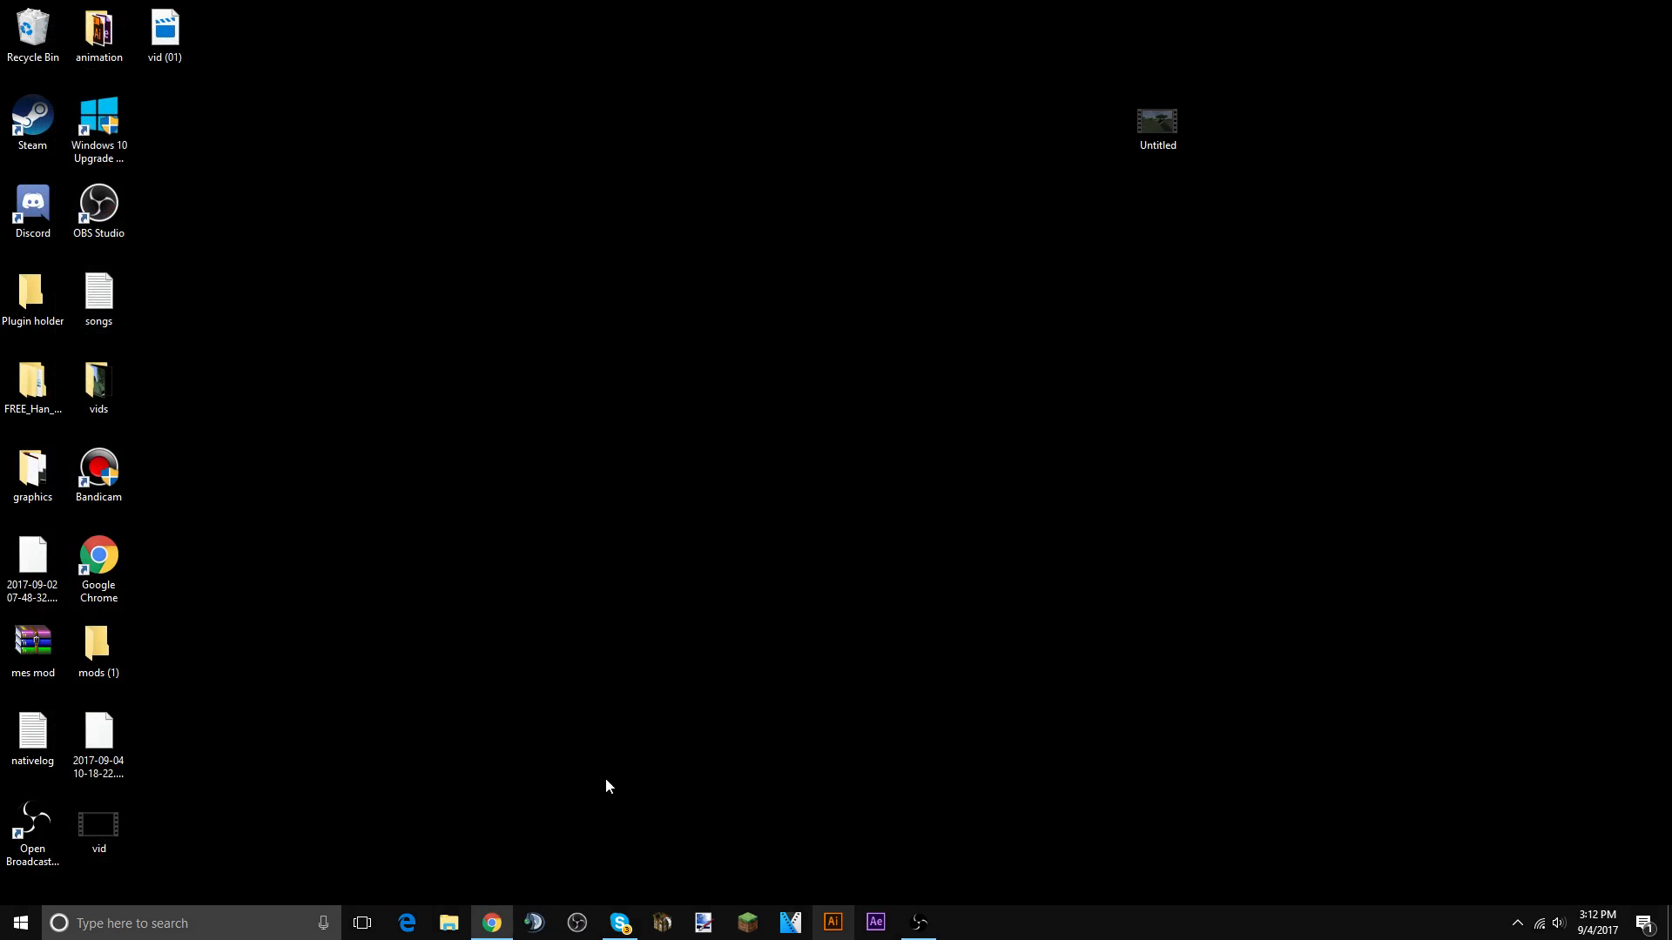
{"action": "left_click", "coordinate": [31, 202]}
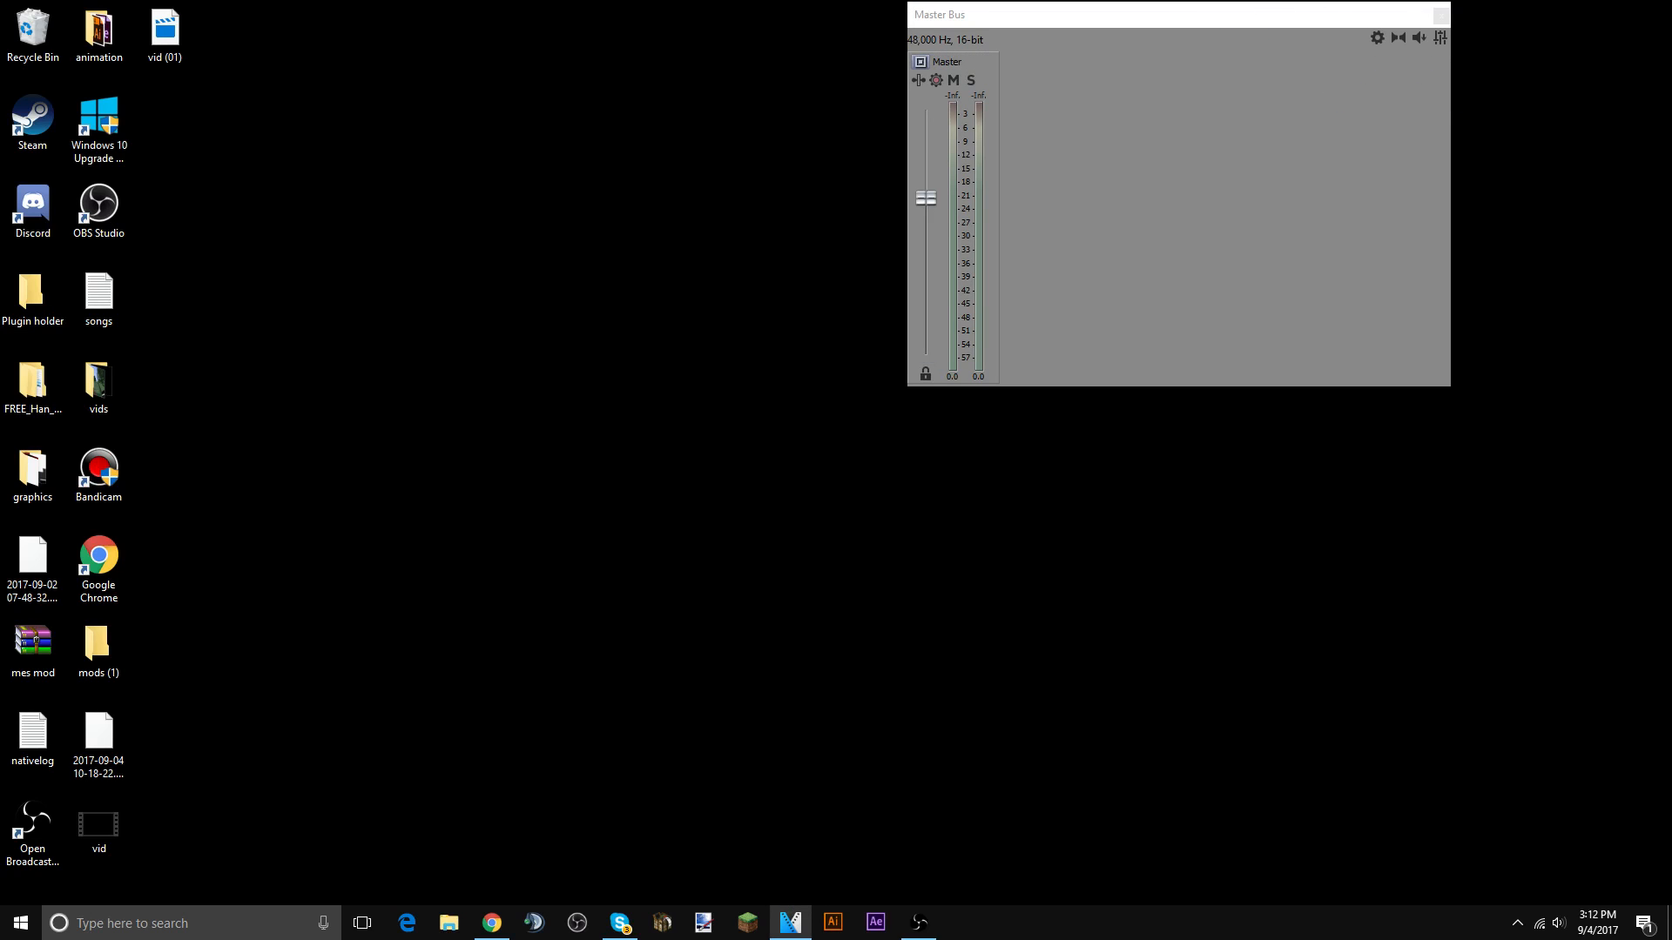
{"action": "left_click", "coordinate": [787, 923]}
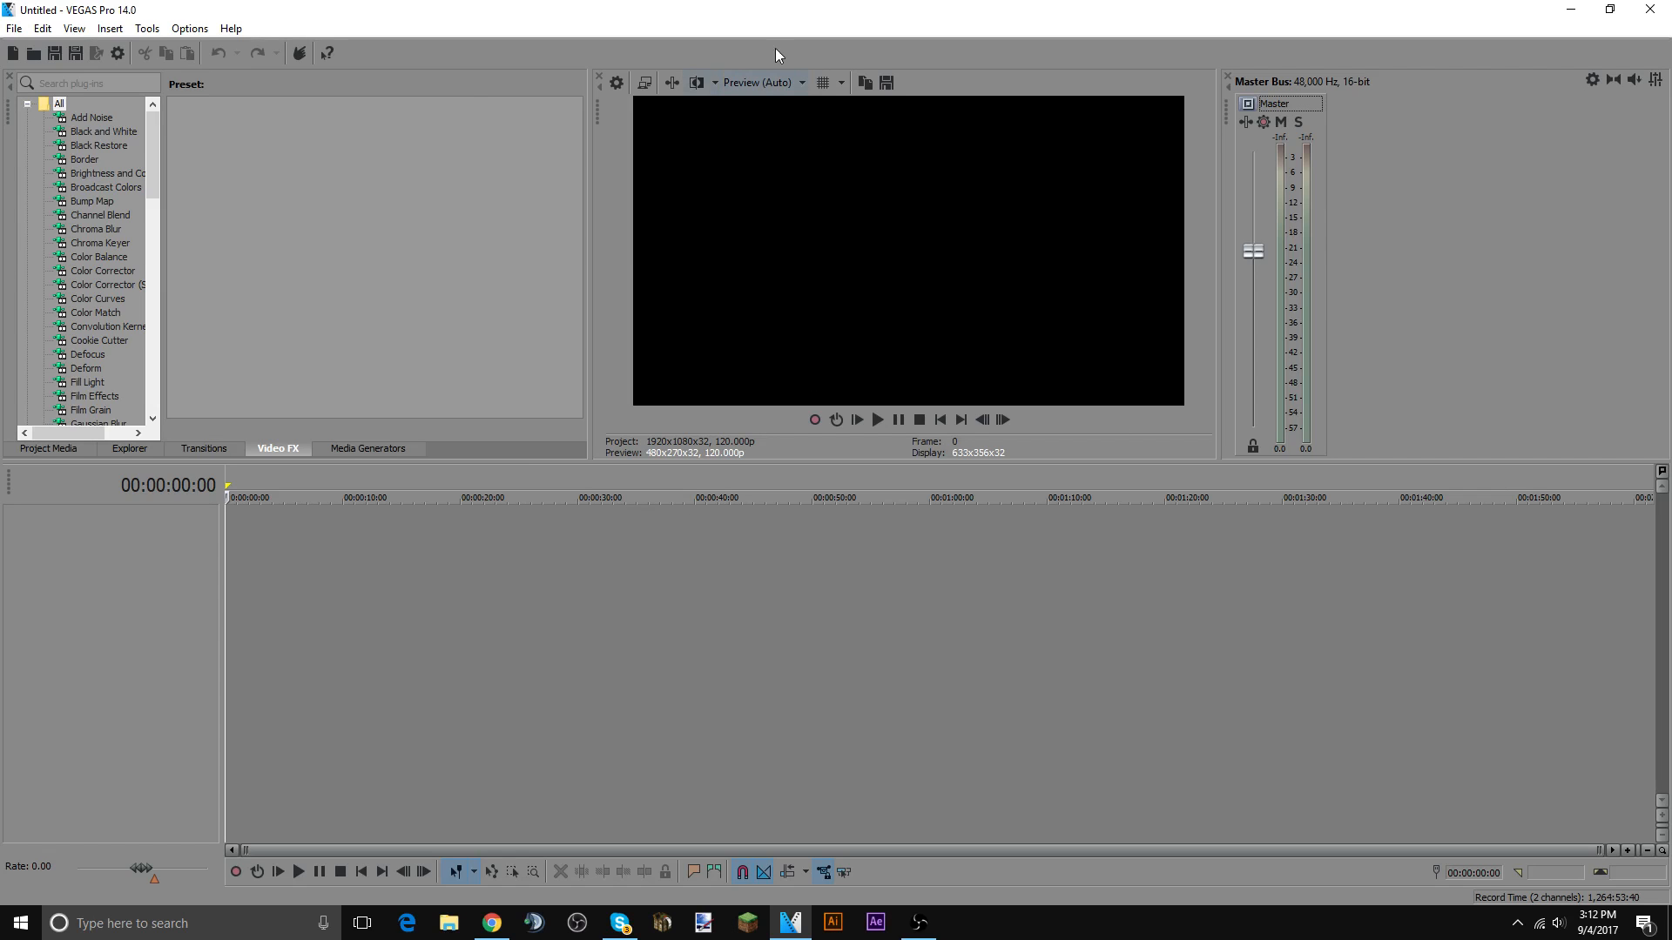
{"action": "mouse_move", "coordinate": [643, 332]}
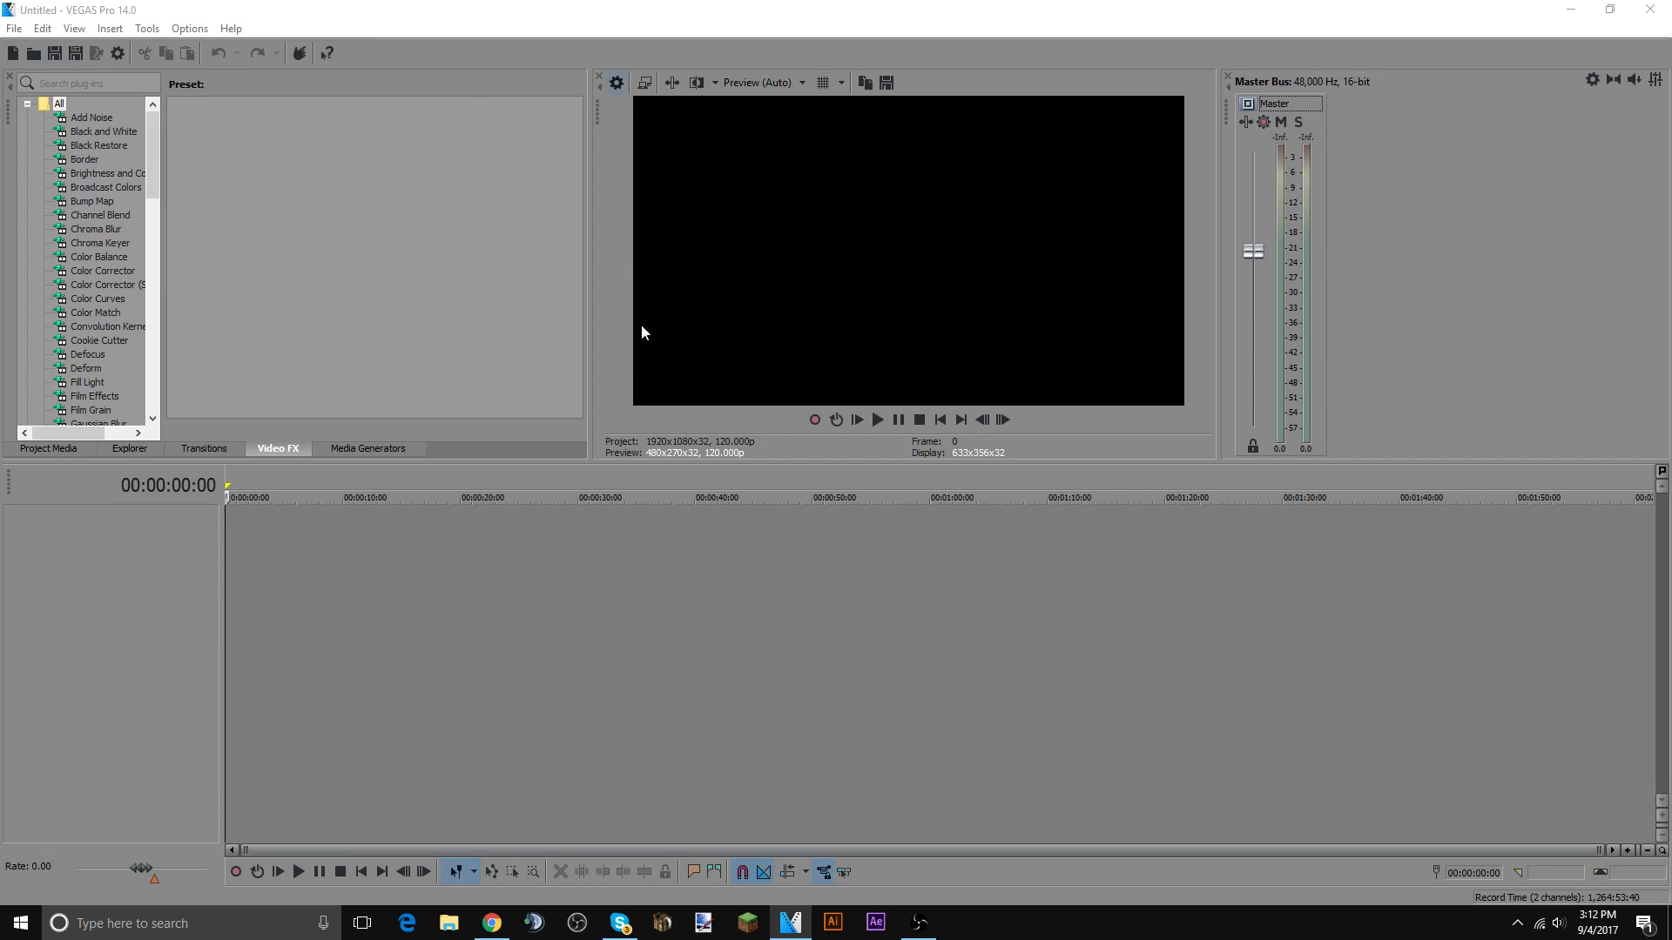
- Keep the project at 1920x1080, 120 fps and make these settings the default for new projects
{"action": "left_click", "coordinate": [614, 82]}
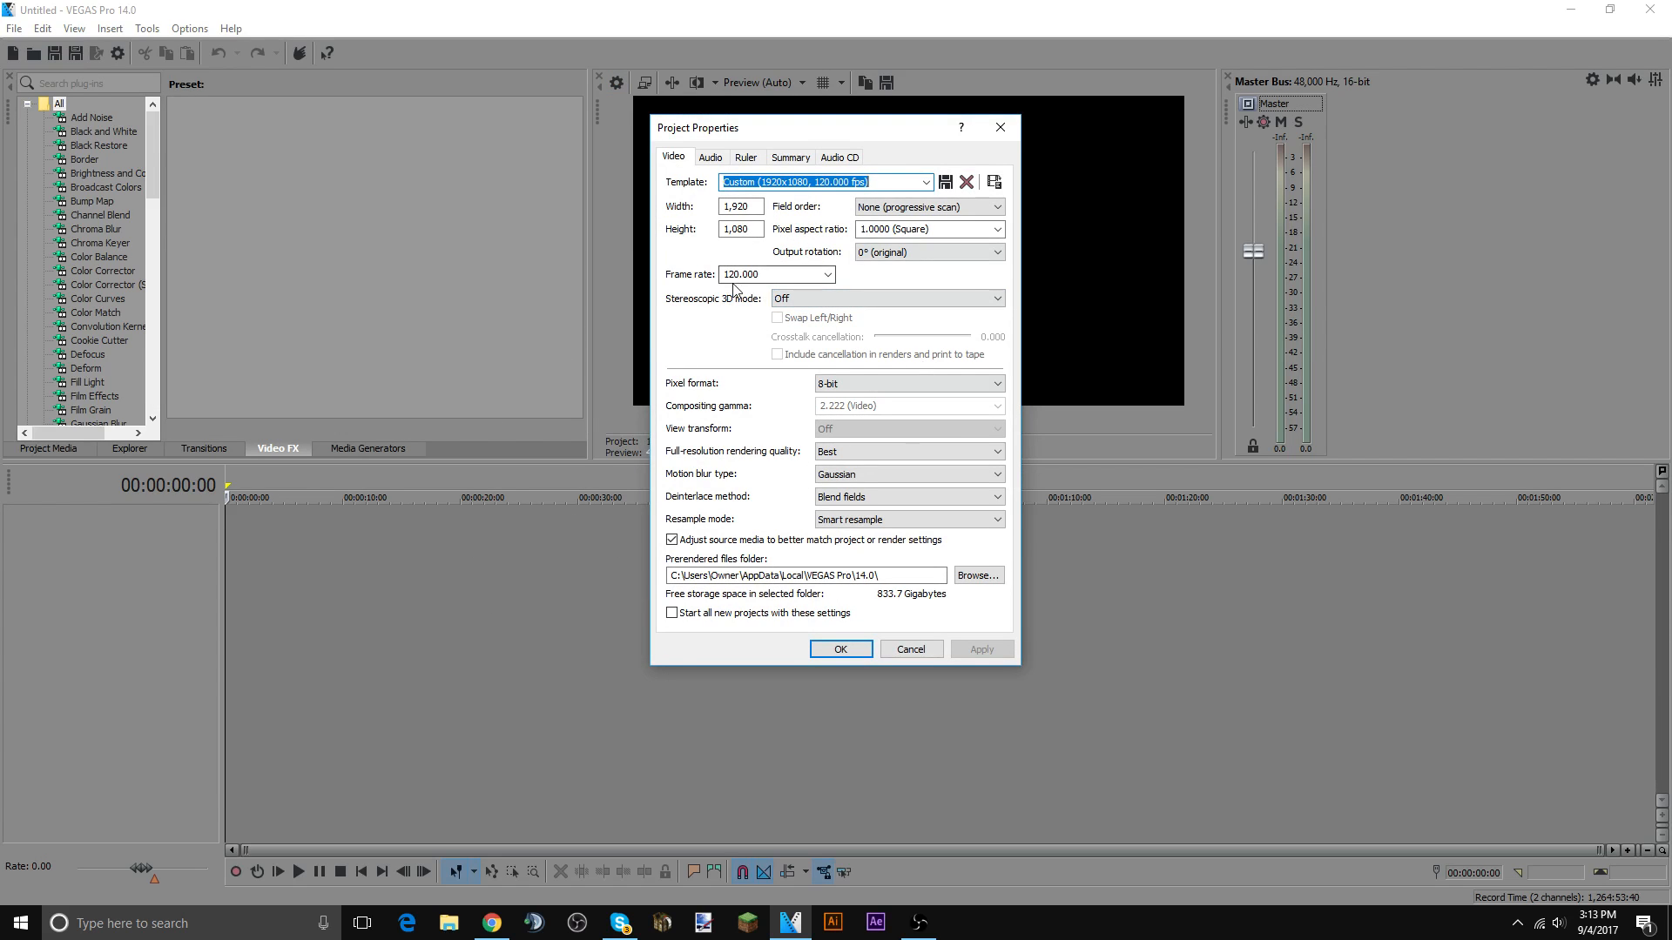
{"action": "left_click", "coordinate": [885, 297]}
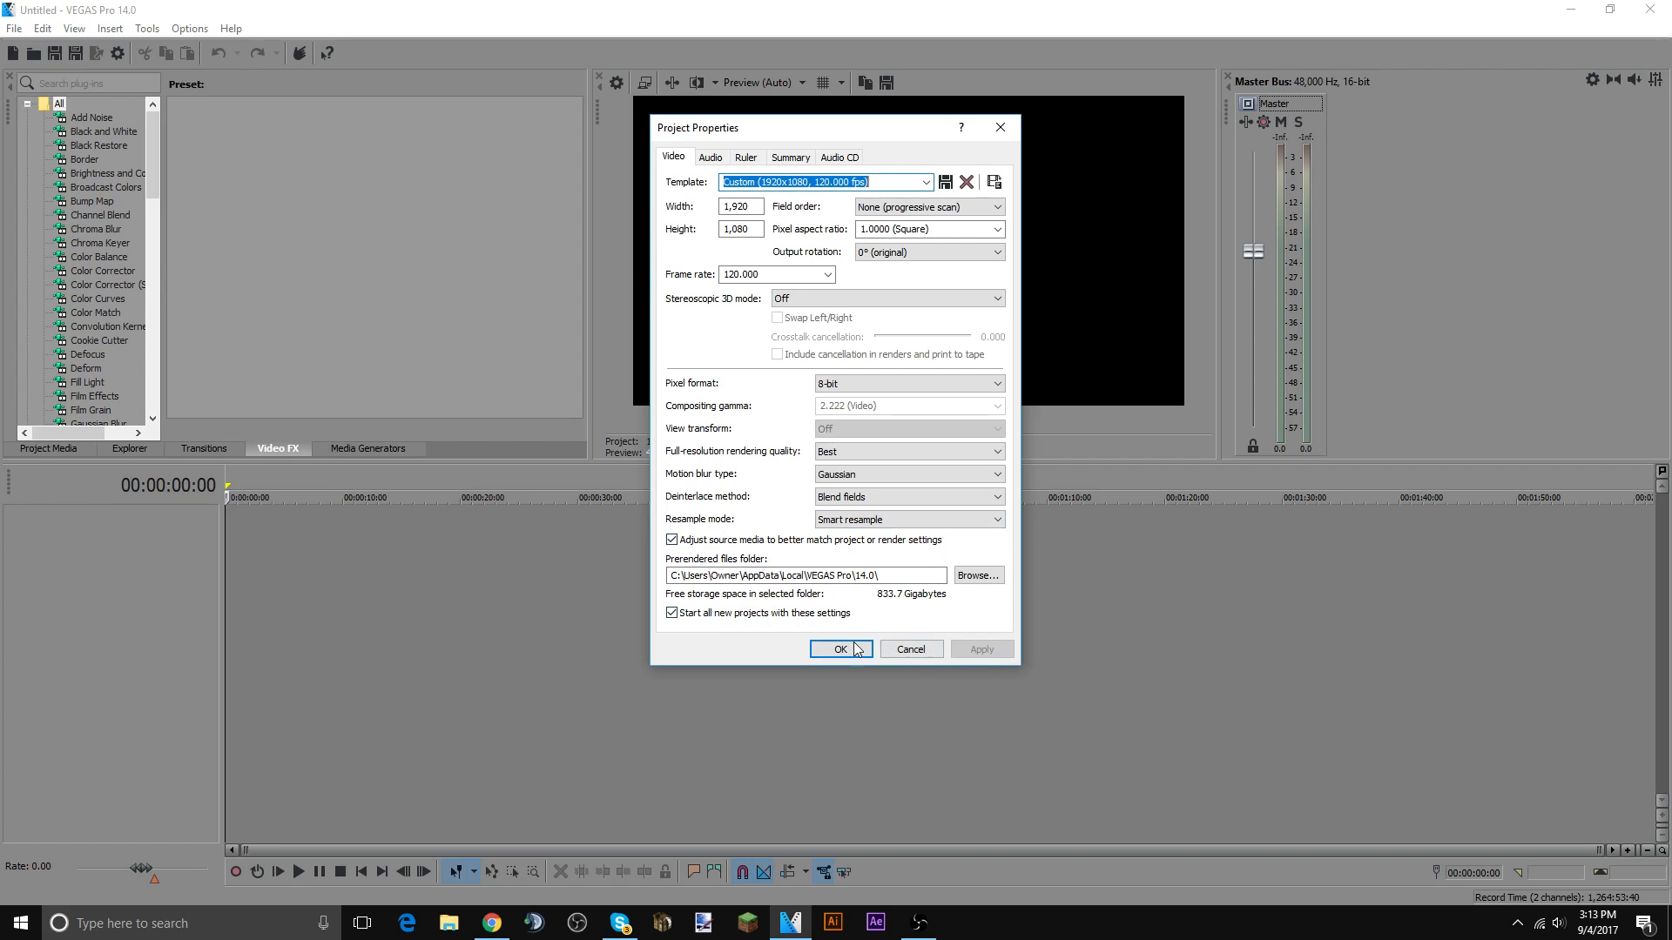
- Review the Audio, Ruler and Audio CD project tabs, then close Project Properties
{"action": "left_click", "coordinate": [708, 157]}
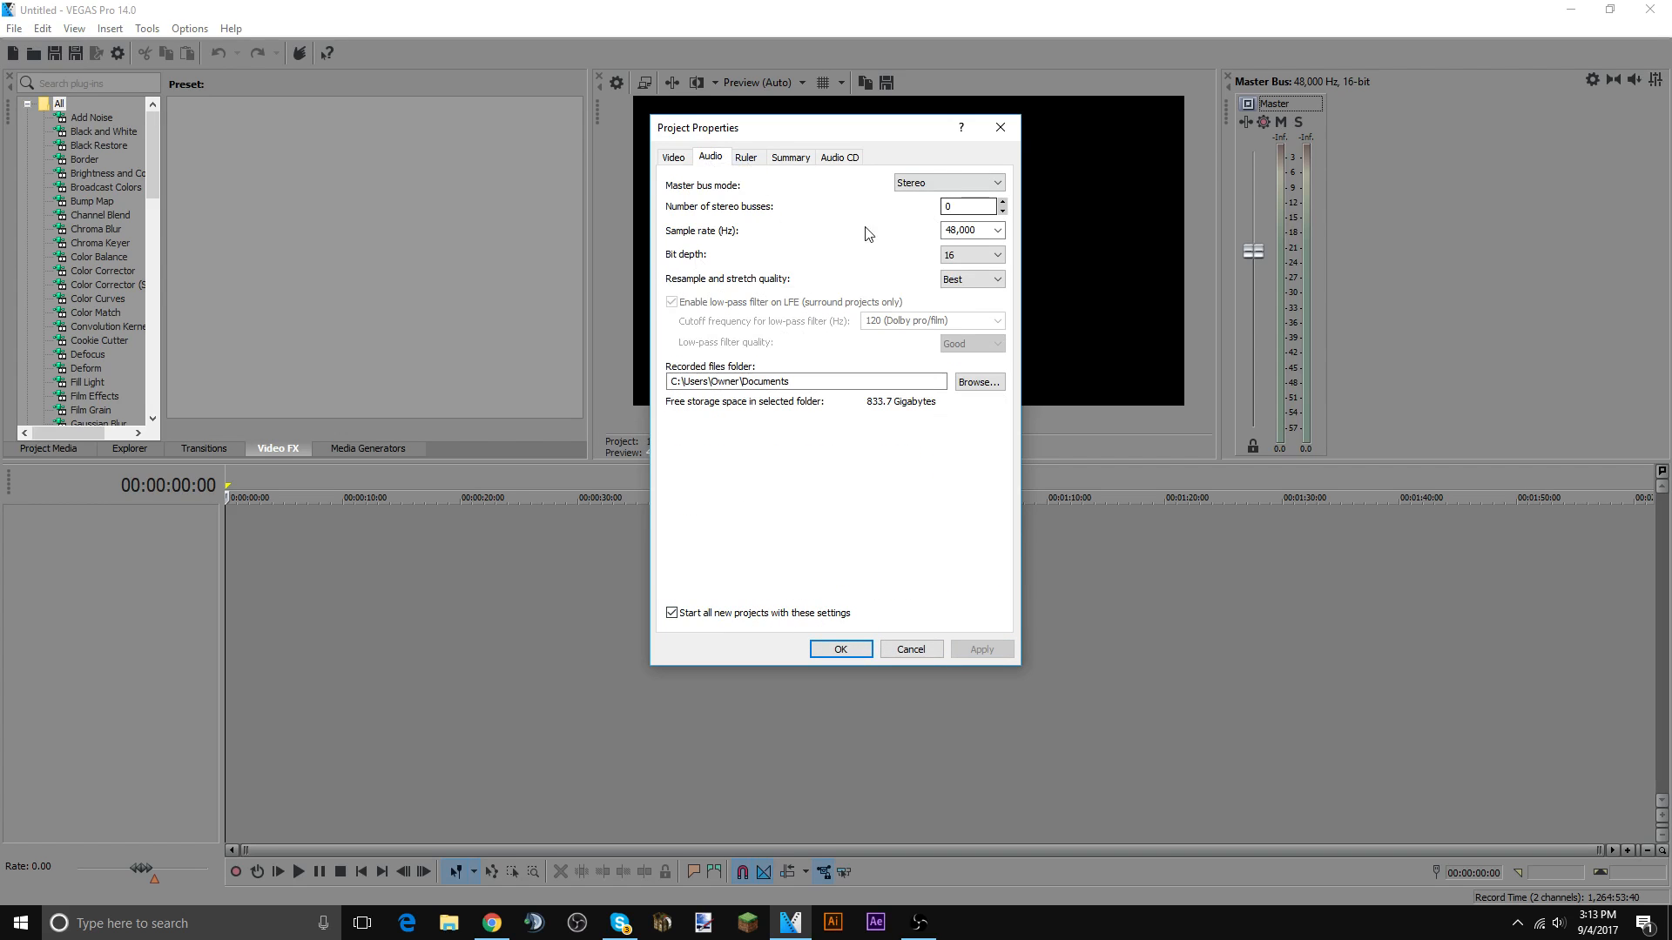
{"action": "left_click", "coordinate": [959, 230]}
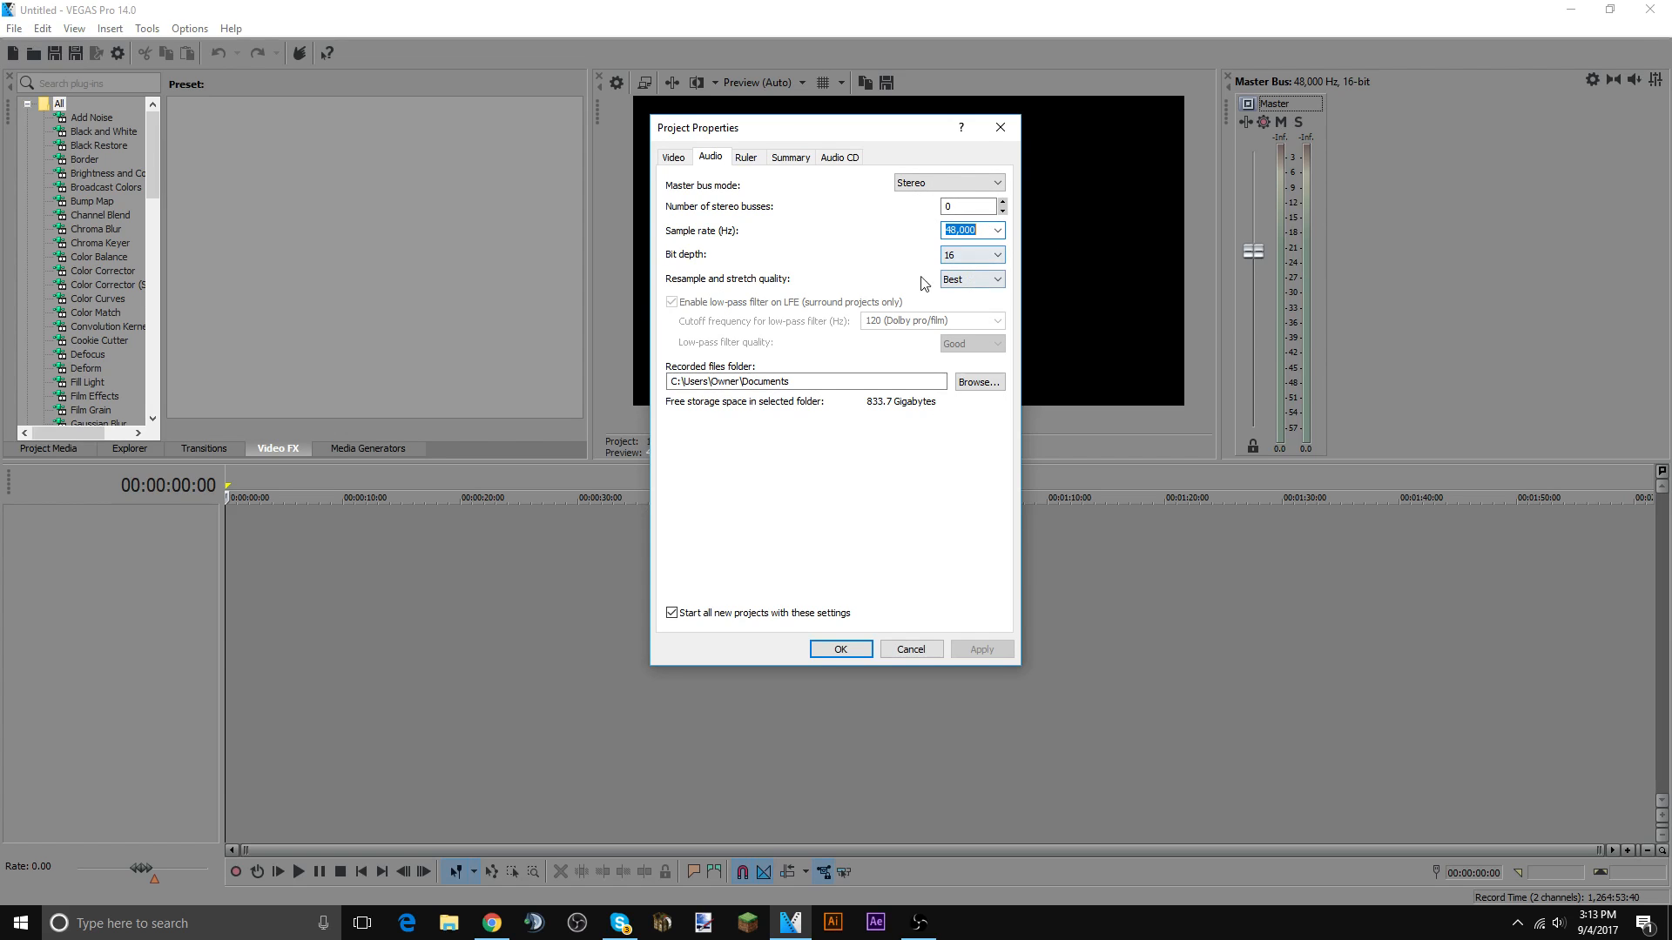
{"action": "left_click", "coordinate": [746, 157]}
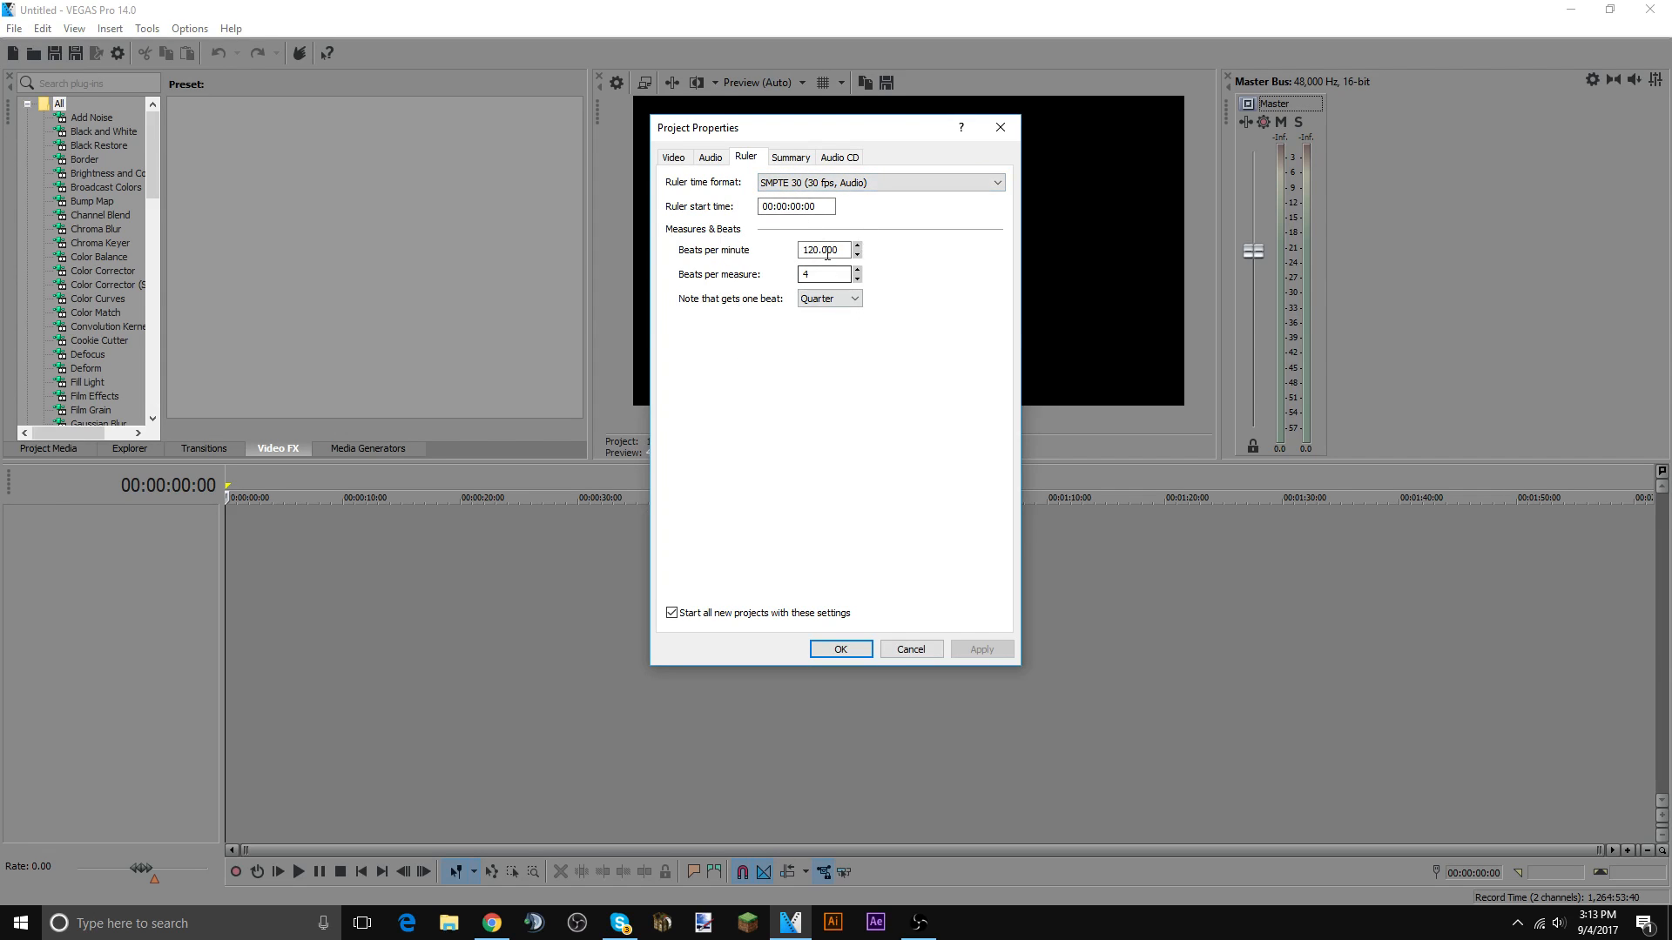
{"action": "left_click", "coordinate": [837, 157]}
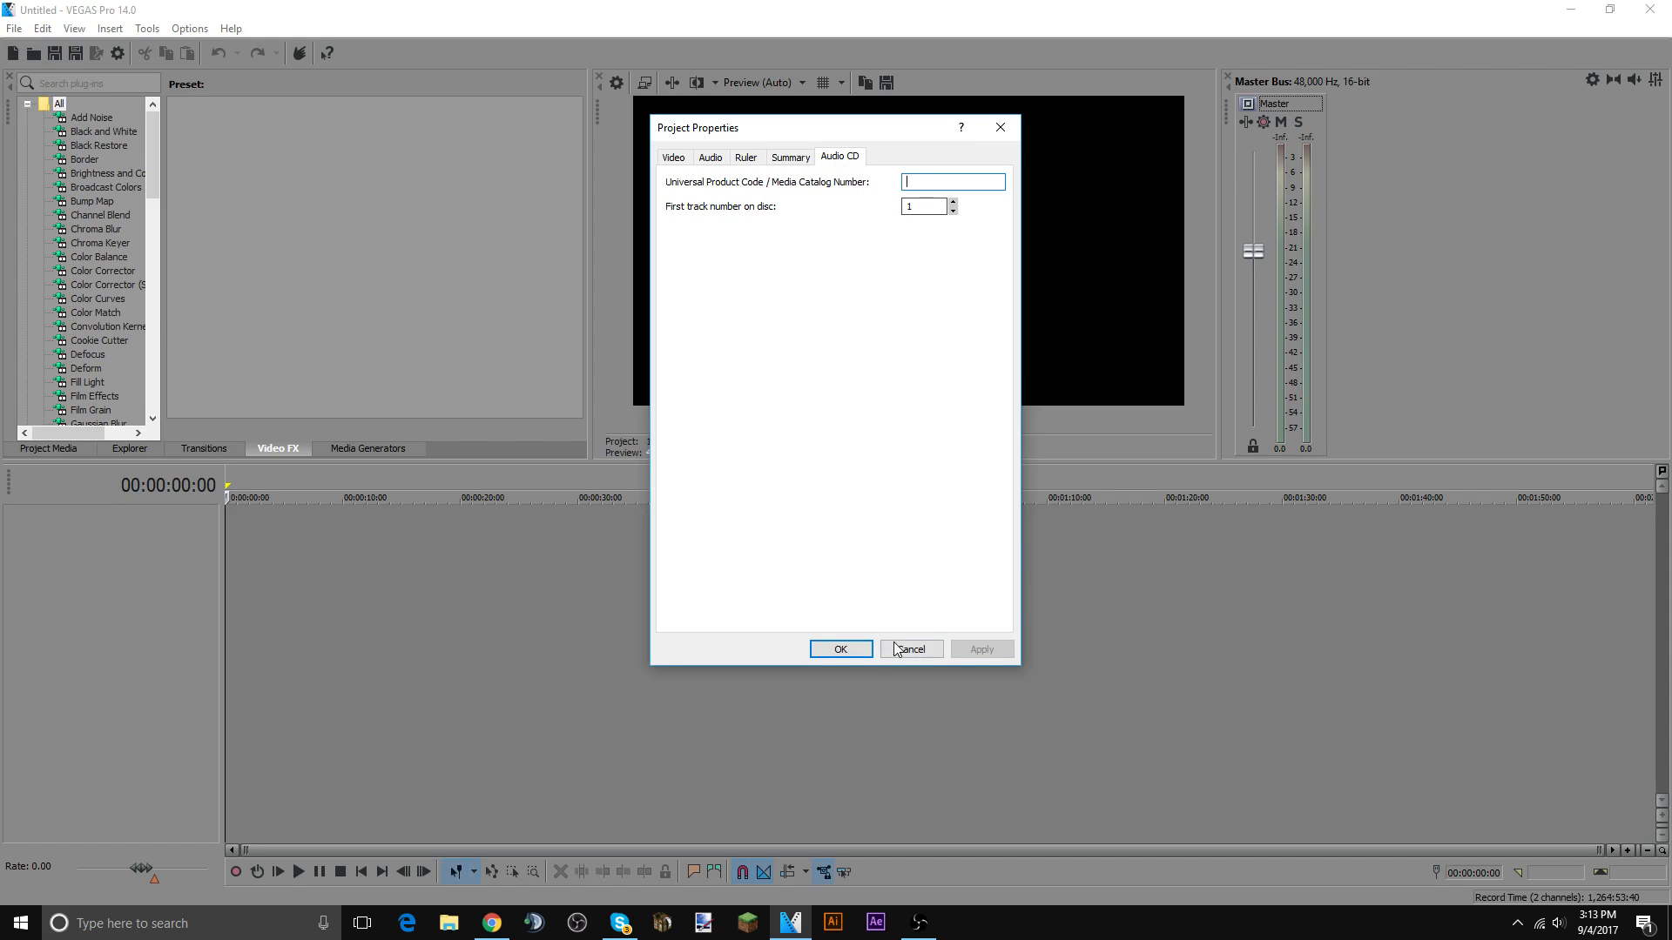
{"action": "left_click", "coordinate": [839, 650]}
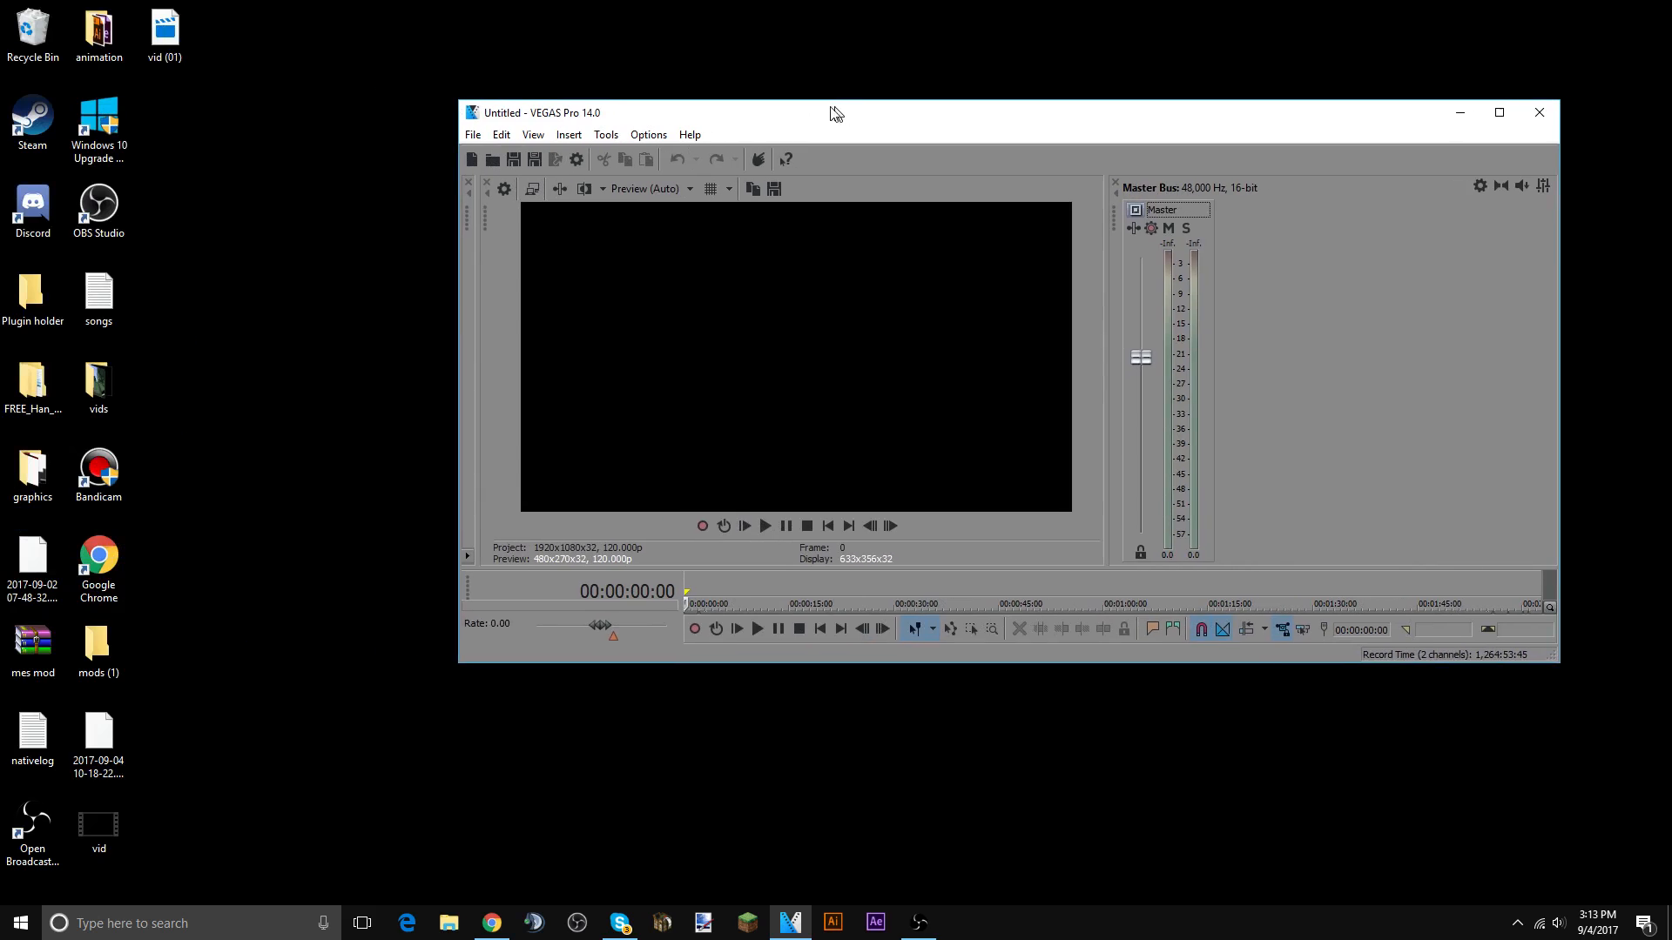
- Maximize the VEGAS window and place a short clip with its audio on the timeline
{"action": "left_click_drag", "start_coordinate": [832, 112], "coordinate": [753, 167]}
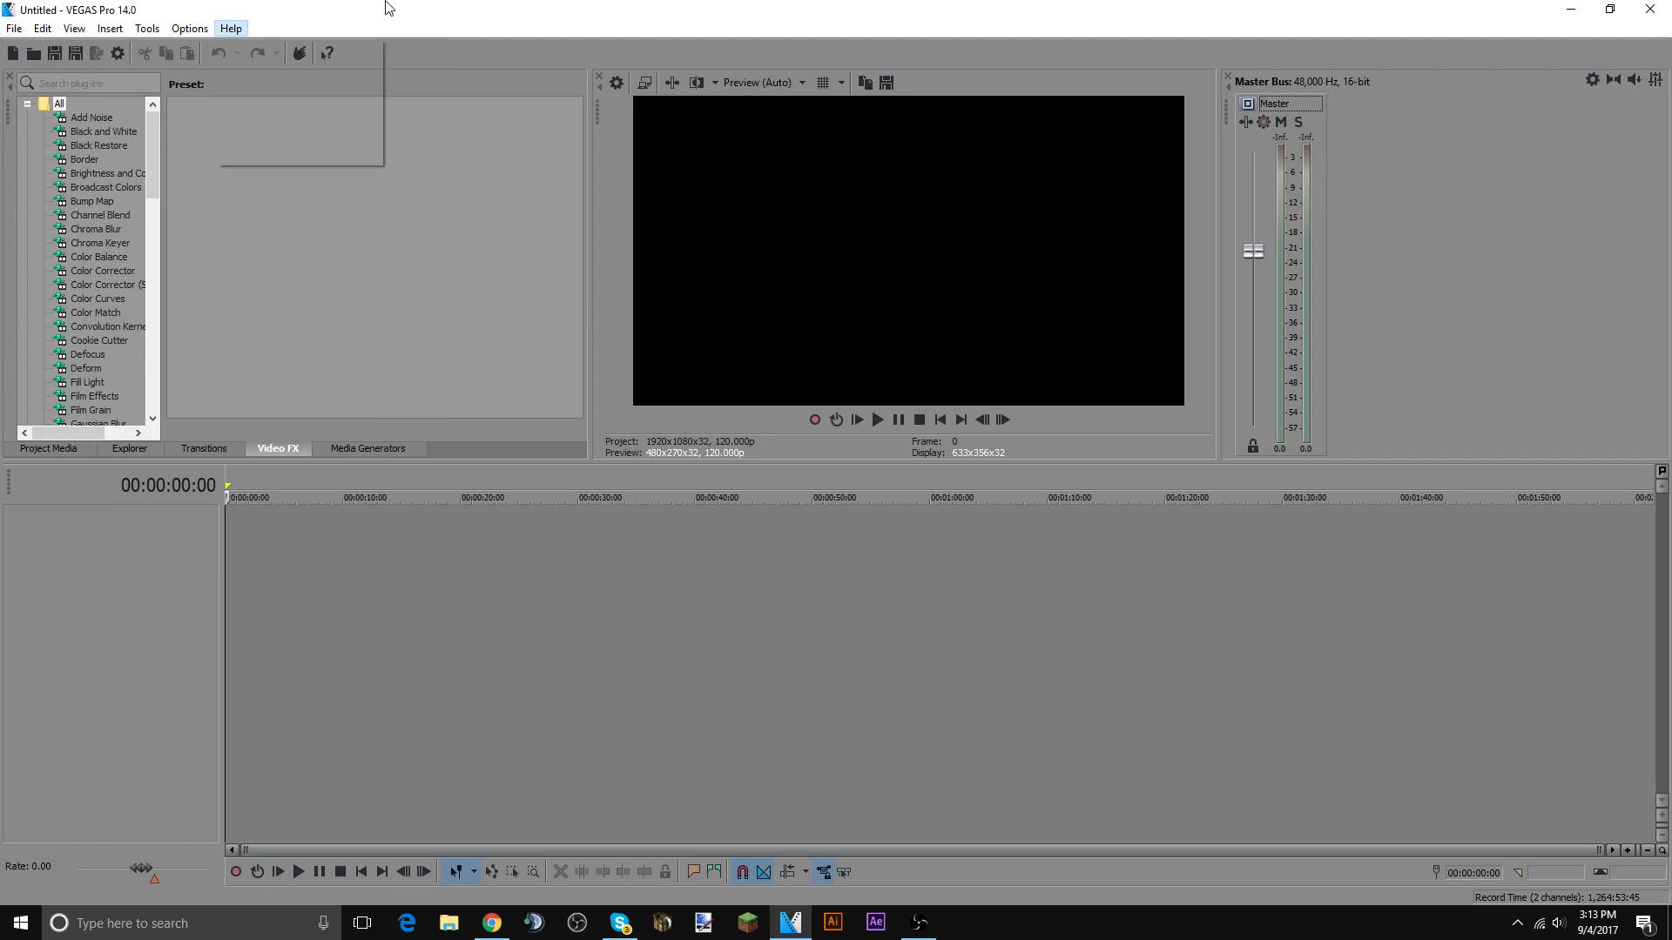
{"action": "left_click", "coordinate": [1604, 10]}
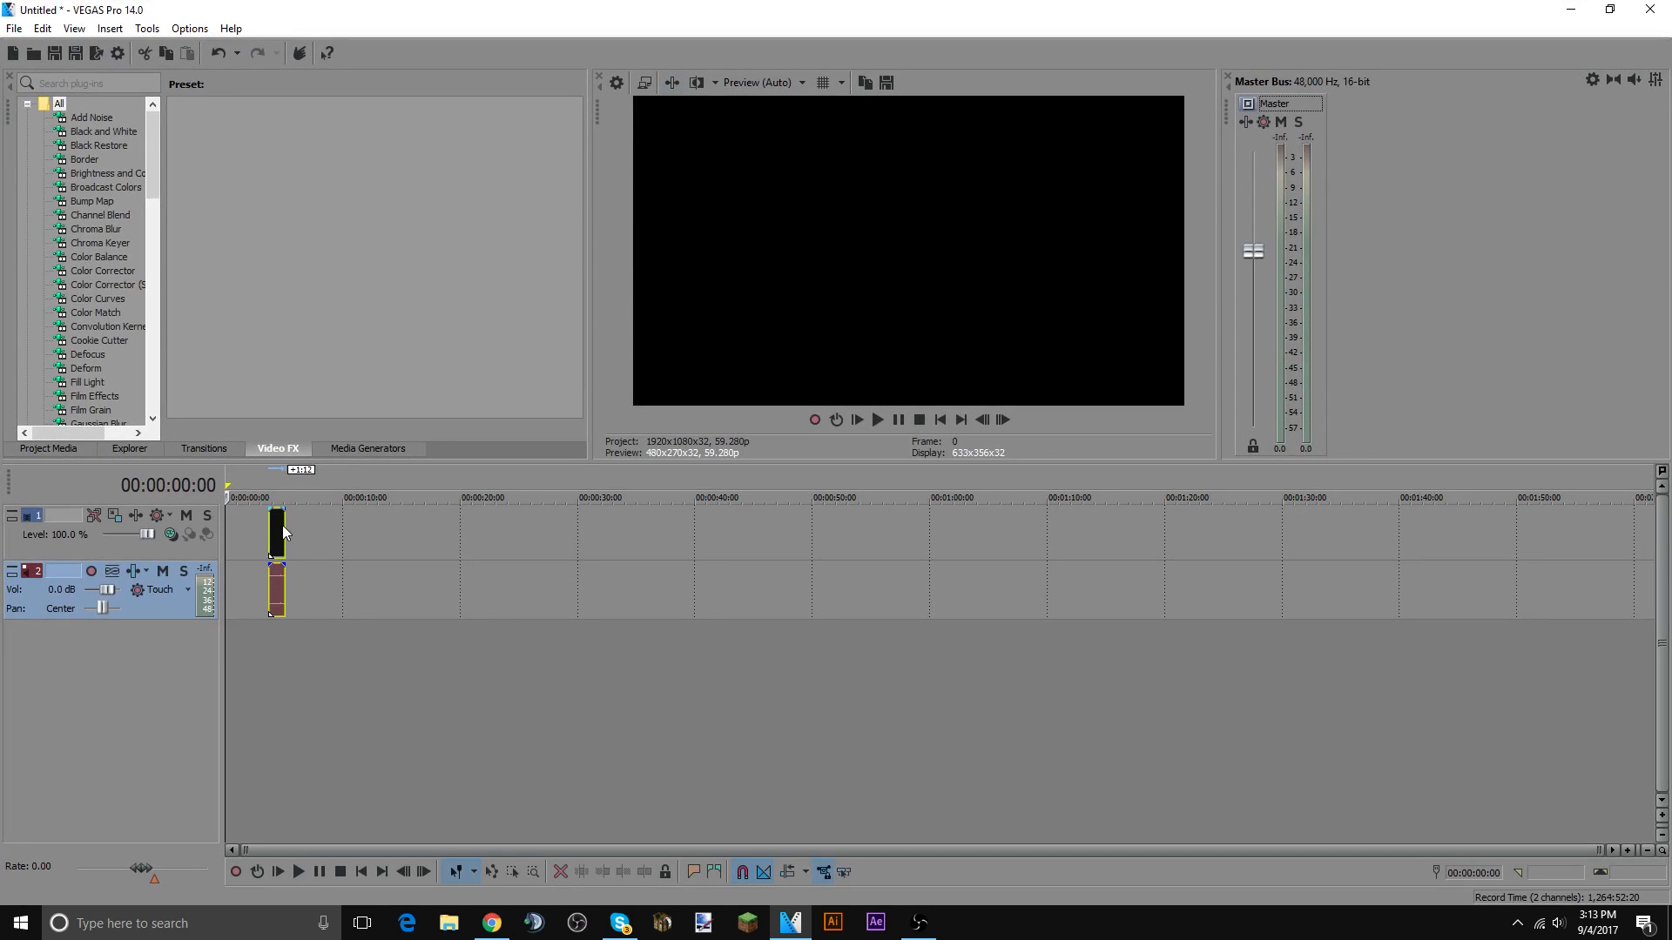
{"action": "left_click", "coordinate": [14, 27]}
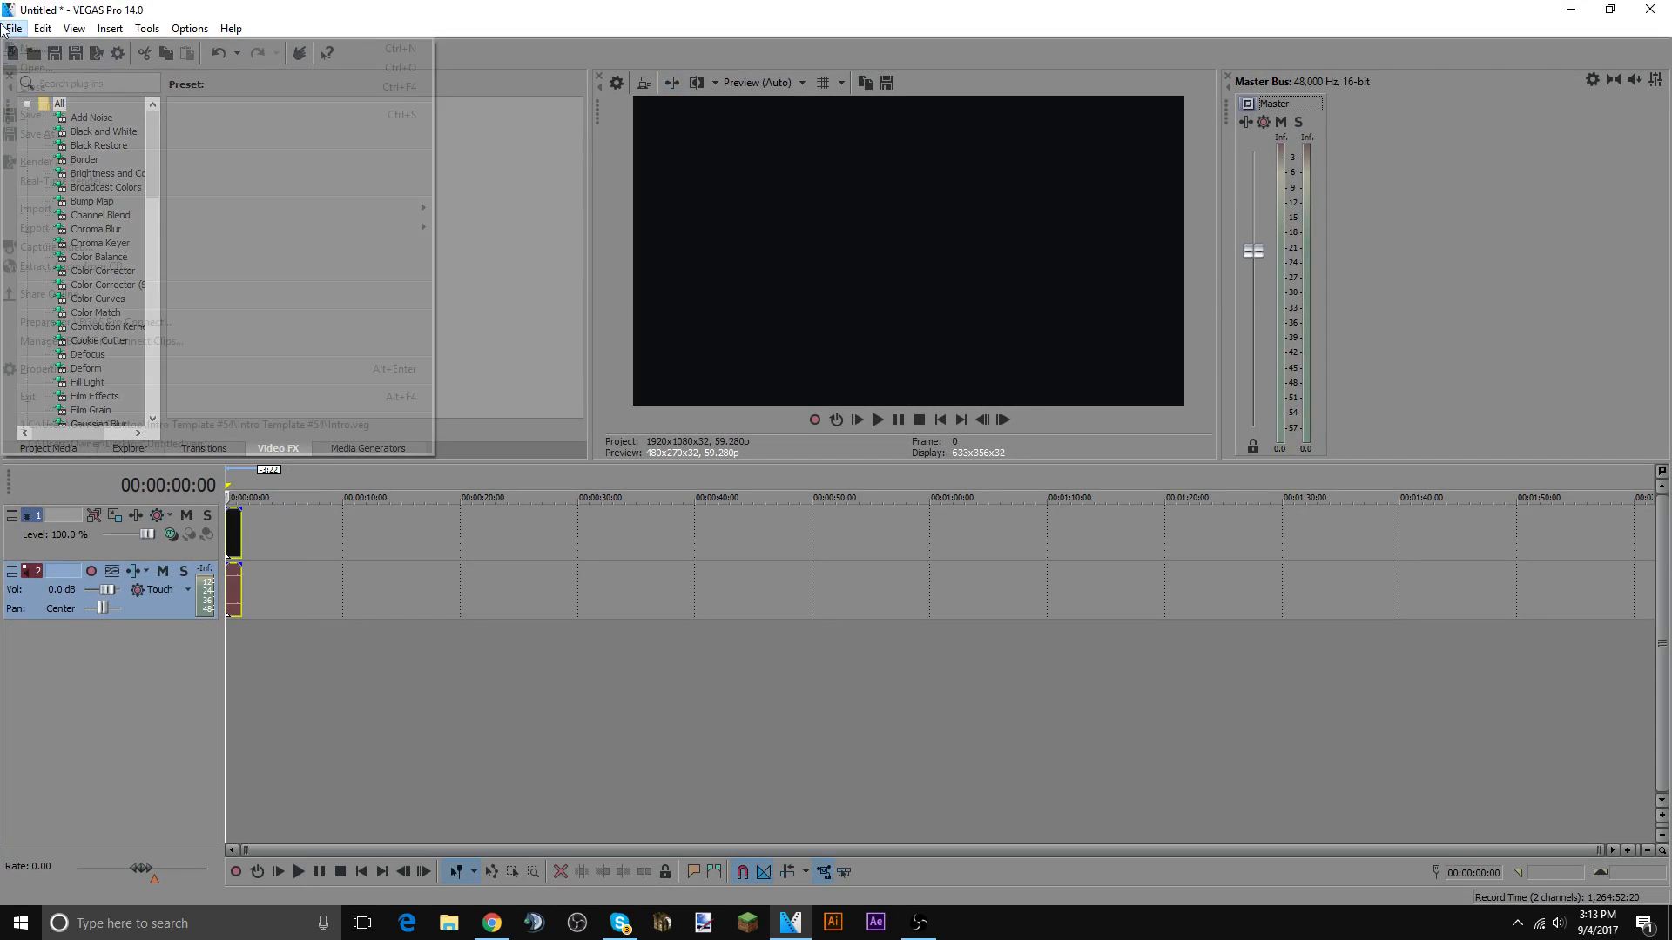
- Bring up Render As with all templates shown and select 8 Mbps HD 1080-30p Video
{"action": "left_click", "coordinate": [14, 28]}
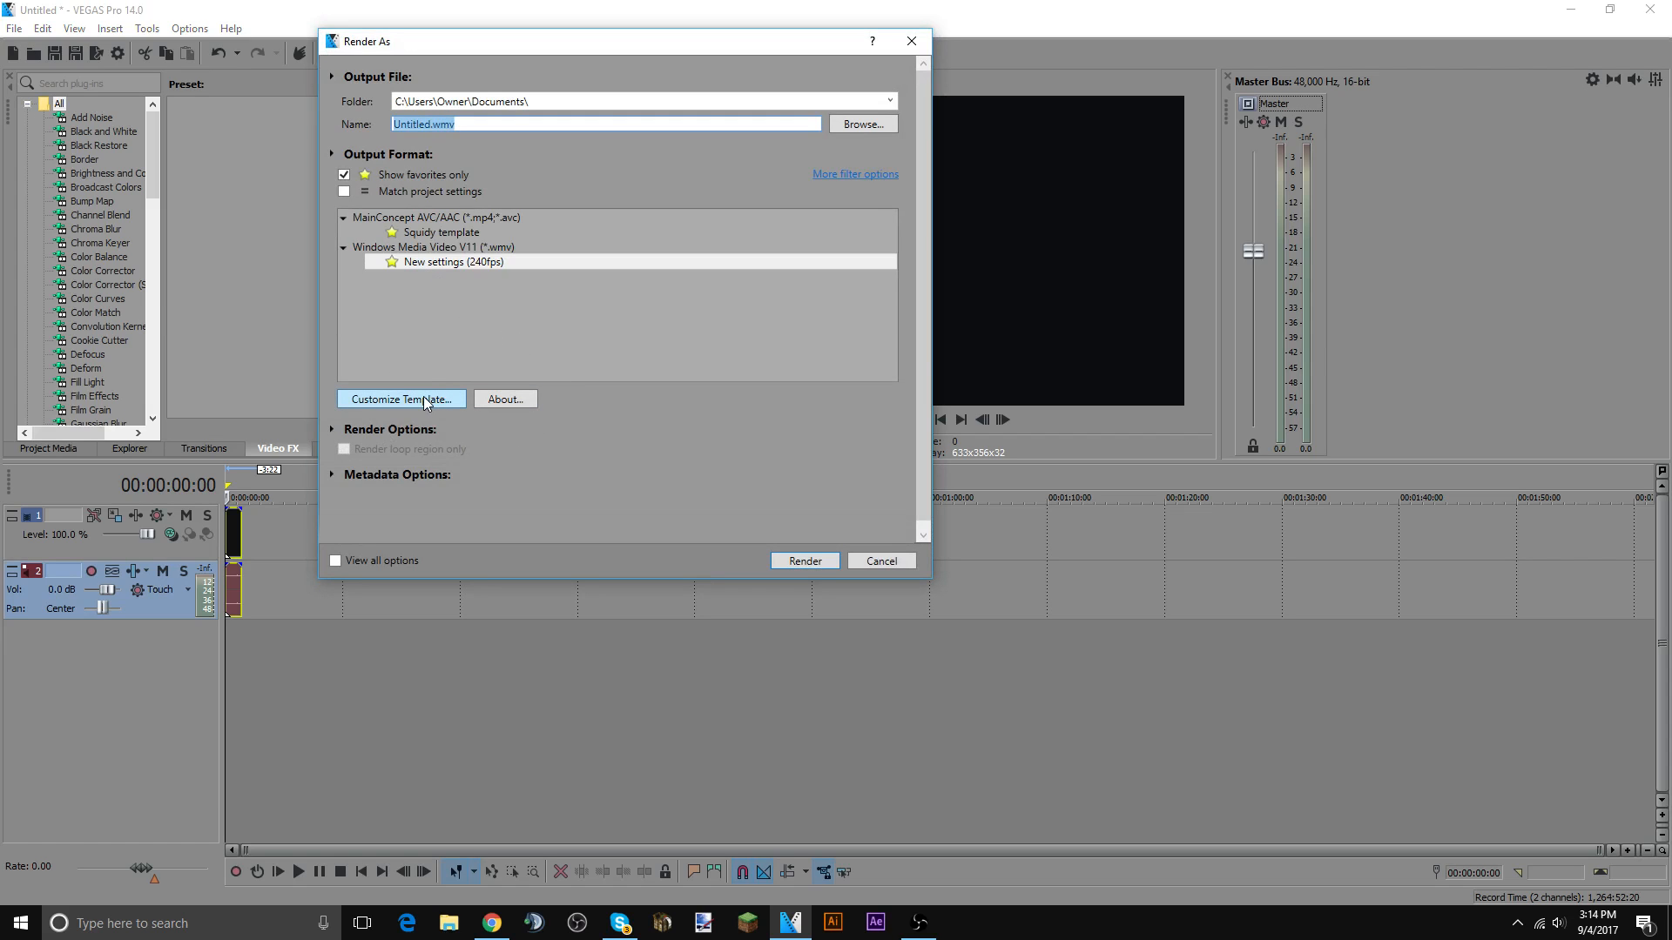
{"action": "left_click", "coordinate": [343, 174]}
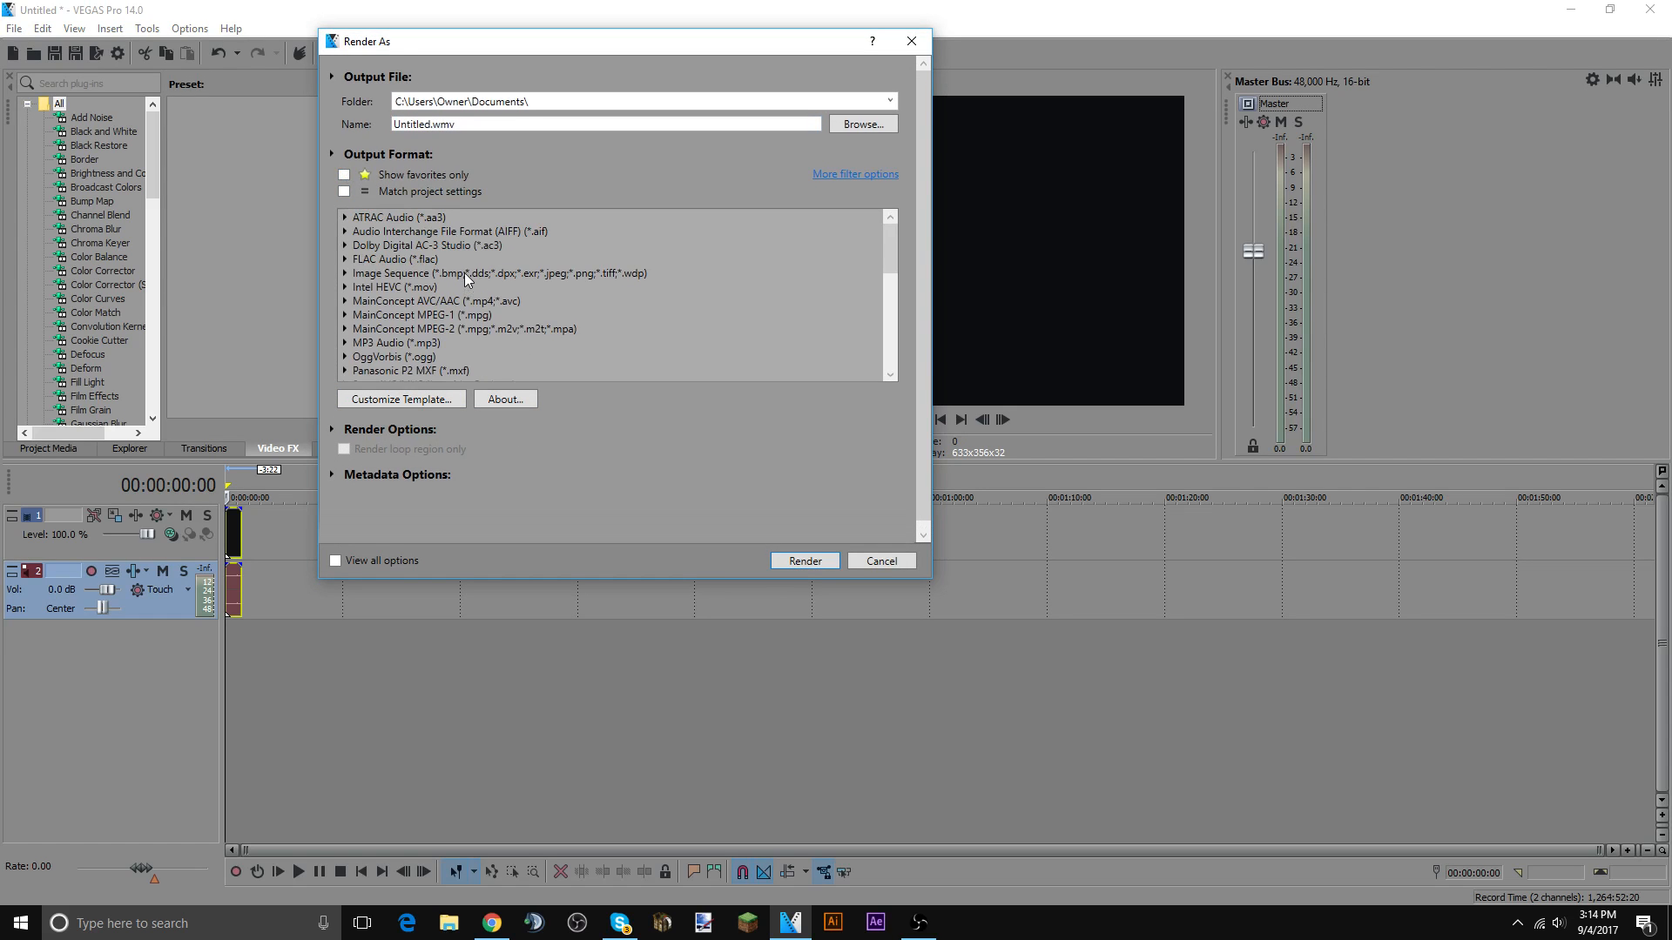
{"action": "scroll", "scroll_direction": "down", "scroll_amount": 3}
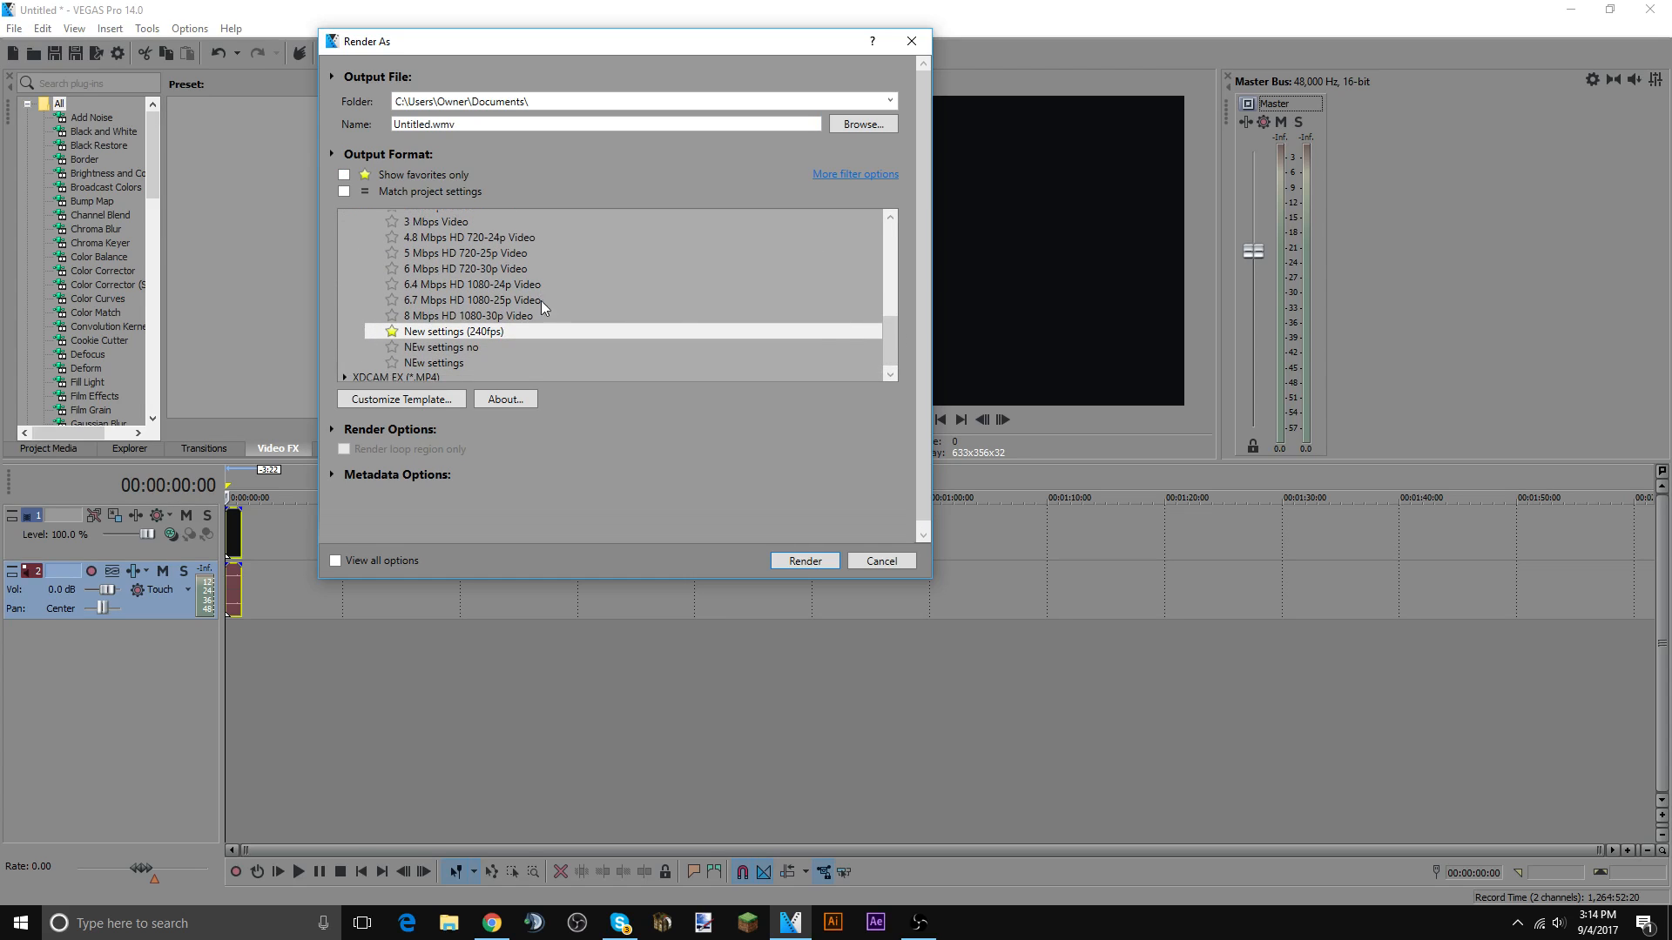
{"action": "left_click", "coordinate": [467, 315]}
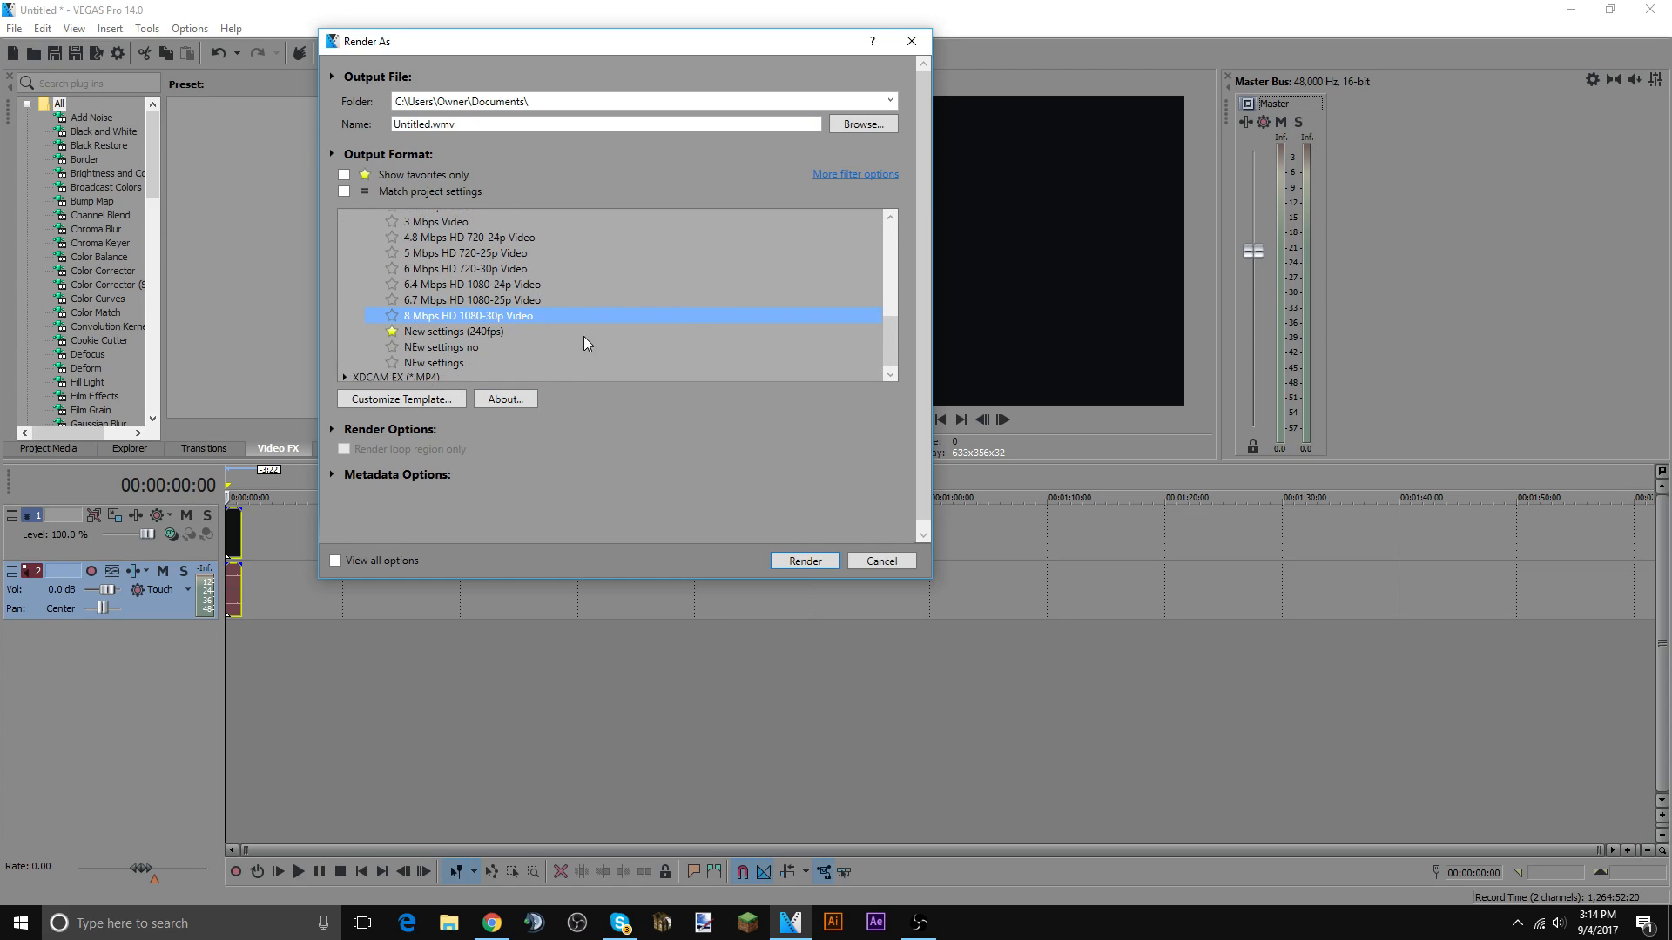
- Inspect that template's custom settings and bit rate, then cancel back to favourites only
{"action": "left_click", "coordinate": [400, 398]}
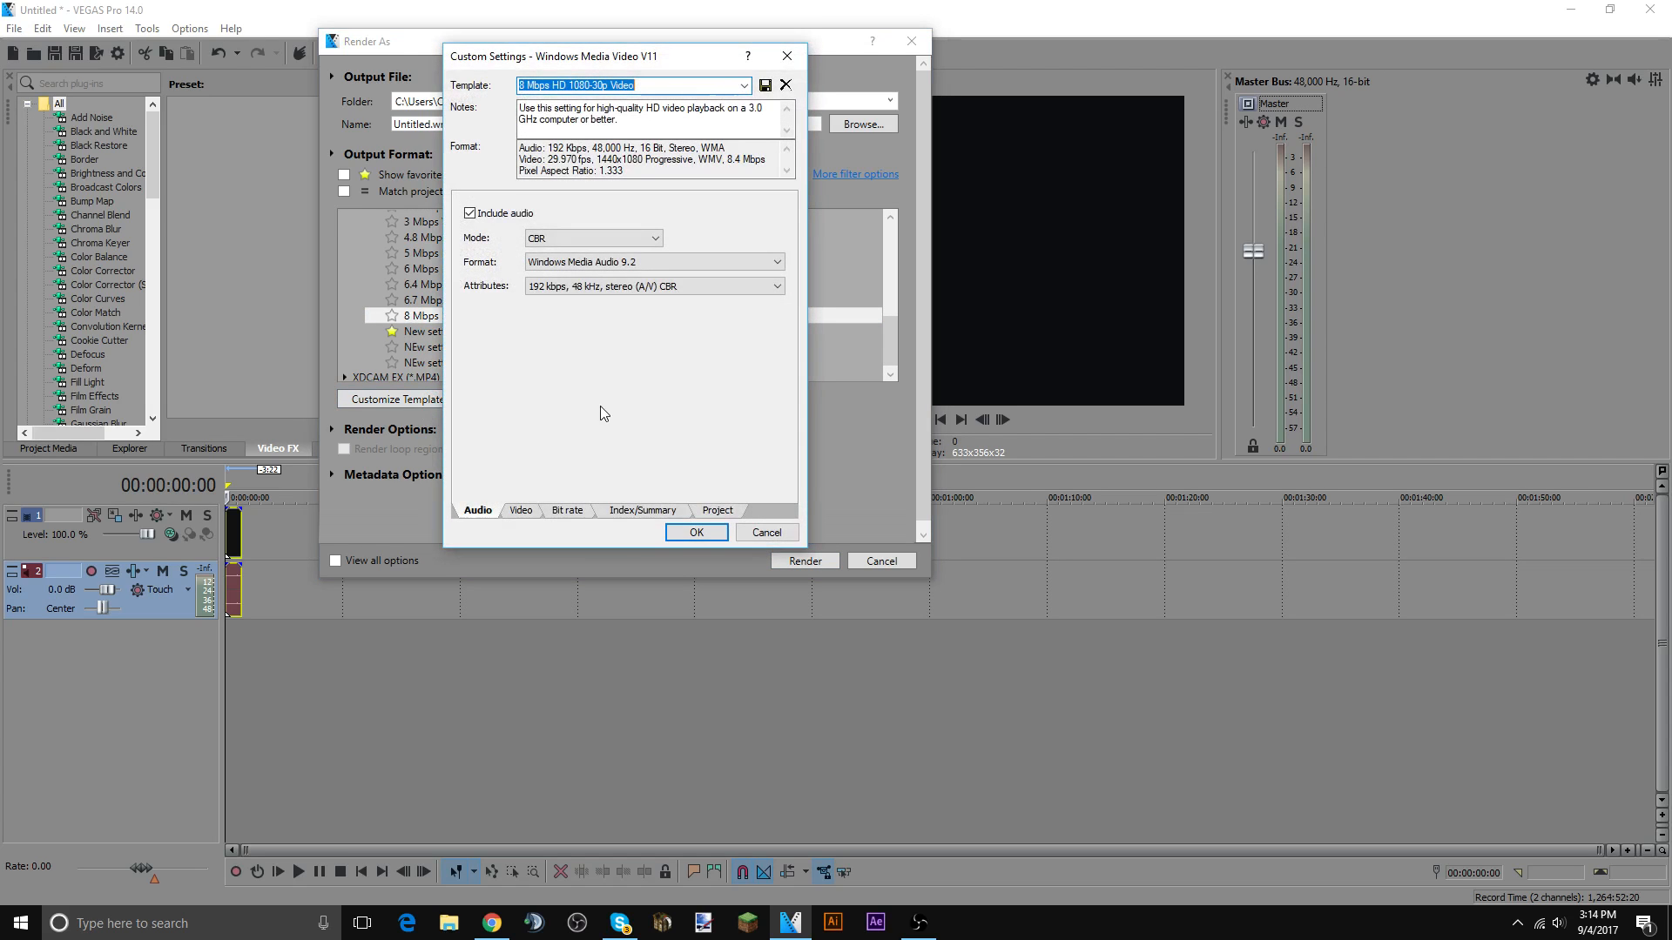
{"action": "left_click", "coordinate": [568, 510]}
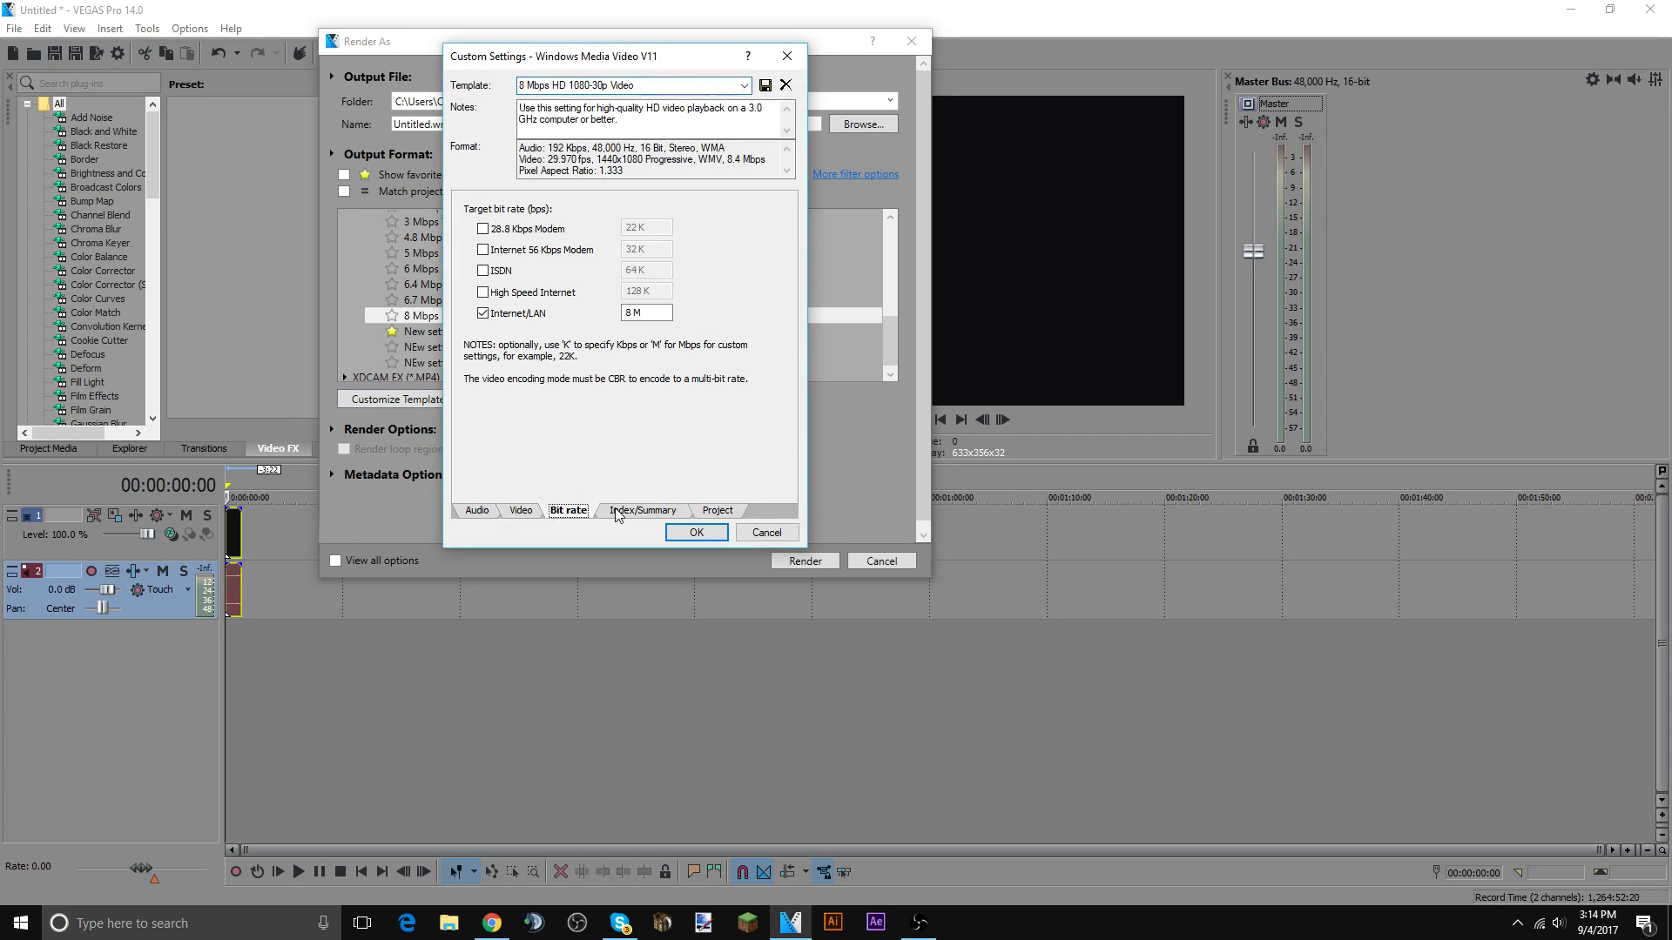
{"action": "left_click", "coordinate": [521, 510]}
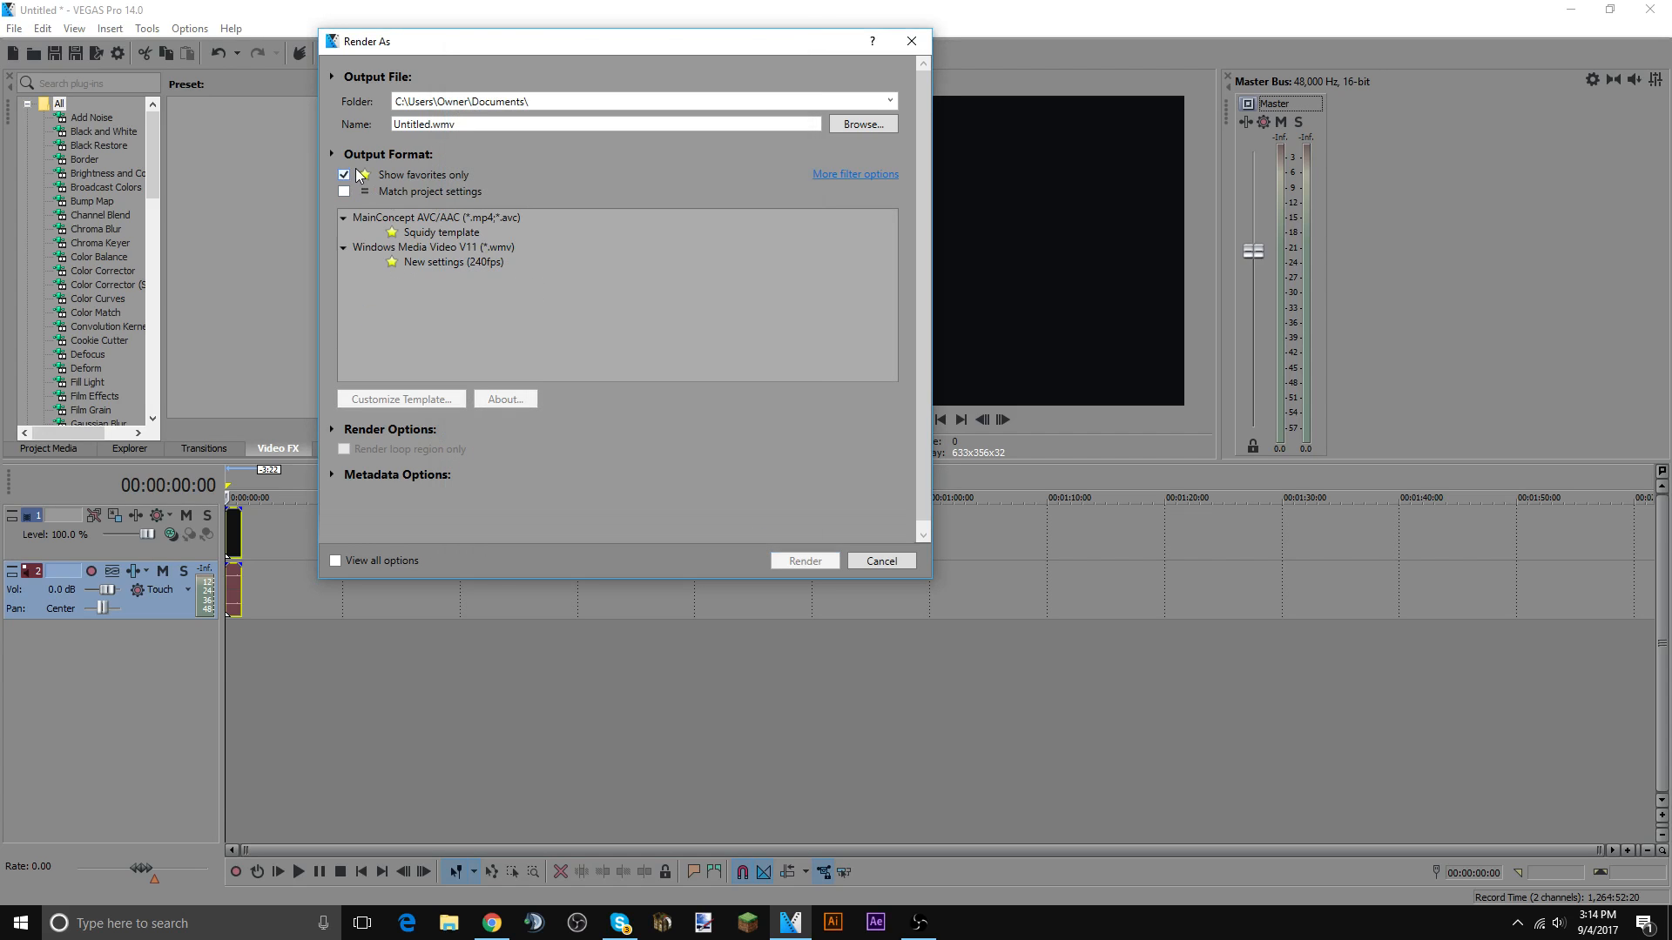
- Customize the WMV New settings (240fps) template's video page, keeping the (Custom) 2560x1440 image size
{"action": "left_click", "coordinate": [452, 261]}
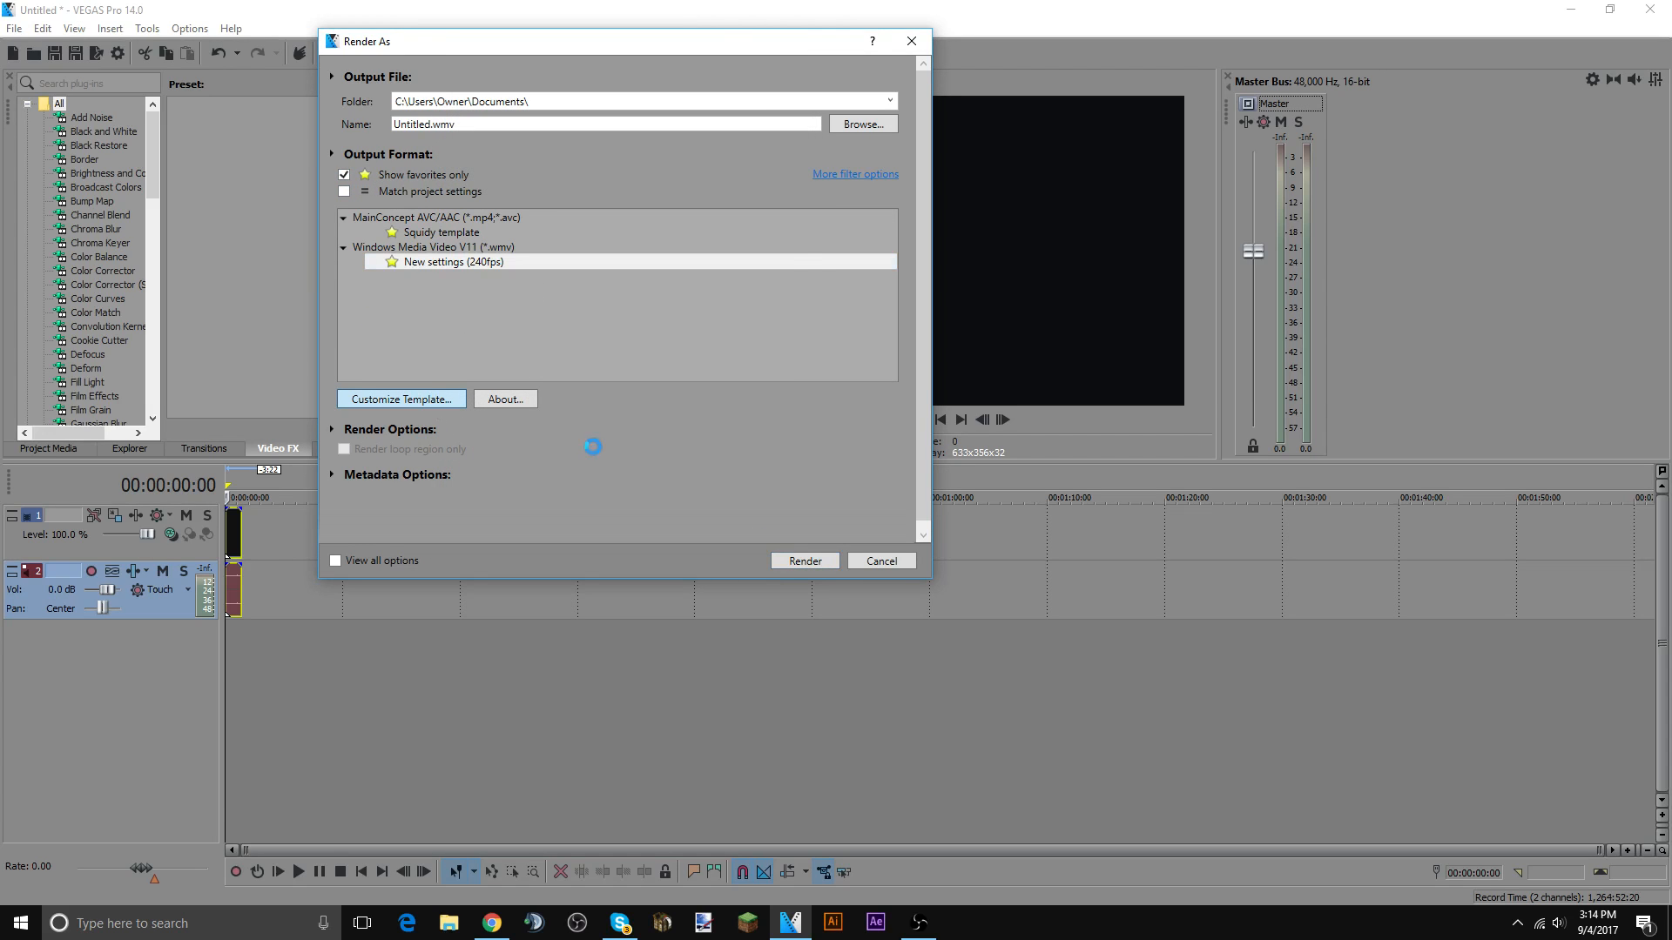
{"action": "left_click", "coordinate": [400, 399]}
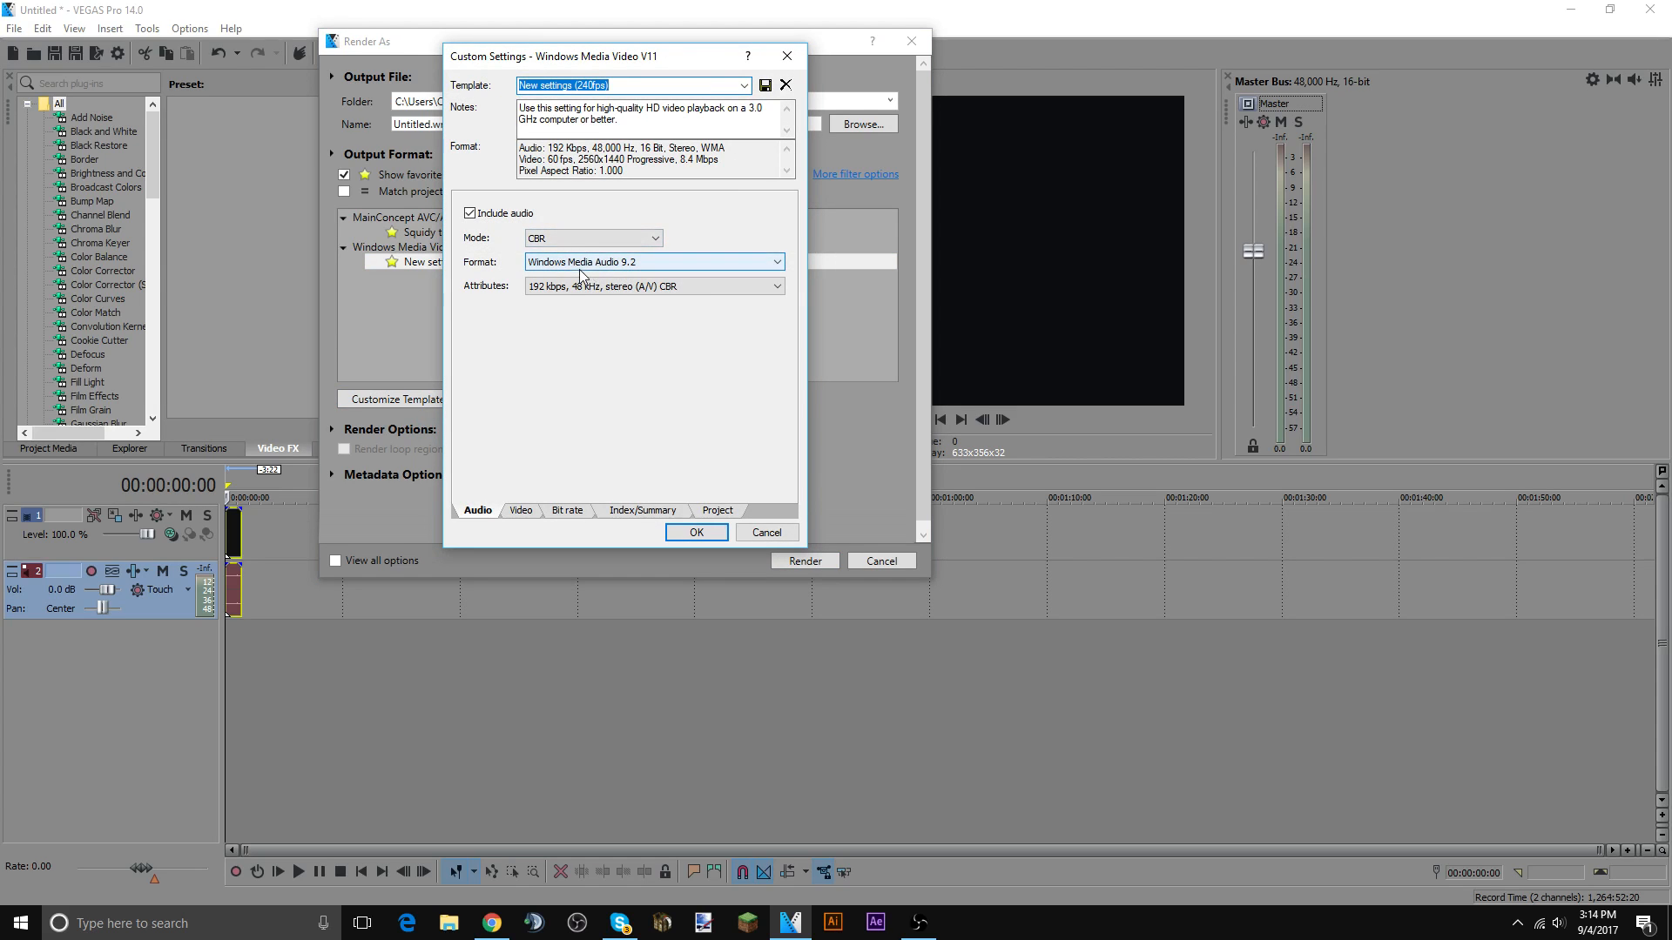
{"action": "left_click", "coordinate": [521, 510]}
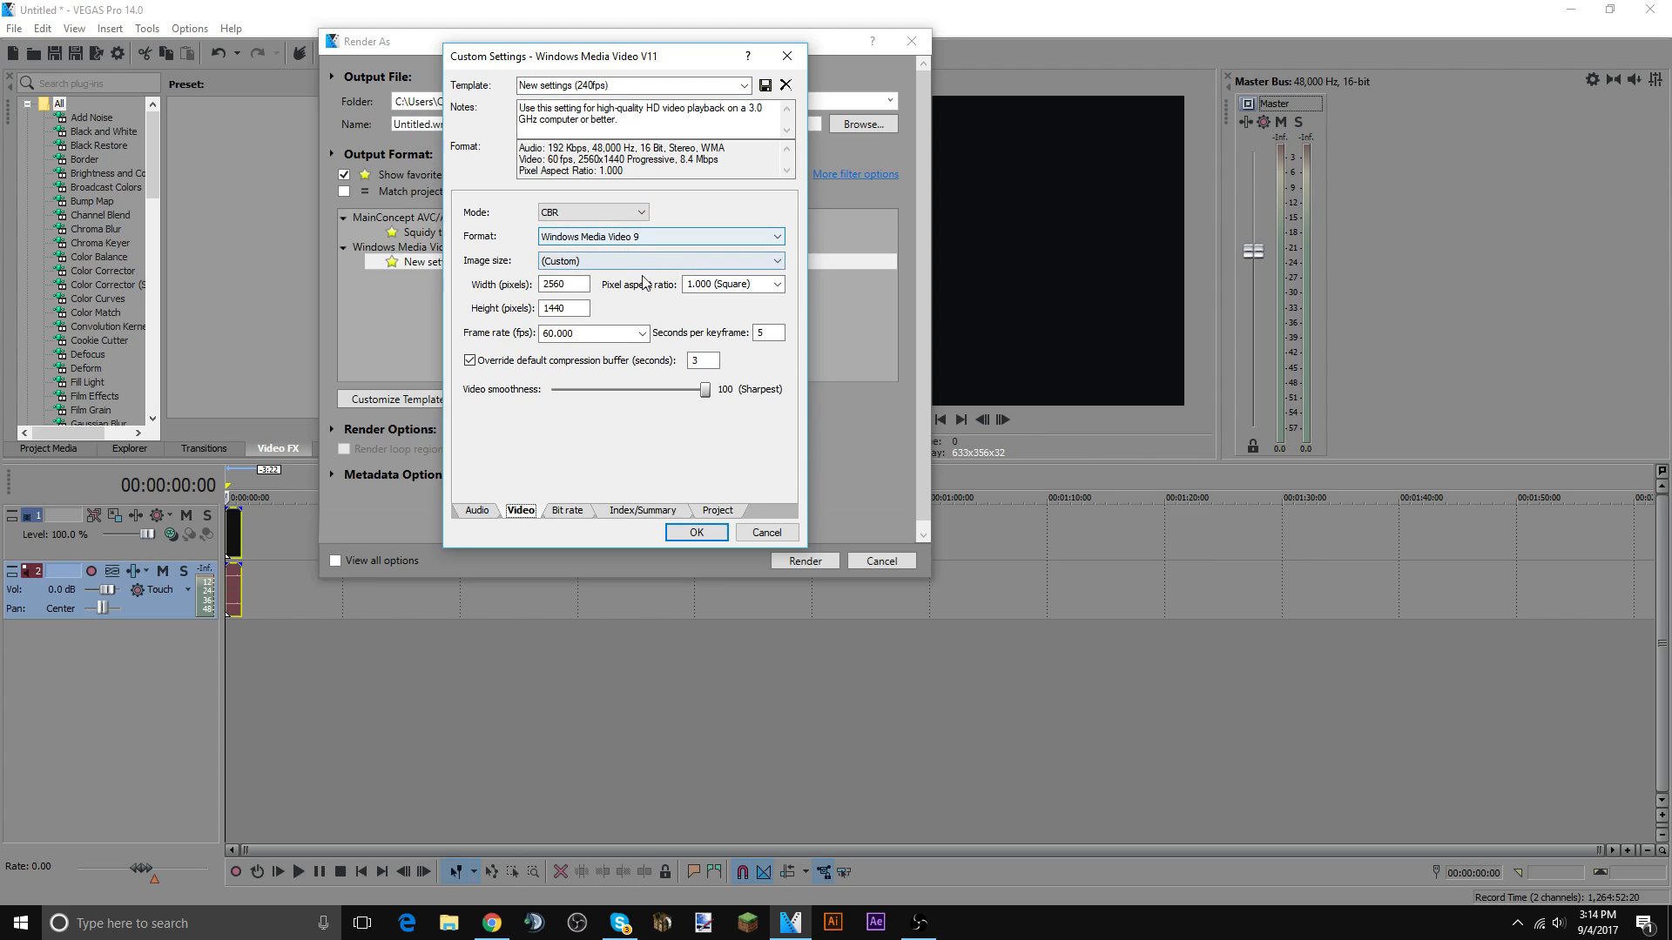
{"action": "left_click", "coordinate": [660, 259]}
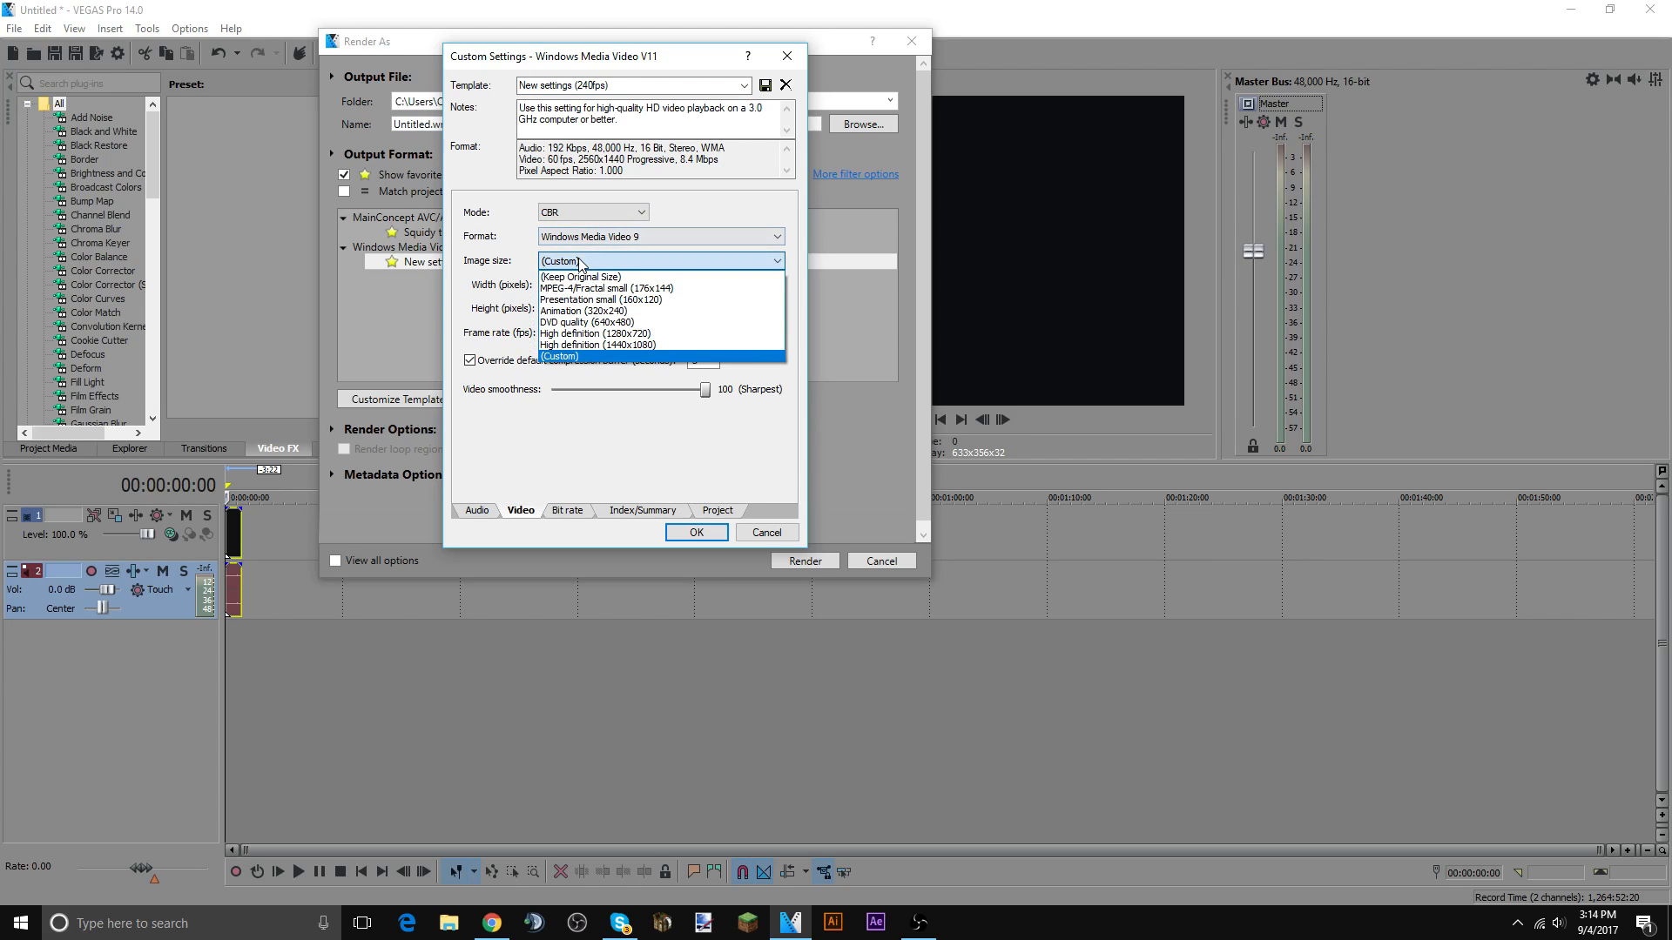
{"action": "left_click", "coordinate": [559, 355]}
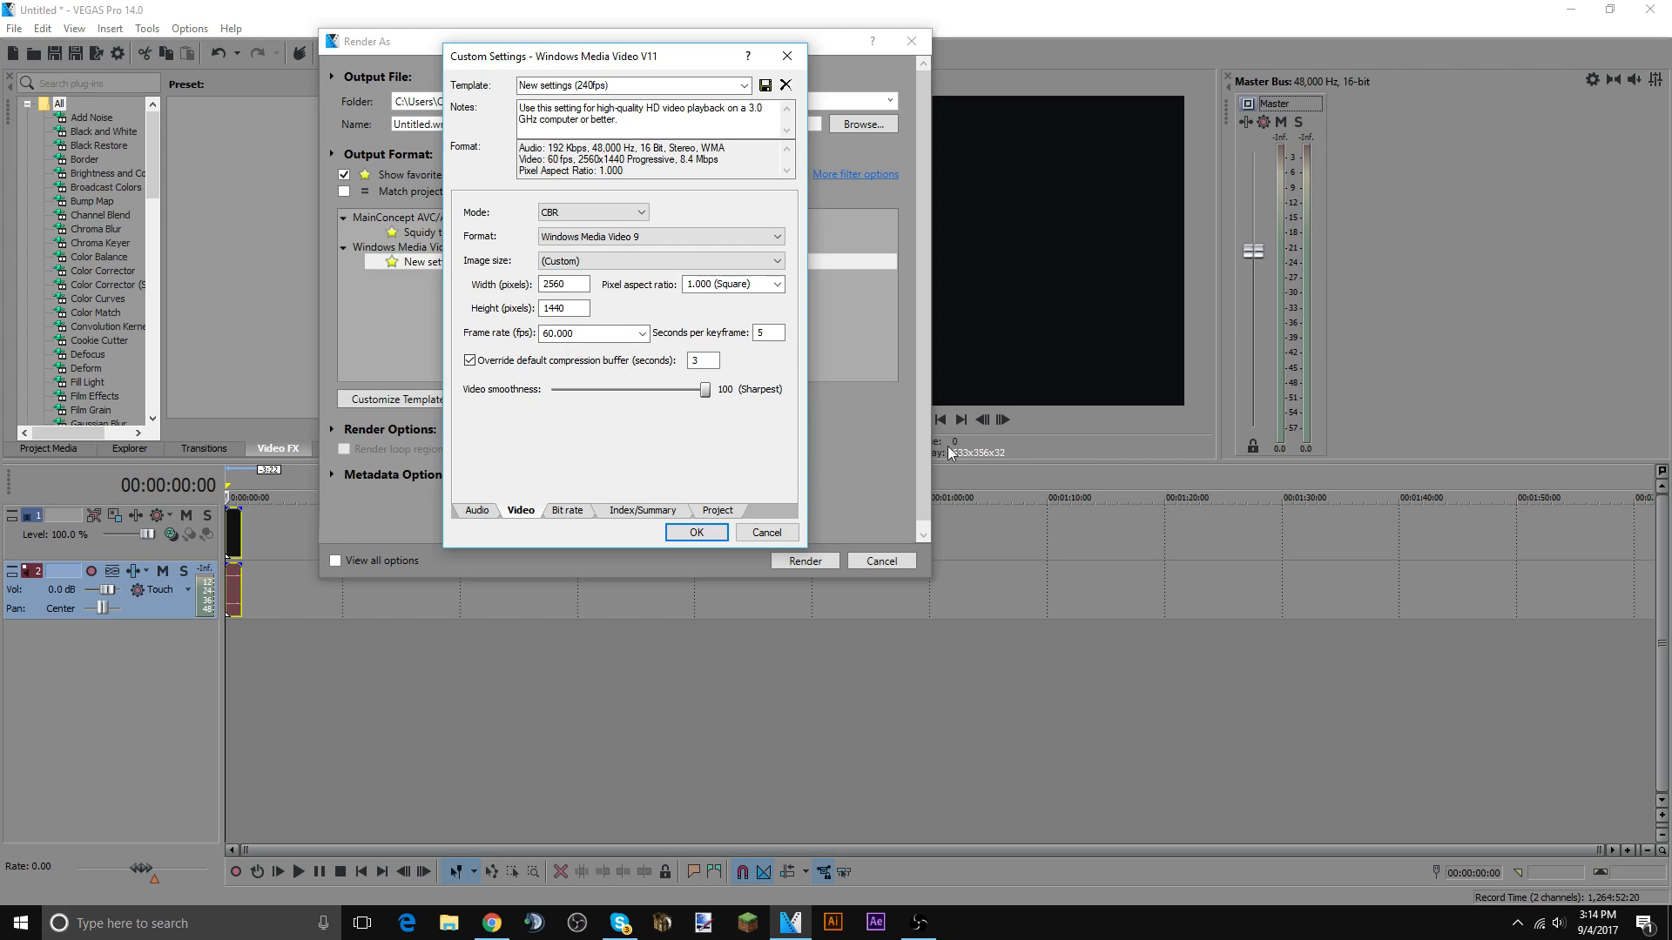
{"action": "mouse_move", "coordinate": [683, 317]}
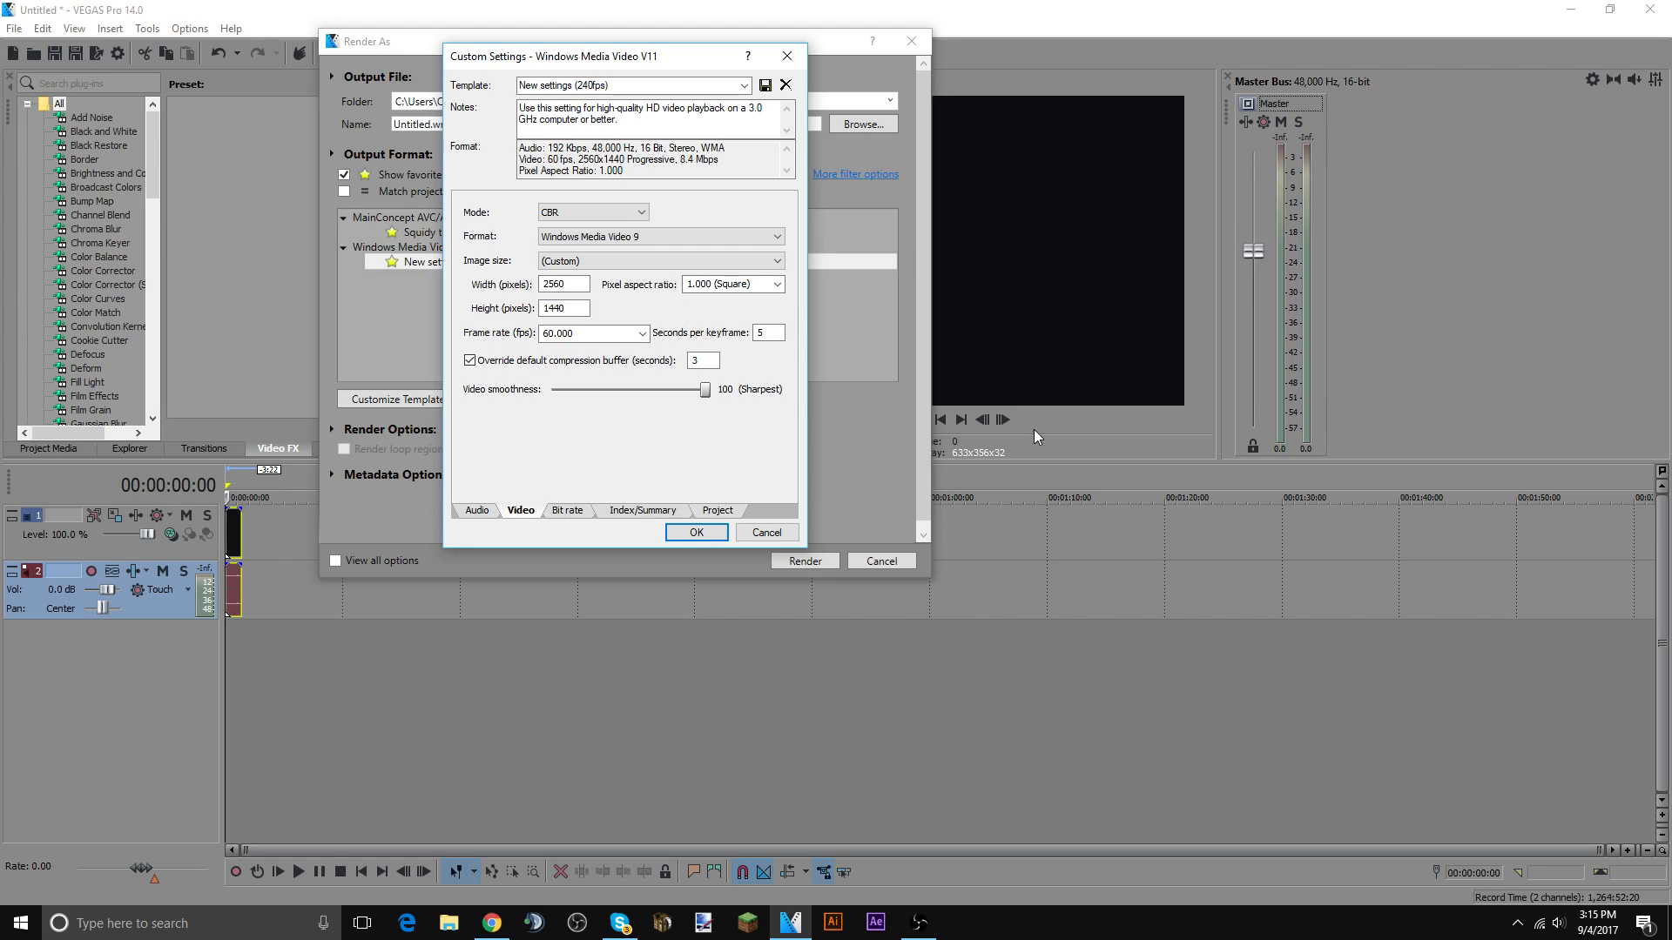
{"action": "mouse_move", "coordinate": [576, 523]}
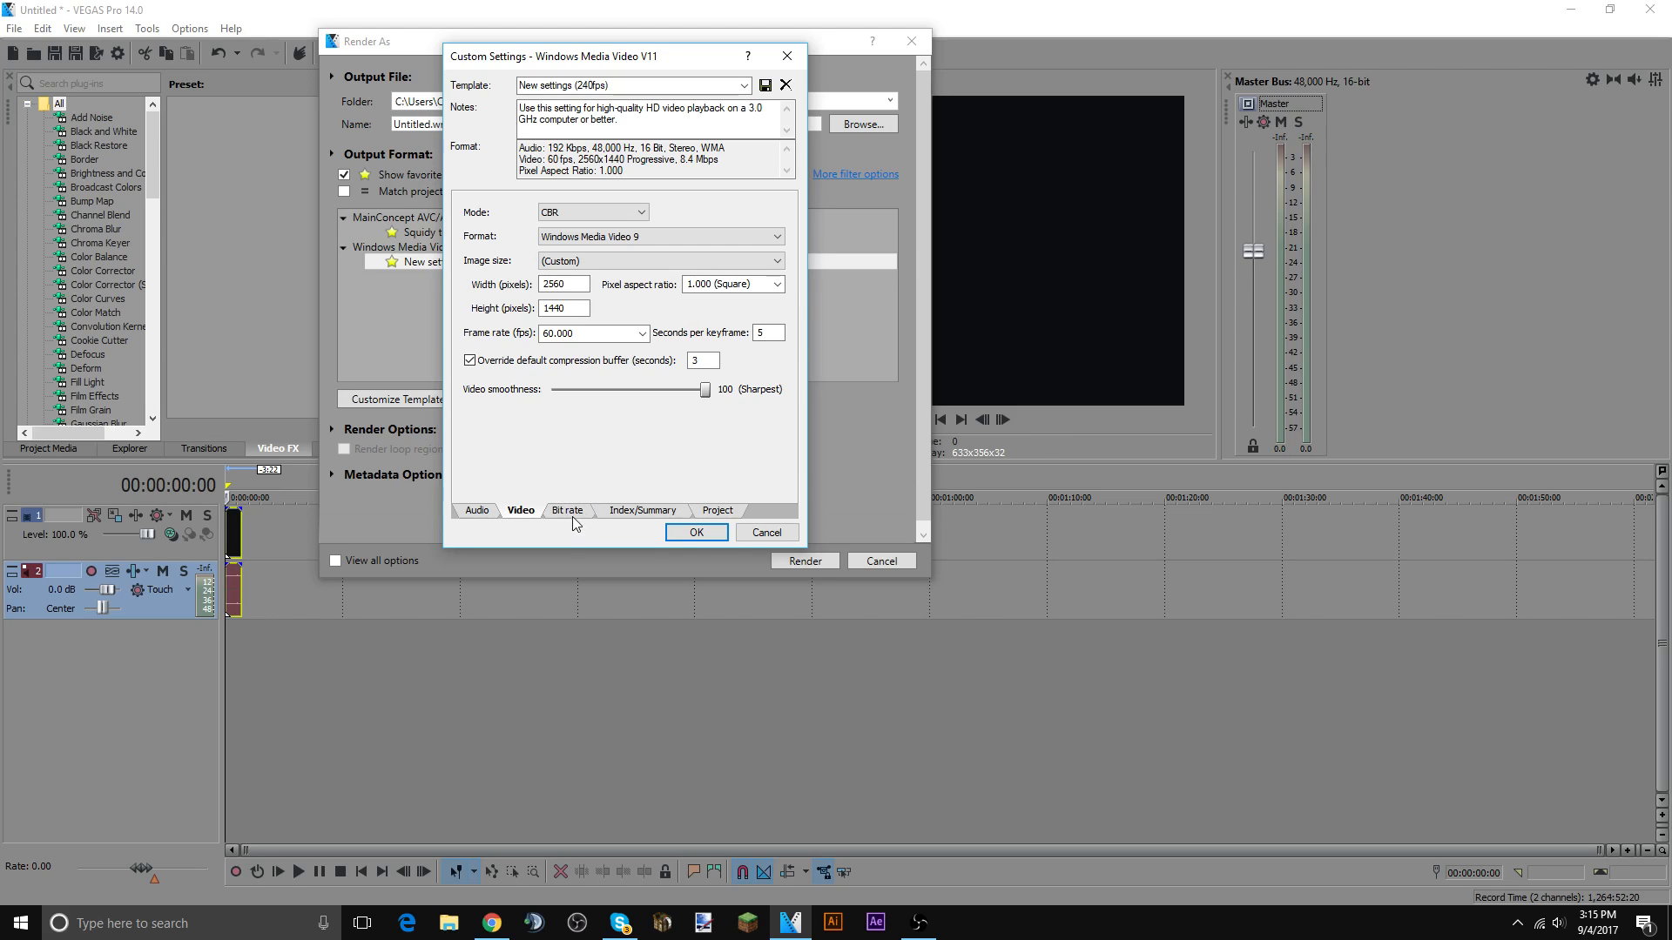
- Confirm the 35 M bit rate, Index/Summary and Project pages, then accept the template
{"action": "left_click", "coordinate": [568, 510]}
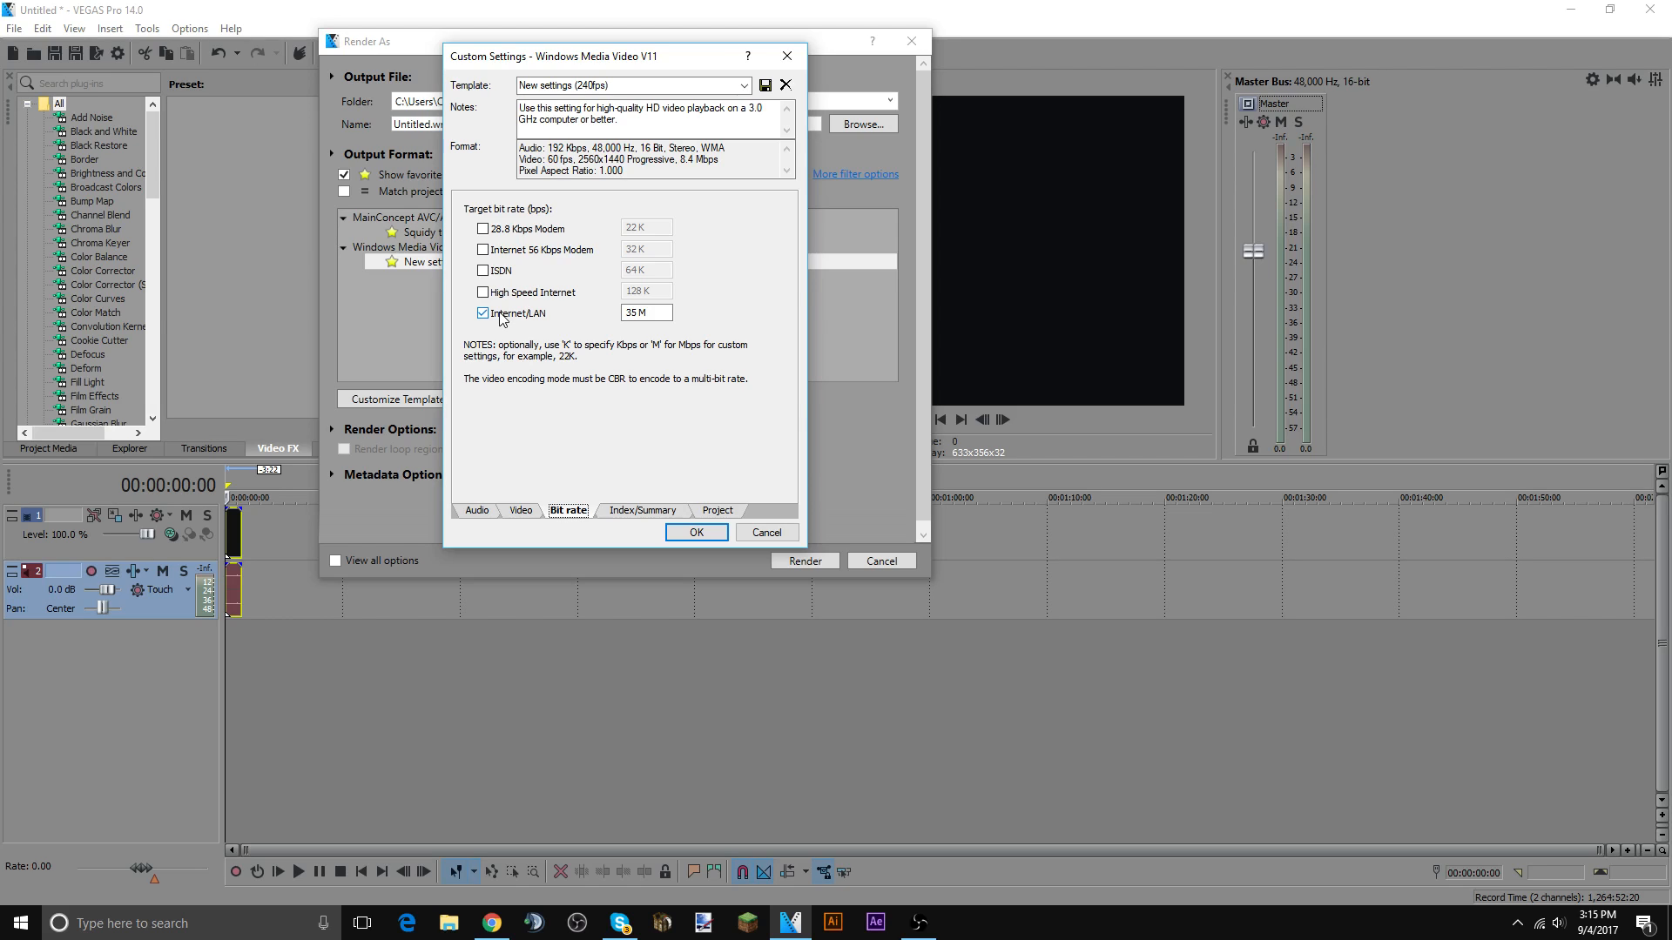
{"action": "mouse_move", "coordinate": [545, 313]}
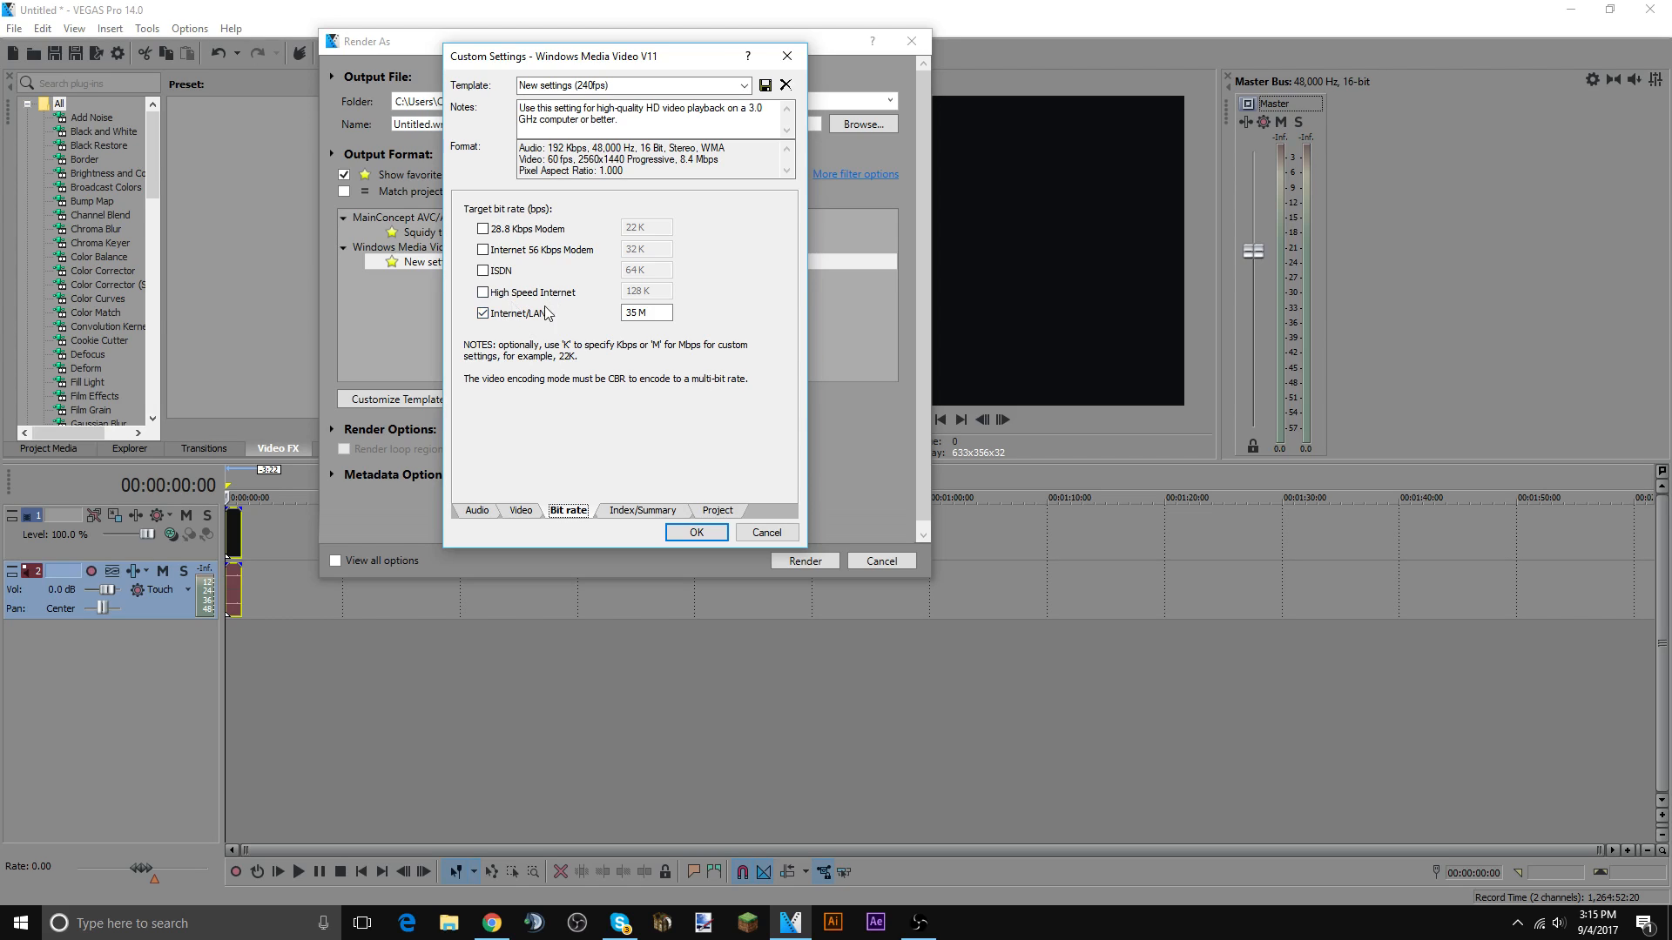
{"action": "left_click", "coordinate": [641, 510]}
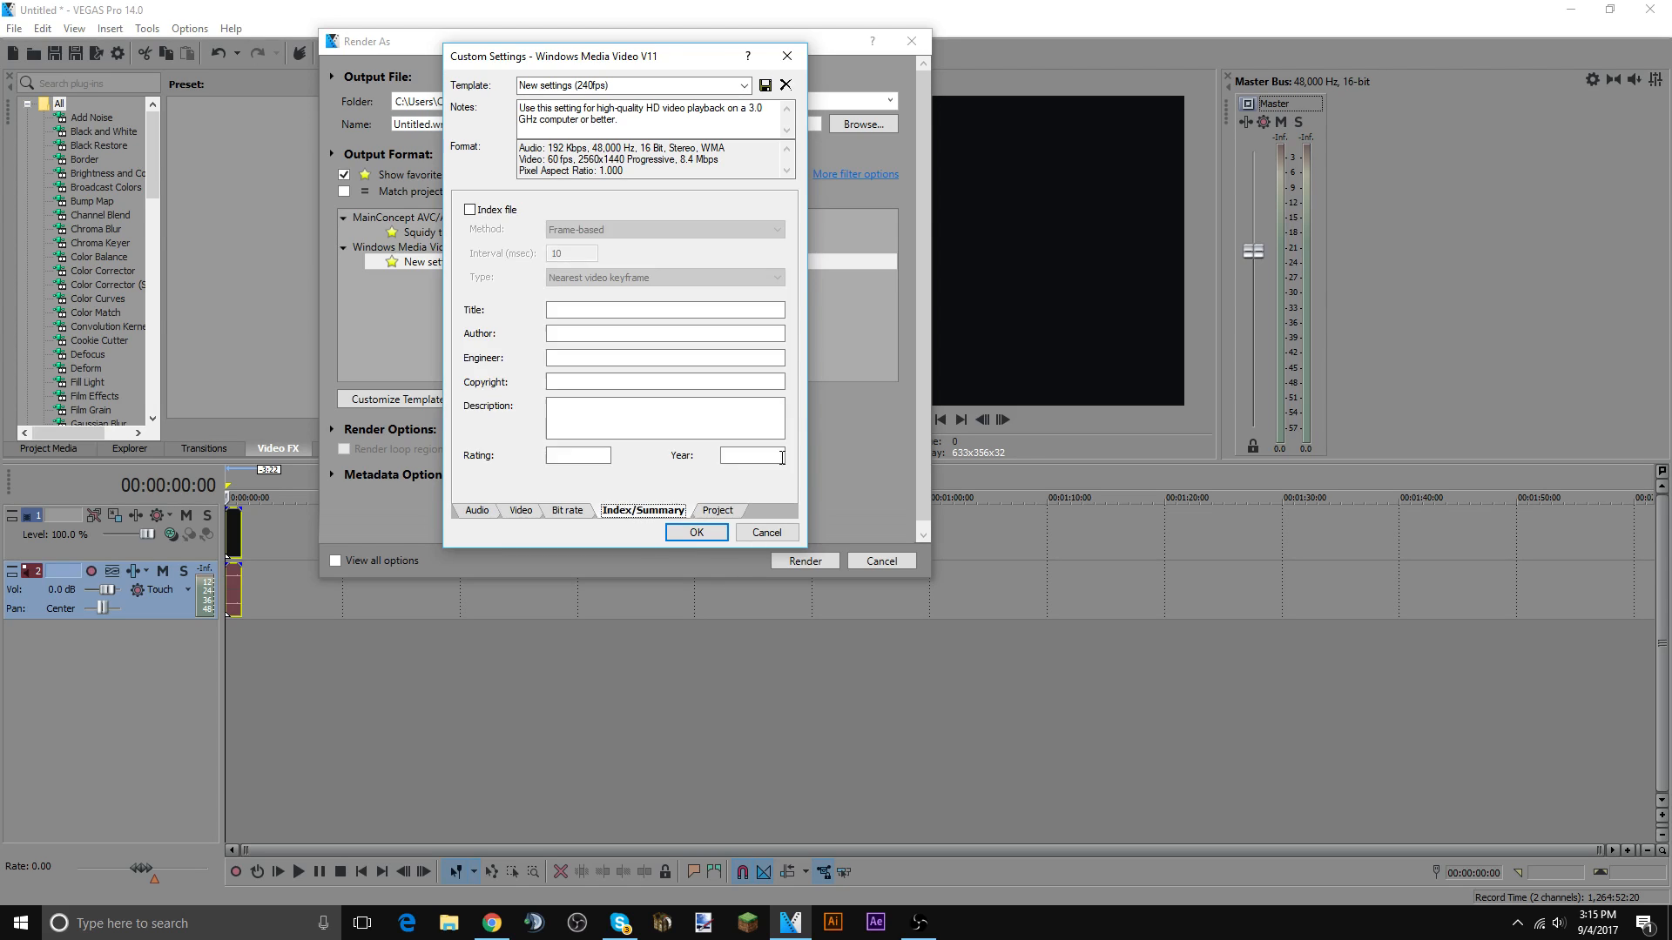
{"action": "left_click", "coordinate": [715, 510]}
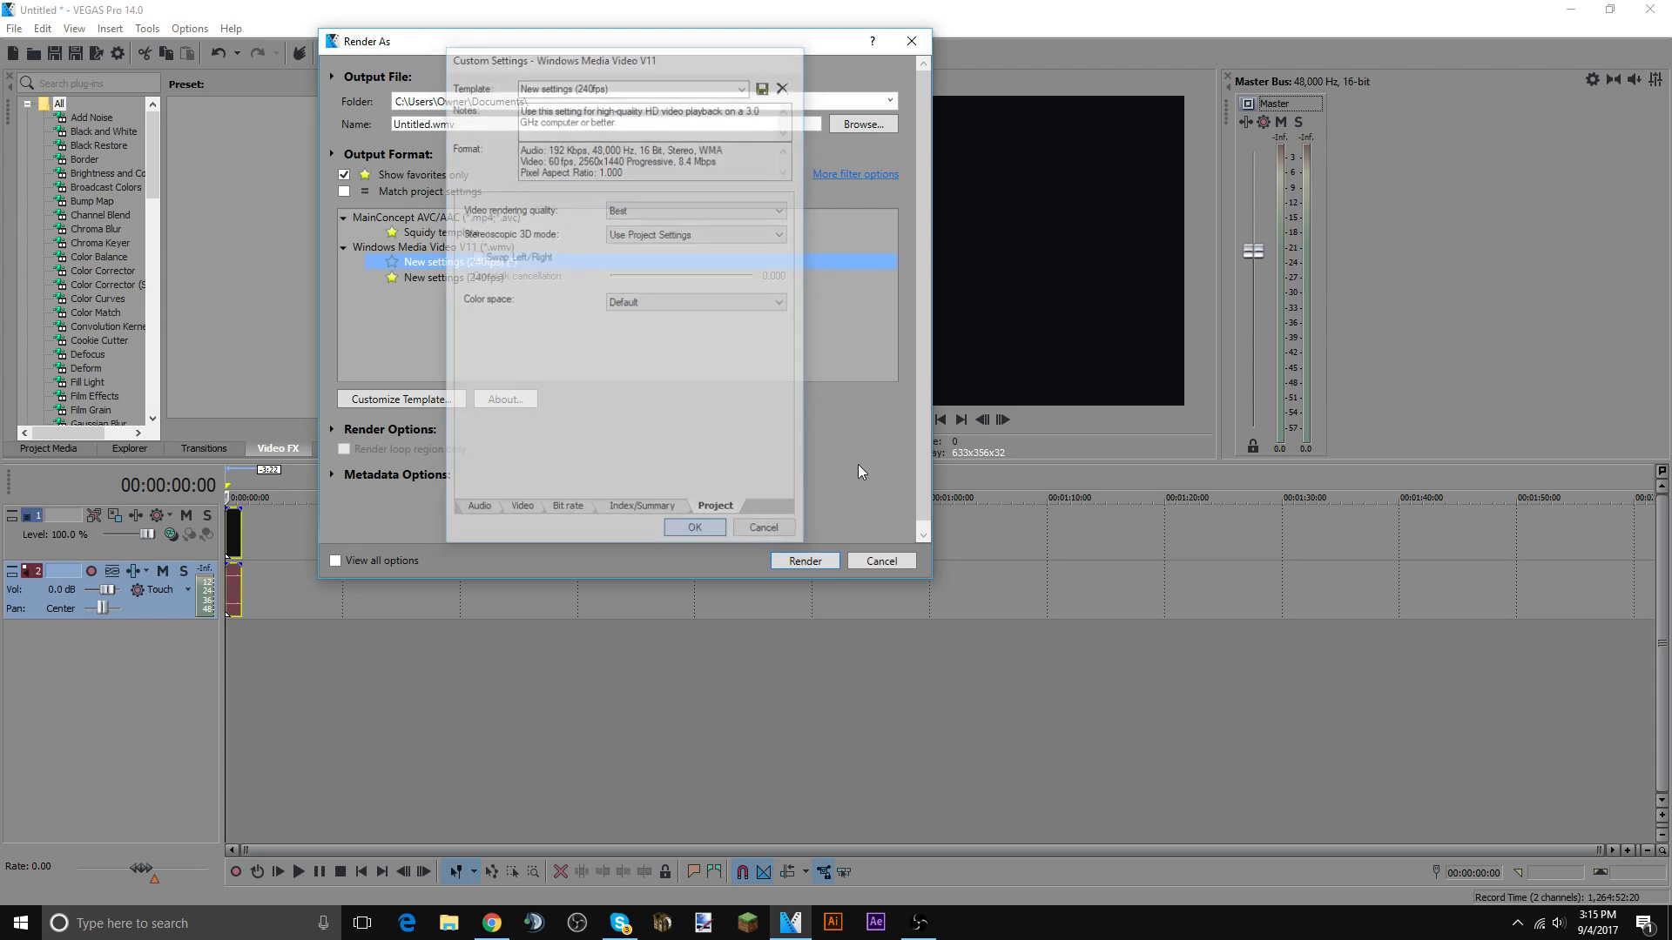
{"action": "left_click", "coordinate": [693, 526]}
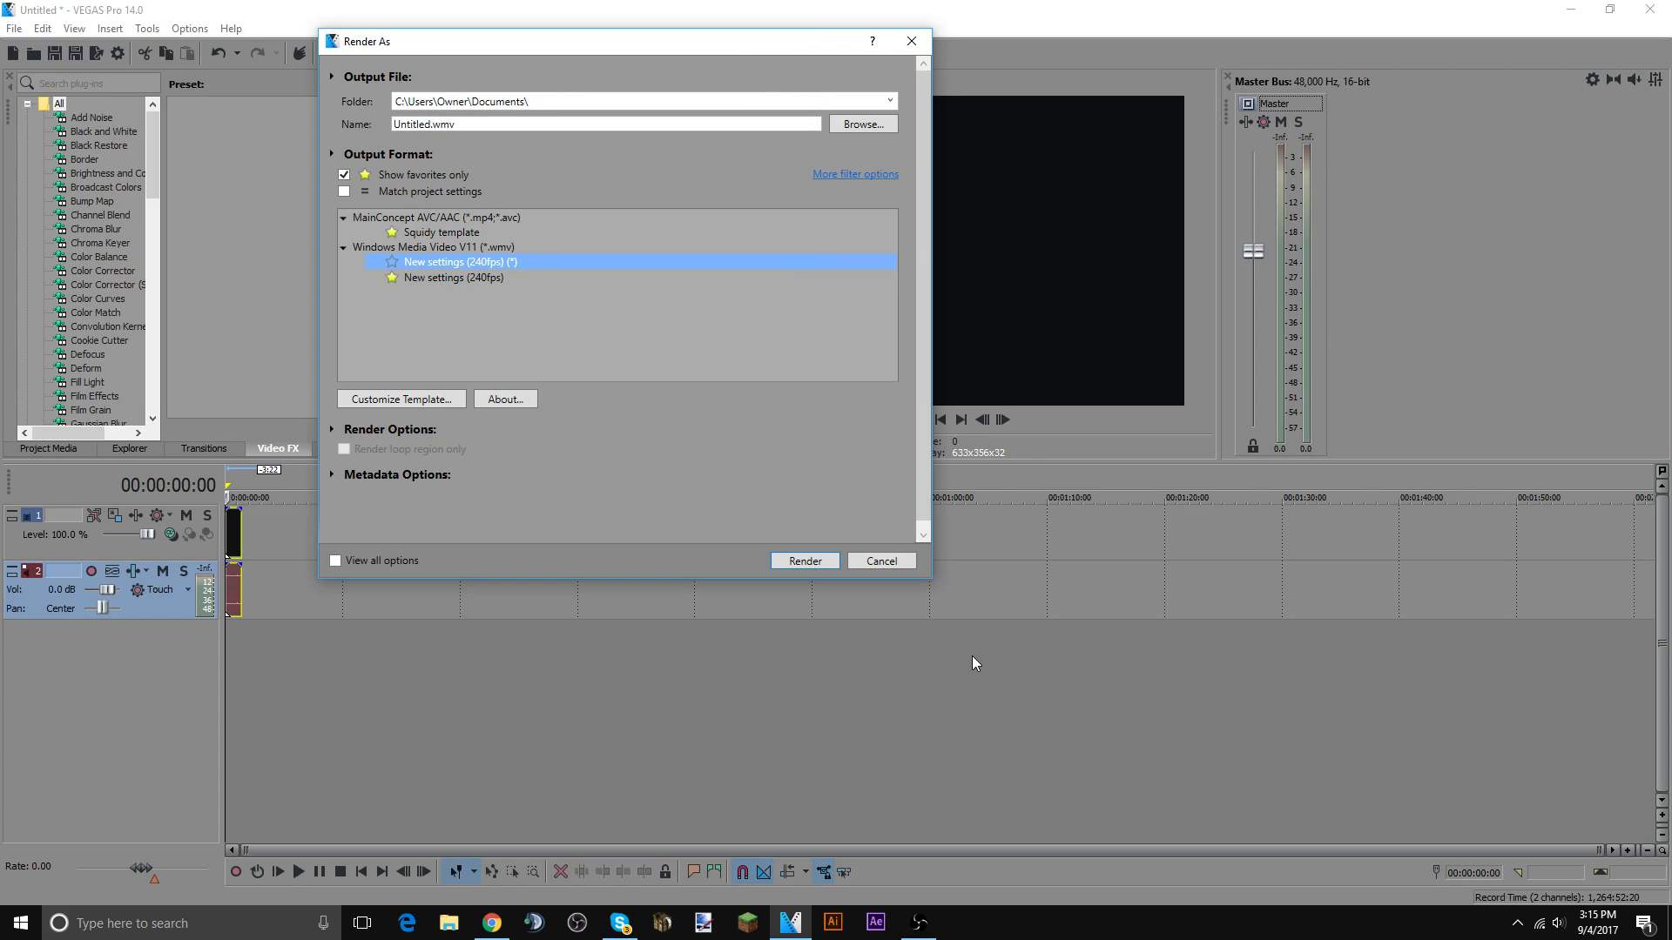